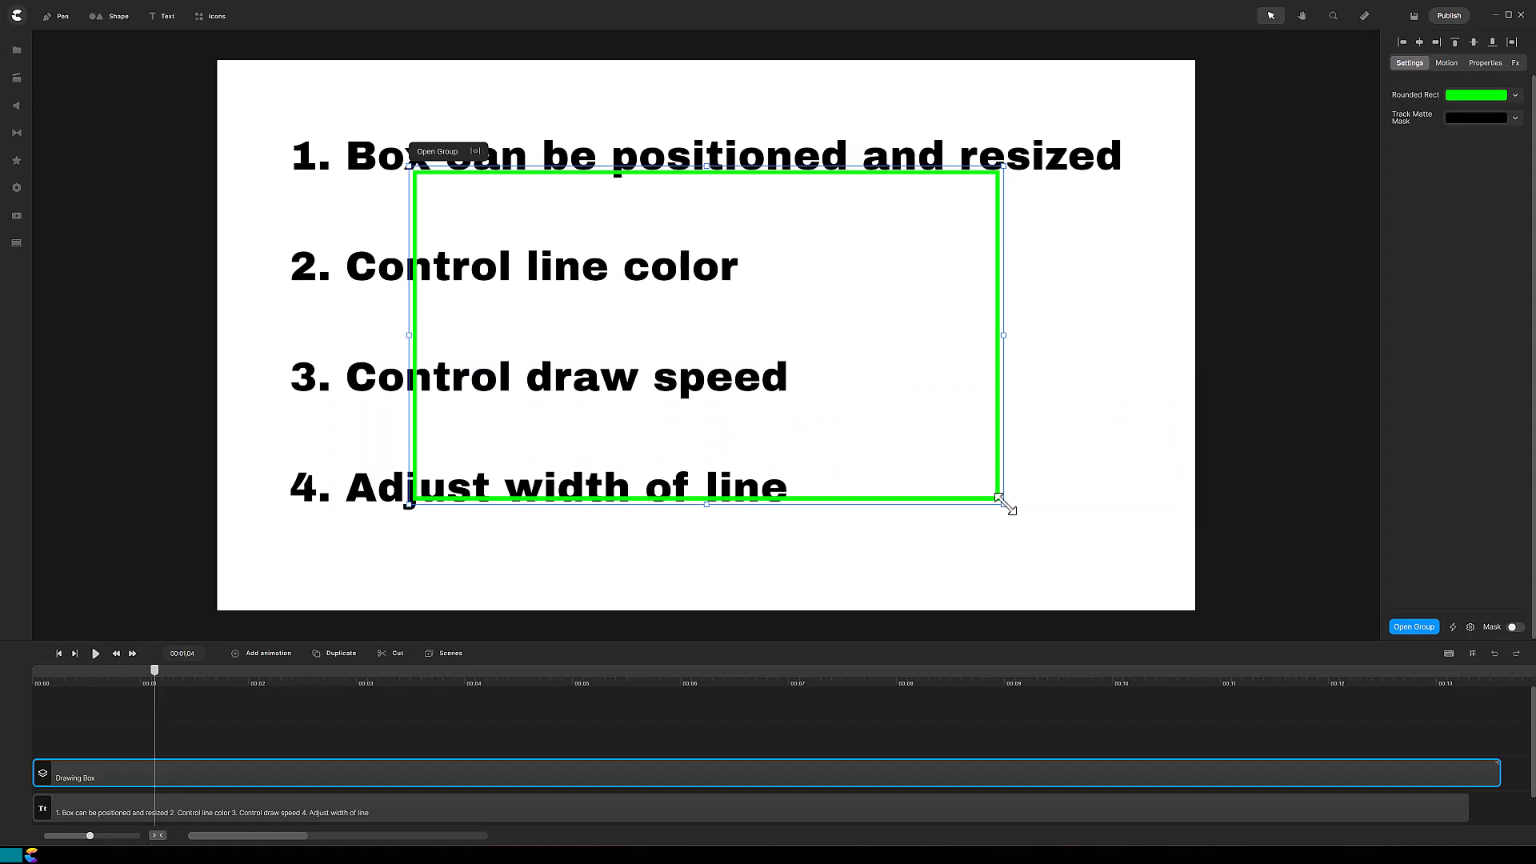
Step: Fit the green box across the first list line and colour the second box's line purple
drag(1003, 502, 641, 182)
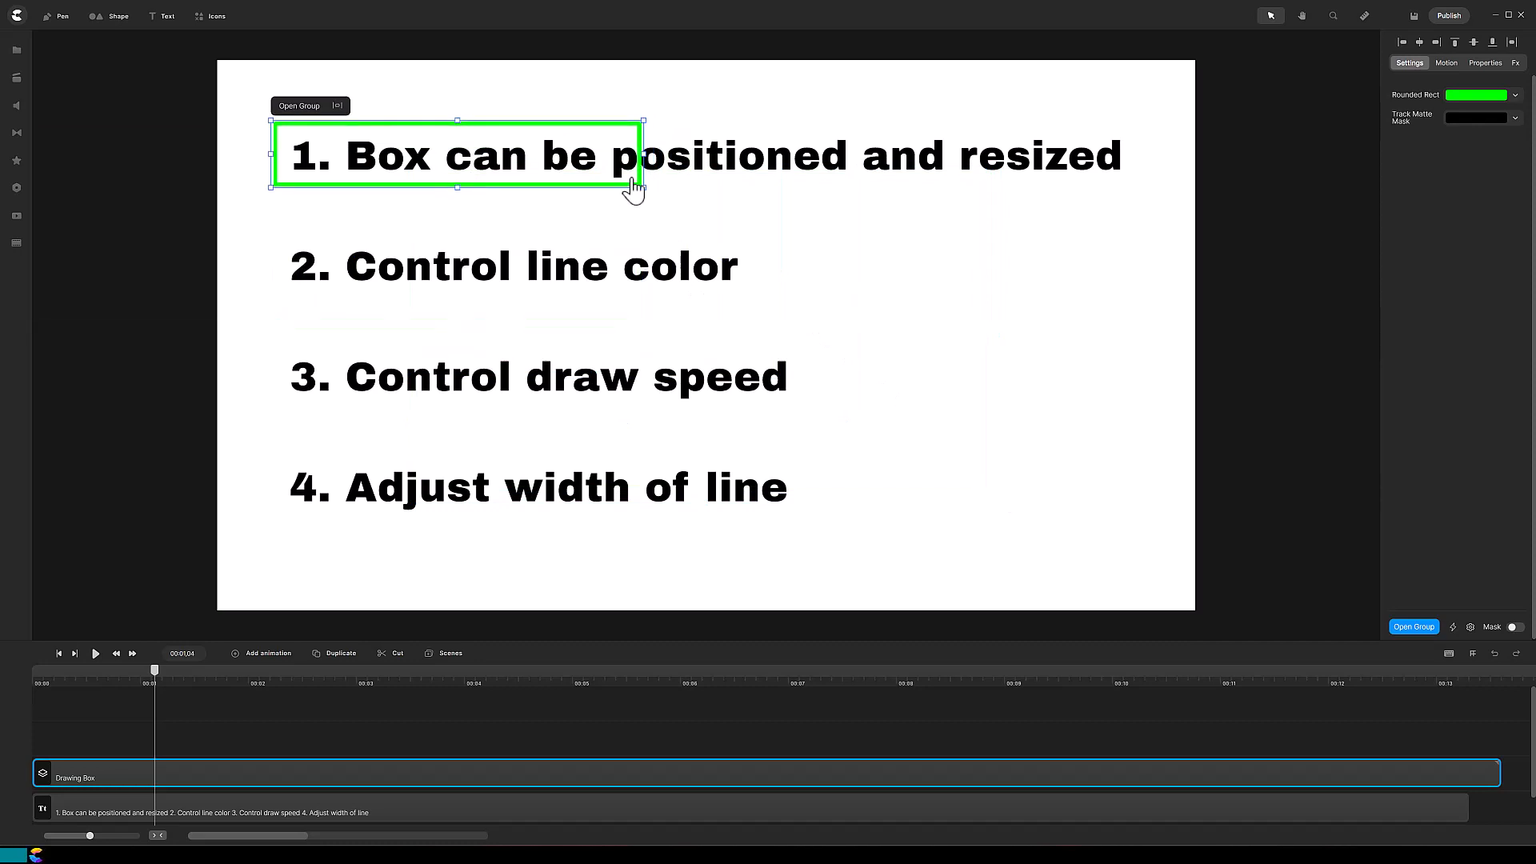
drag(641, 184, 1139, 134)
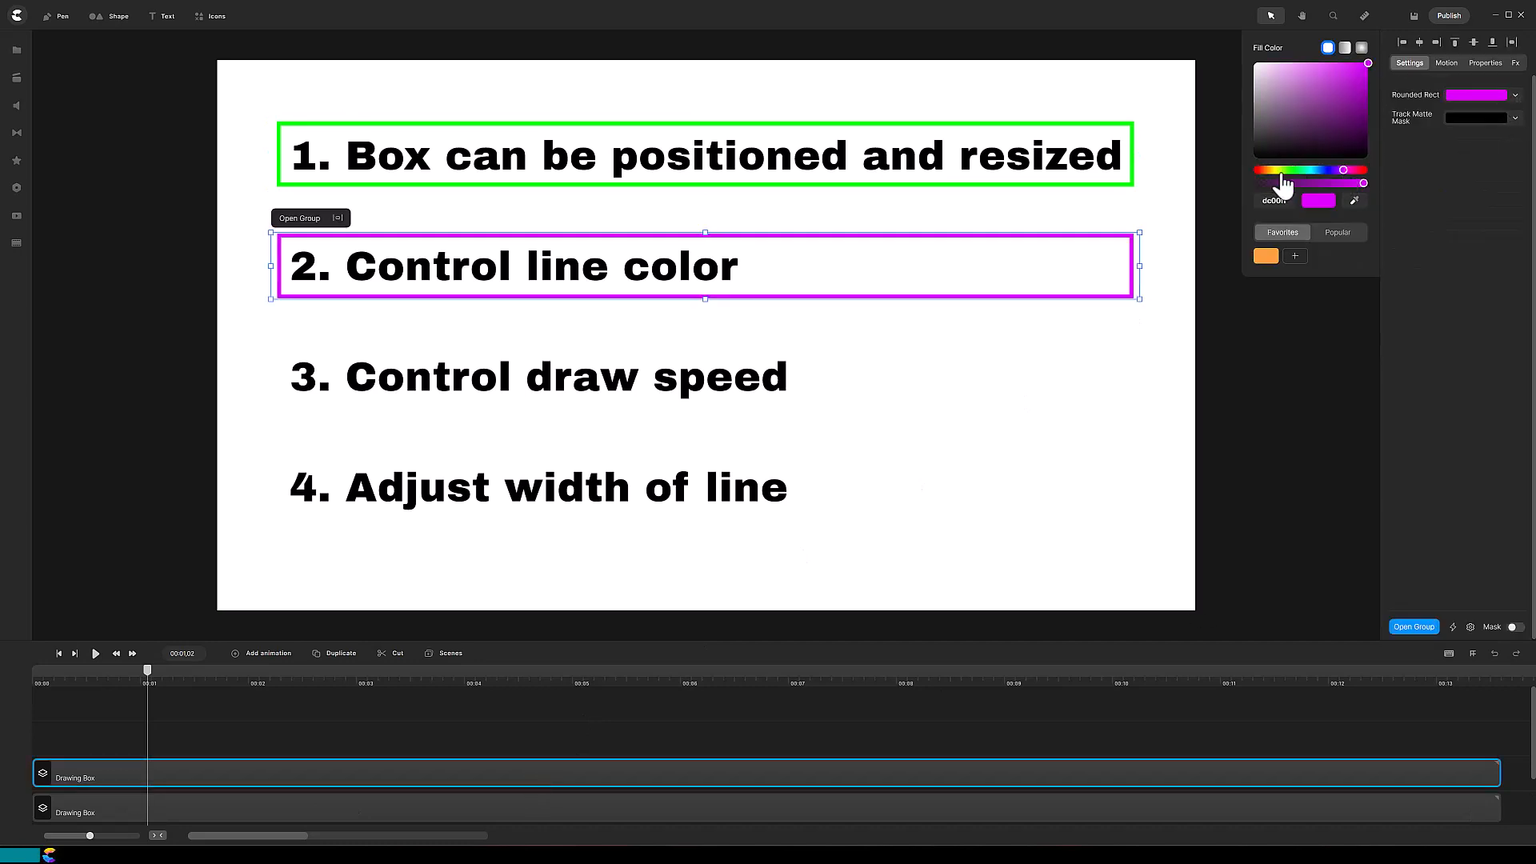
click(1257, 169)
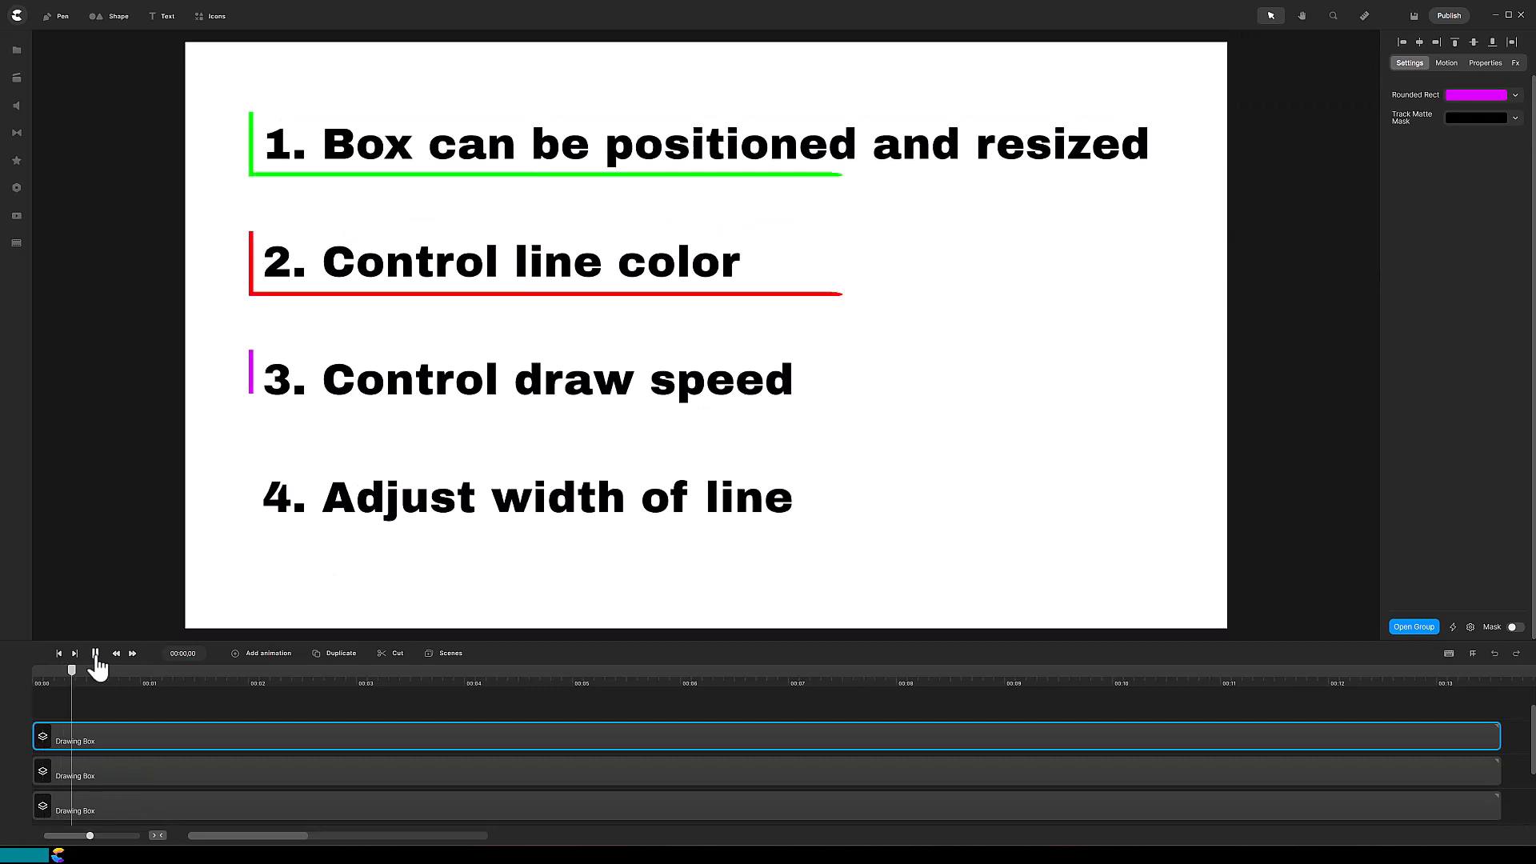
Step: Preview the boxes drawing on the timeline, then stop playback
click(96, 653)
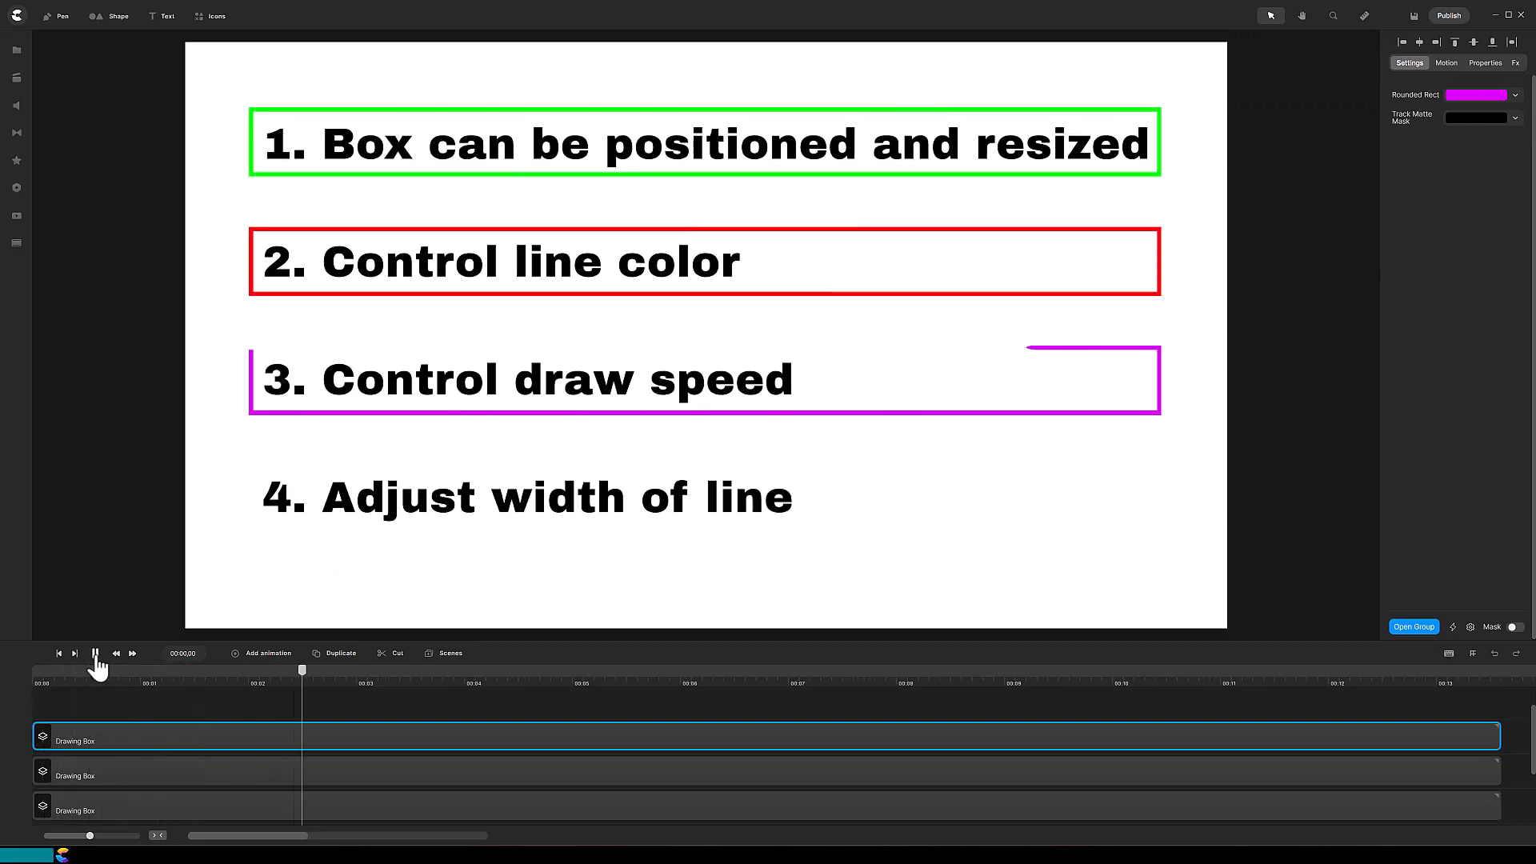
click(94, 653)
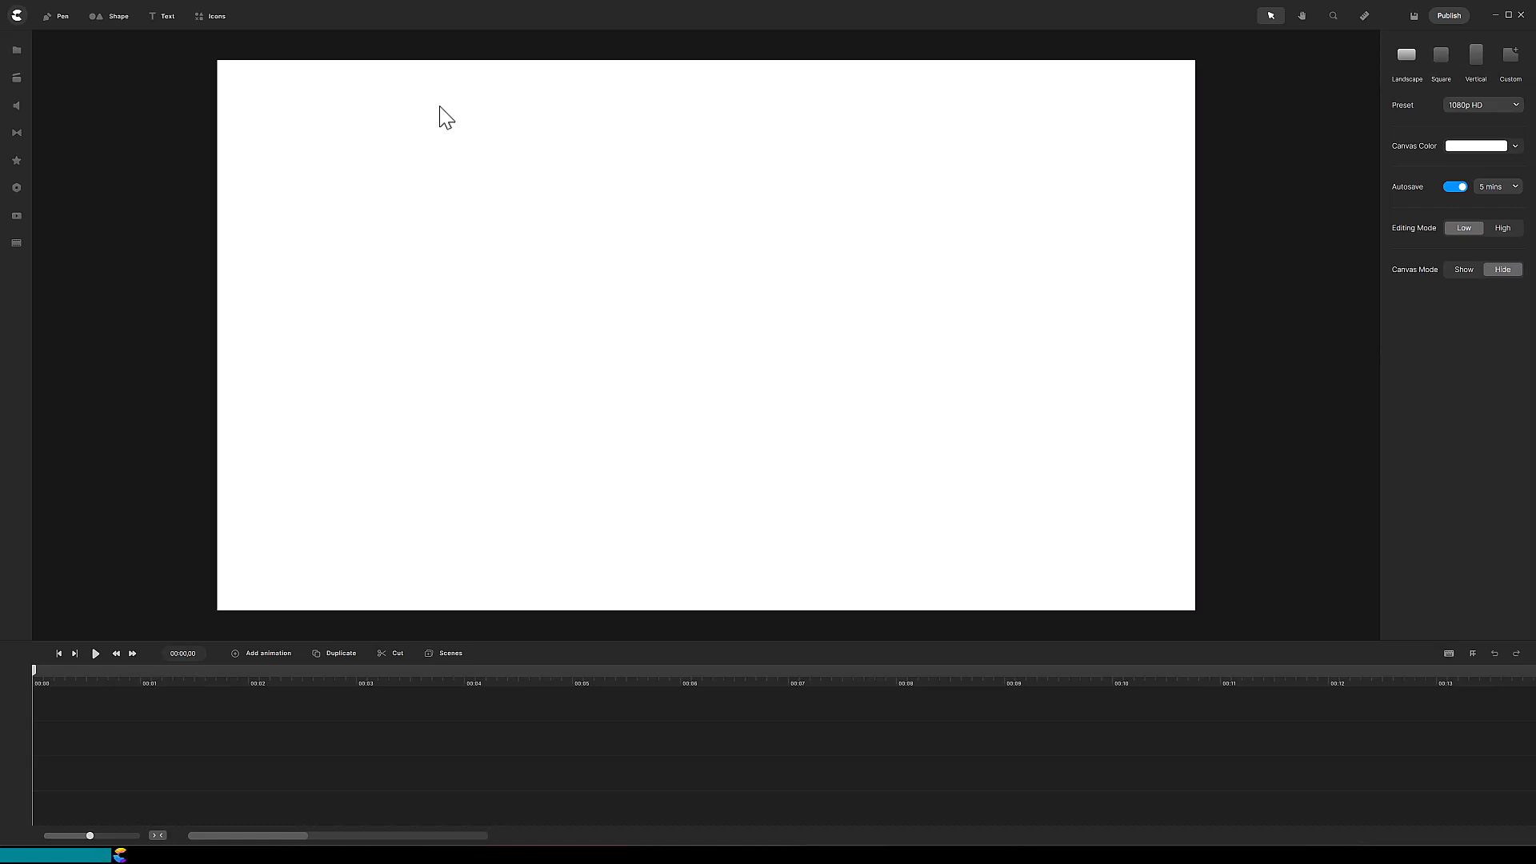
Step: Add rectangle shapes from the Shape list so two Rounded Rect layers exist
click(117, 16)
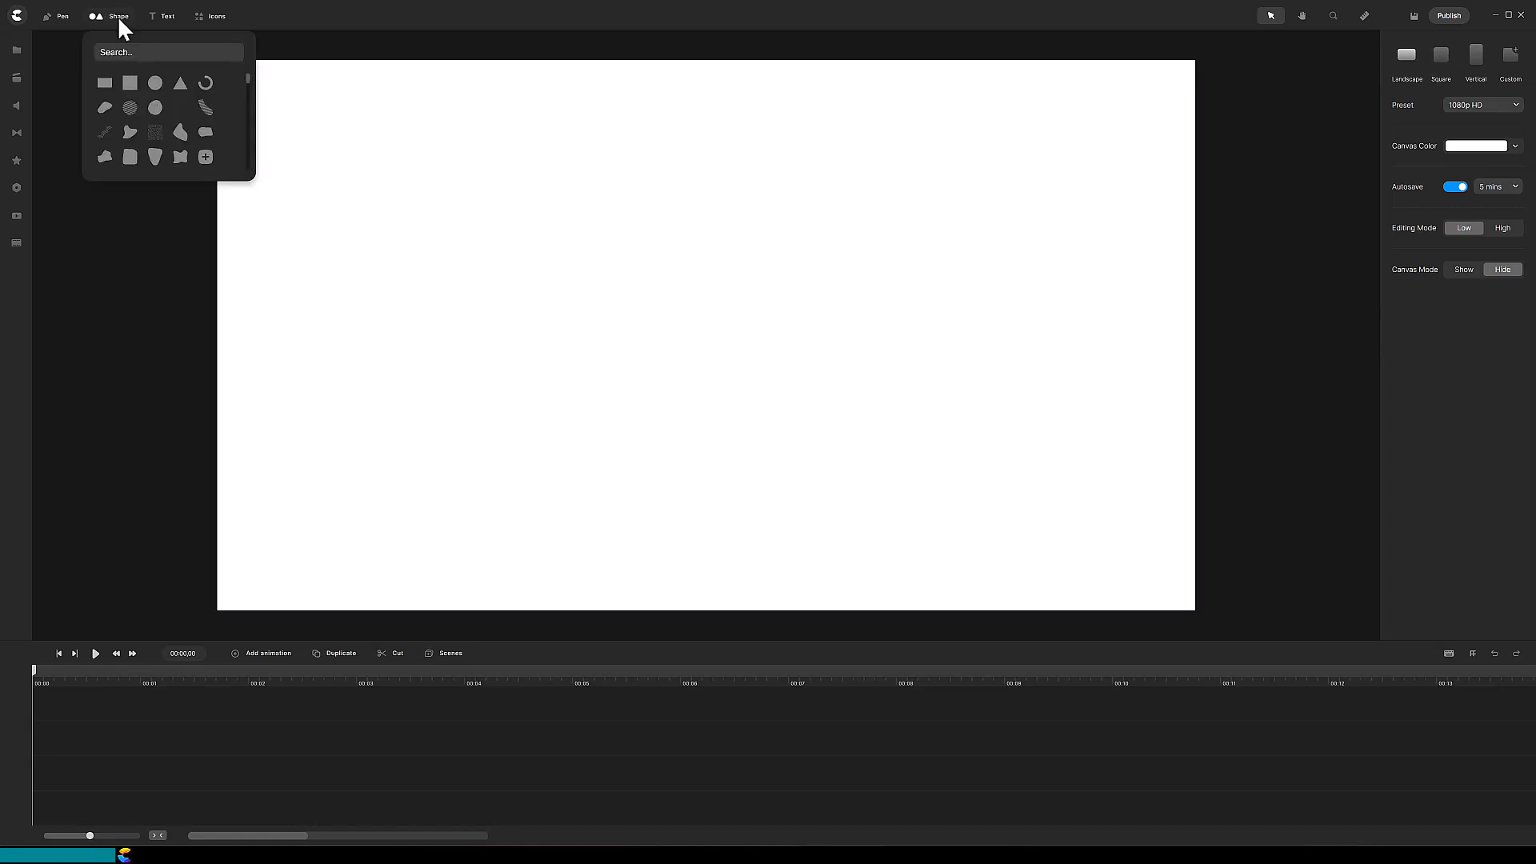
click(102, 84)
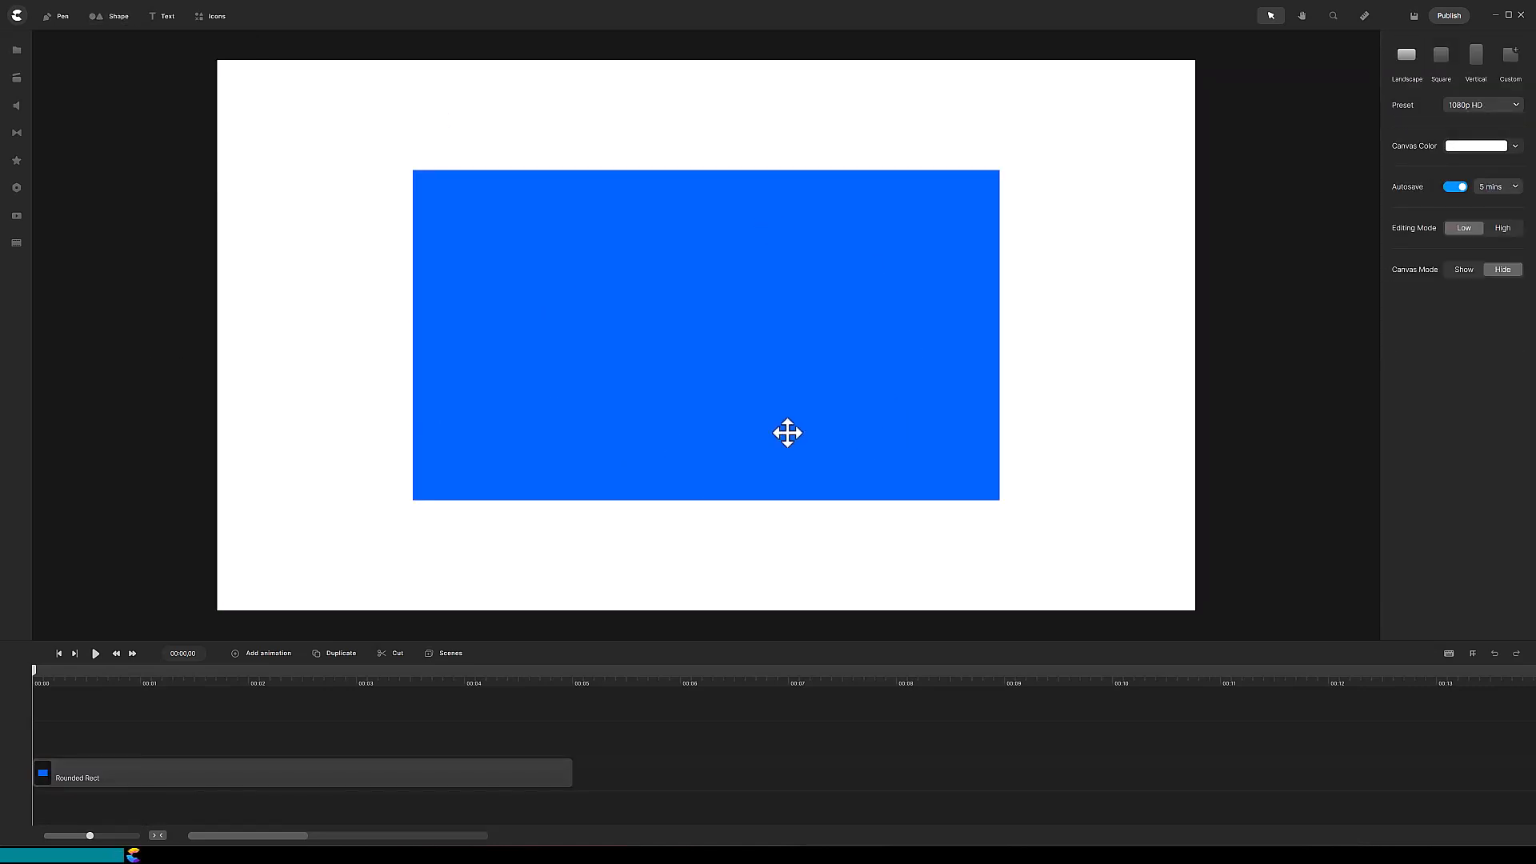
mouse_move(845, 397)
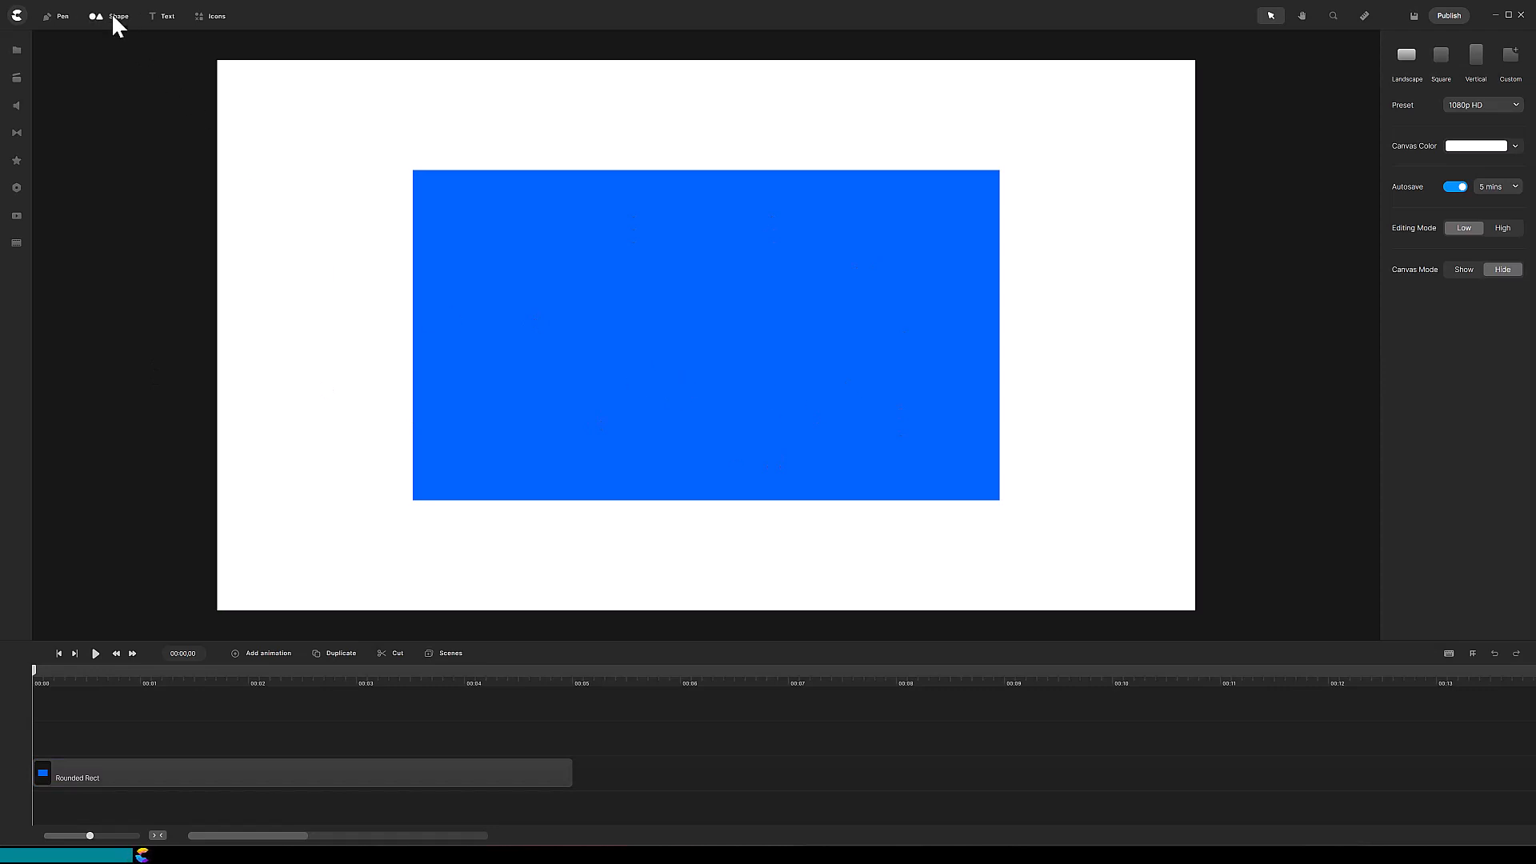
click(108, 16)
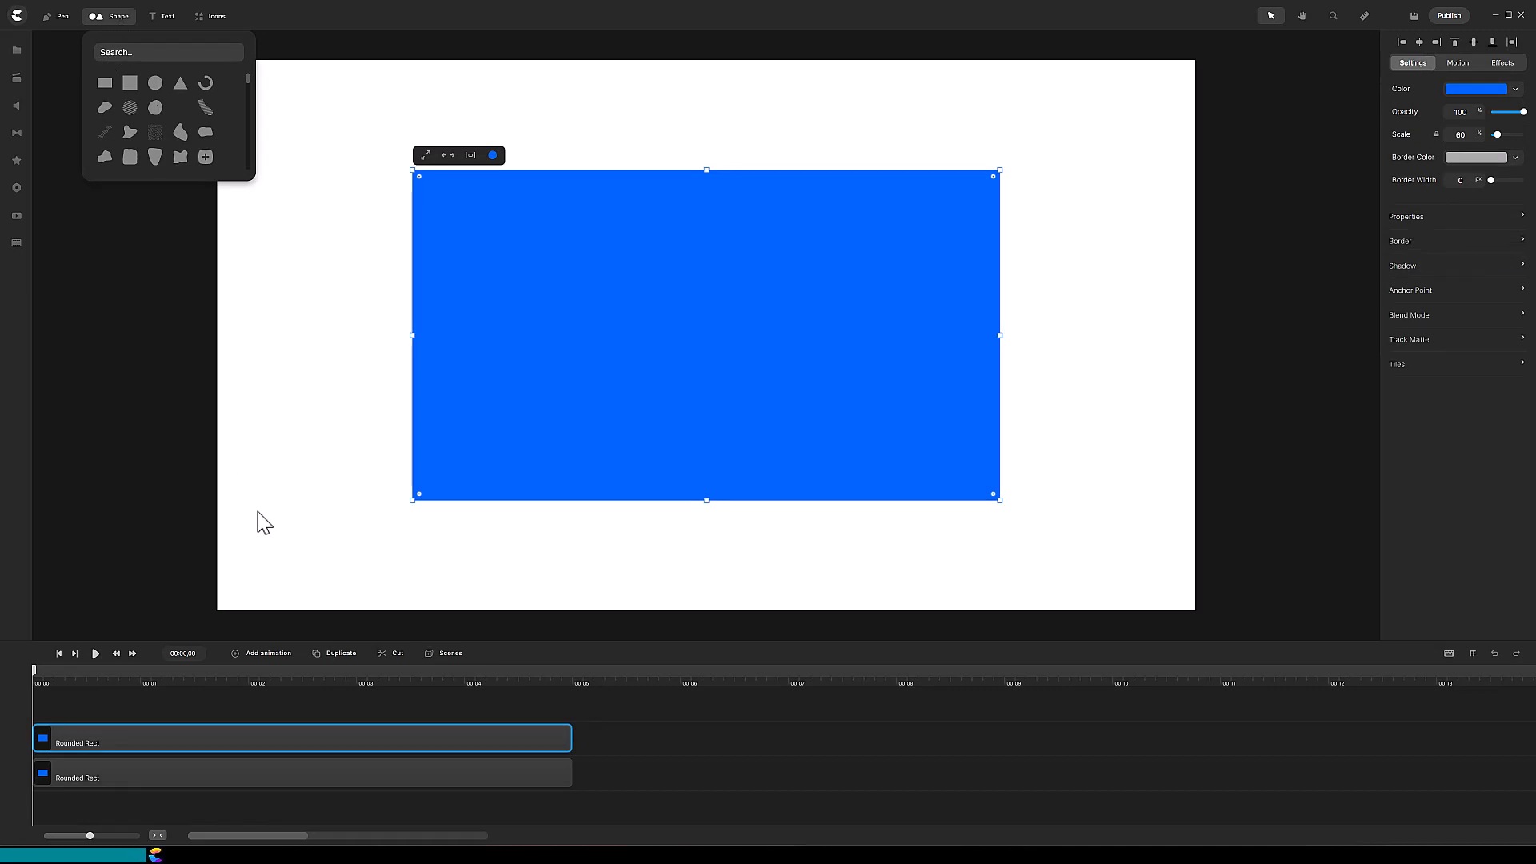
mouse_move(346, 672)
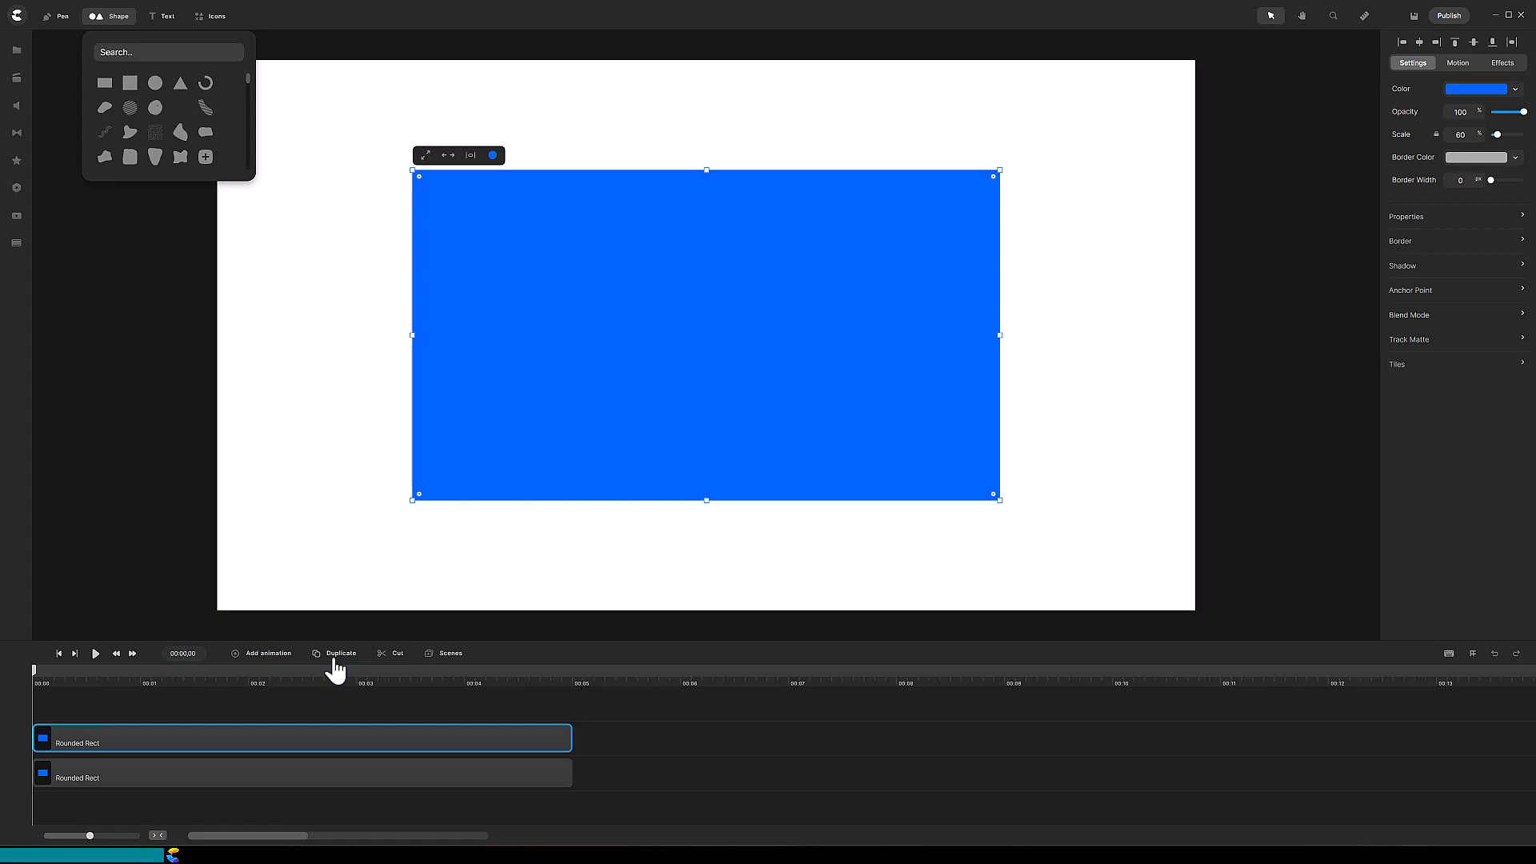
mouse_move(349, 667)
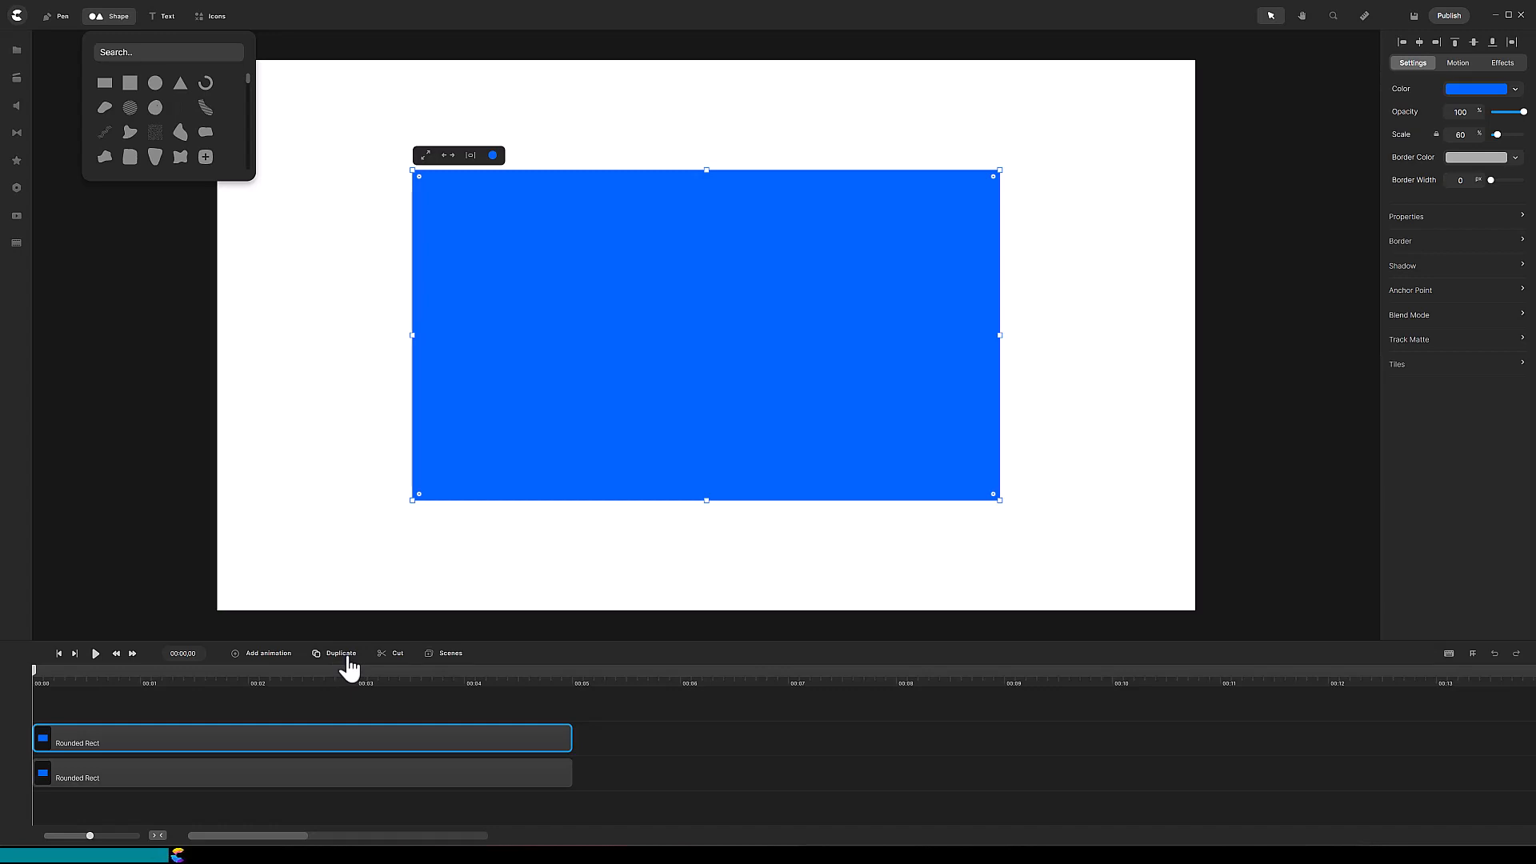
mouse_move(354, 731)
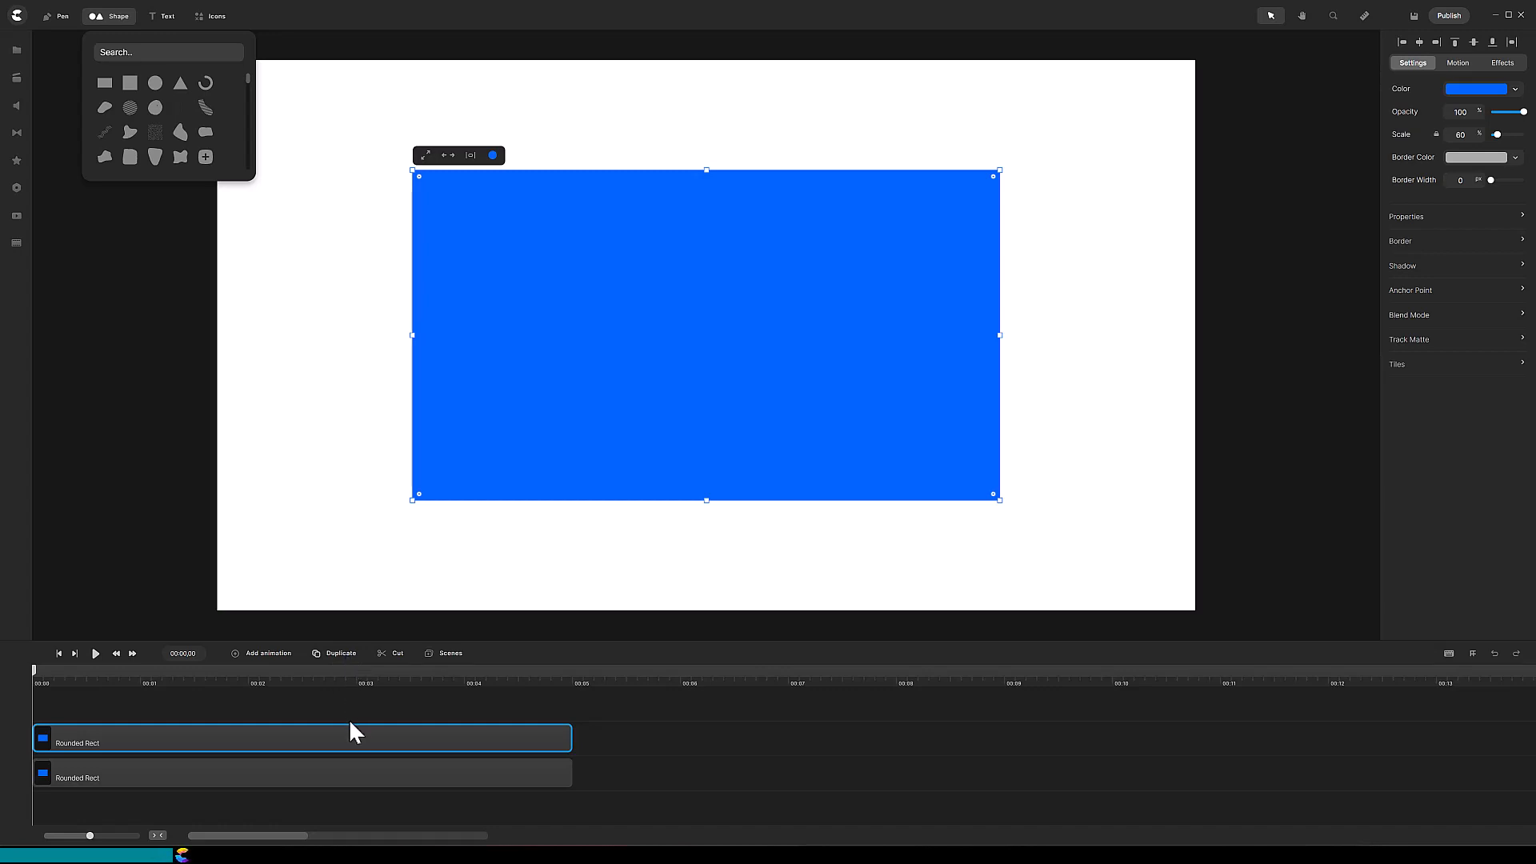
mouse_move(206, 730)
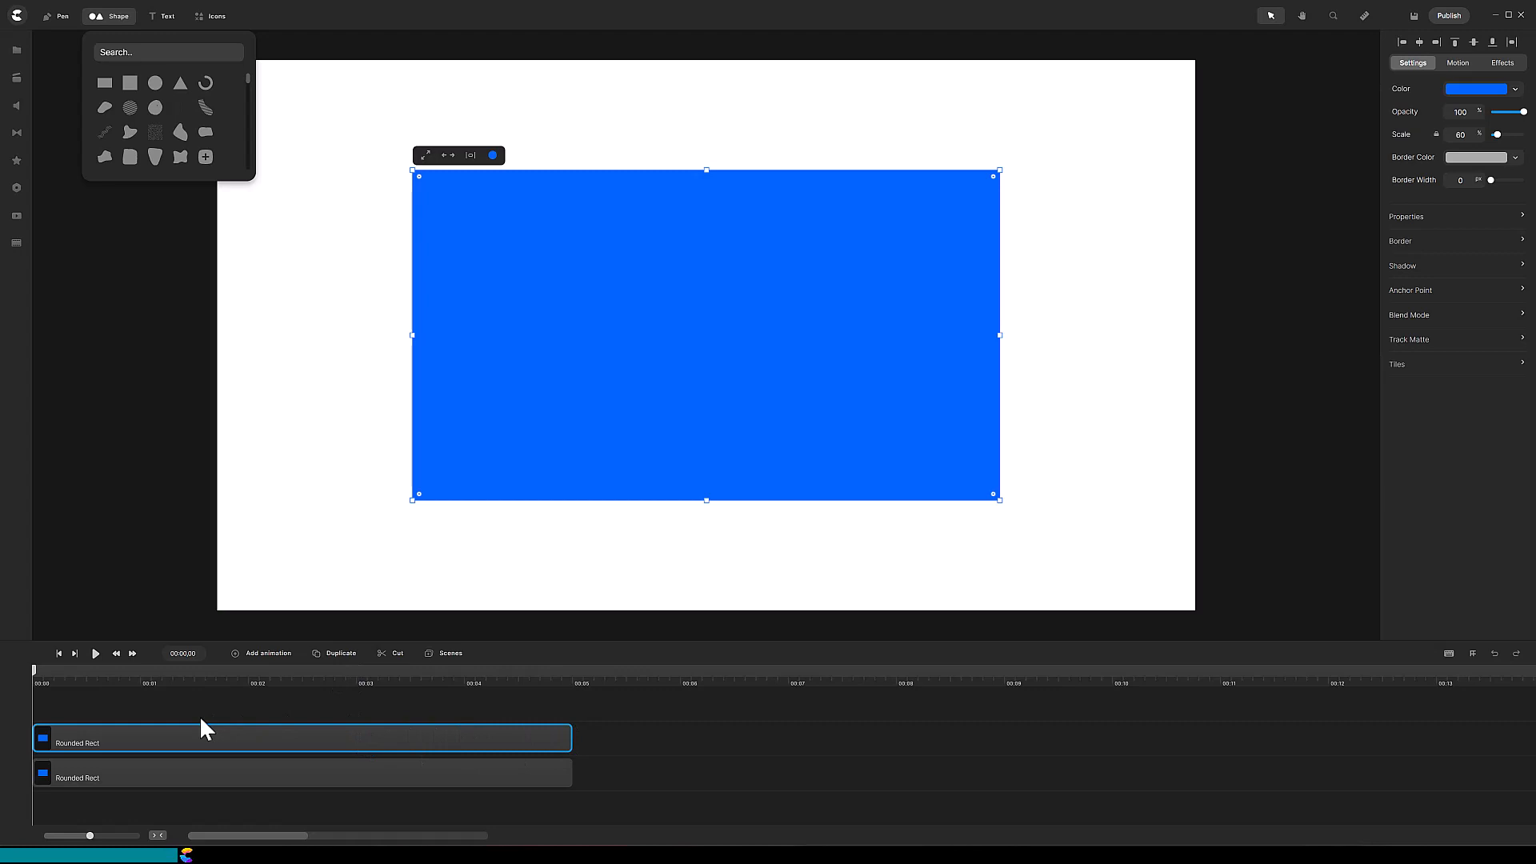
mouse_move(206, 765)
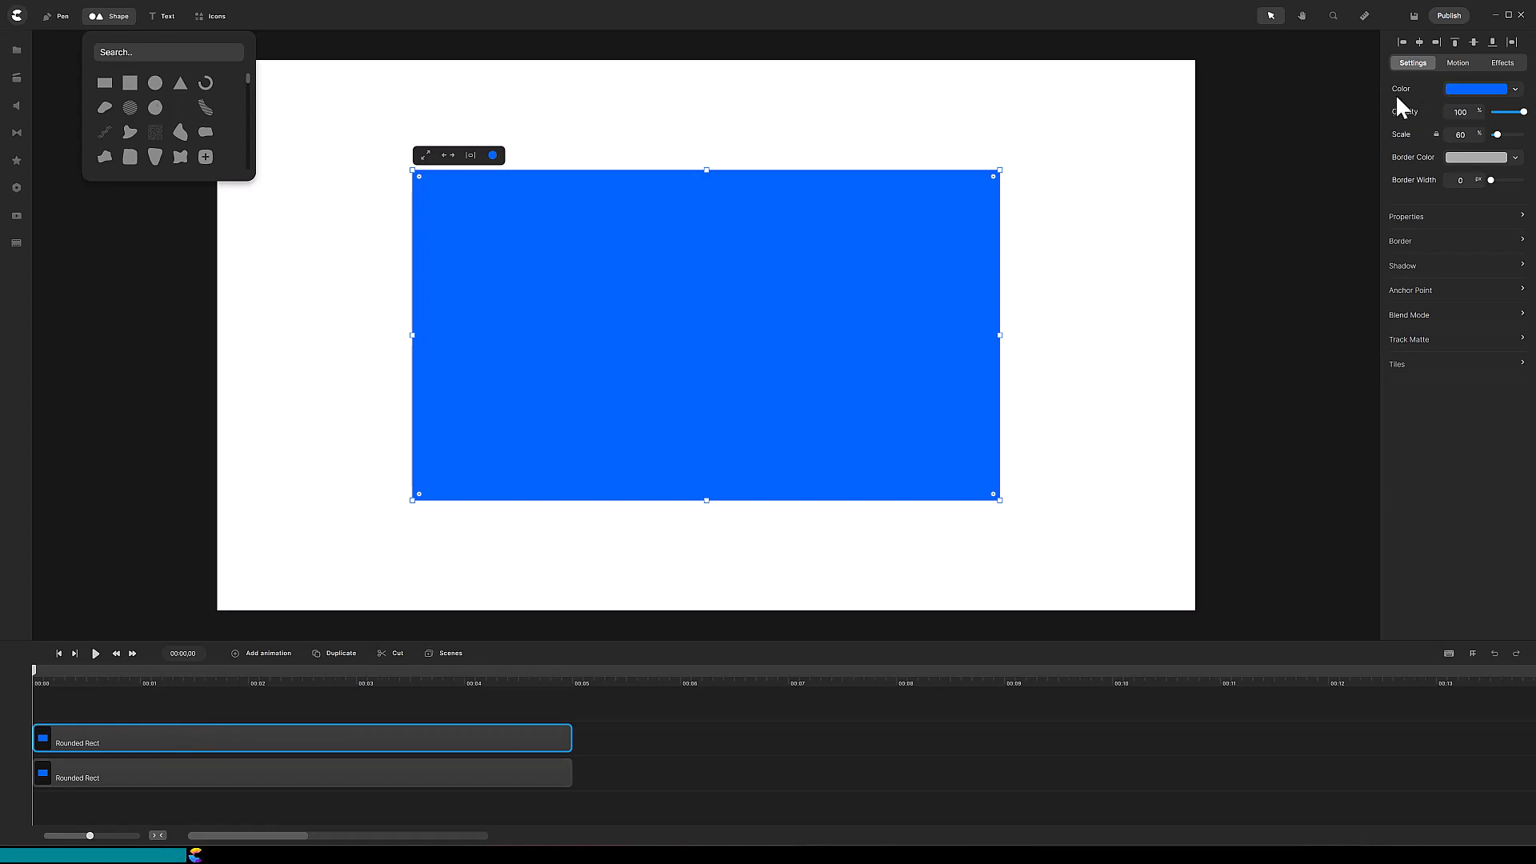
Step: Make the top rectangle solid black (000000) with a 16-pixel border
click(1485, 88)
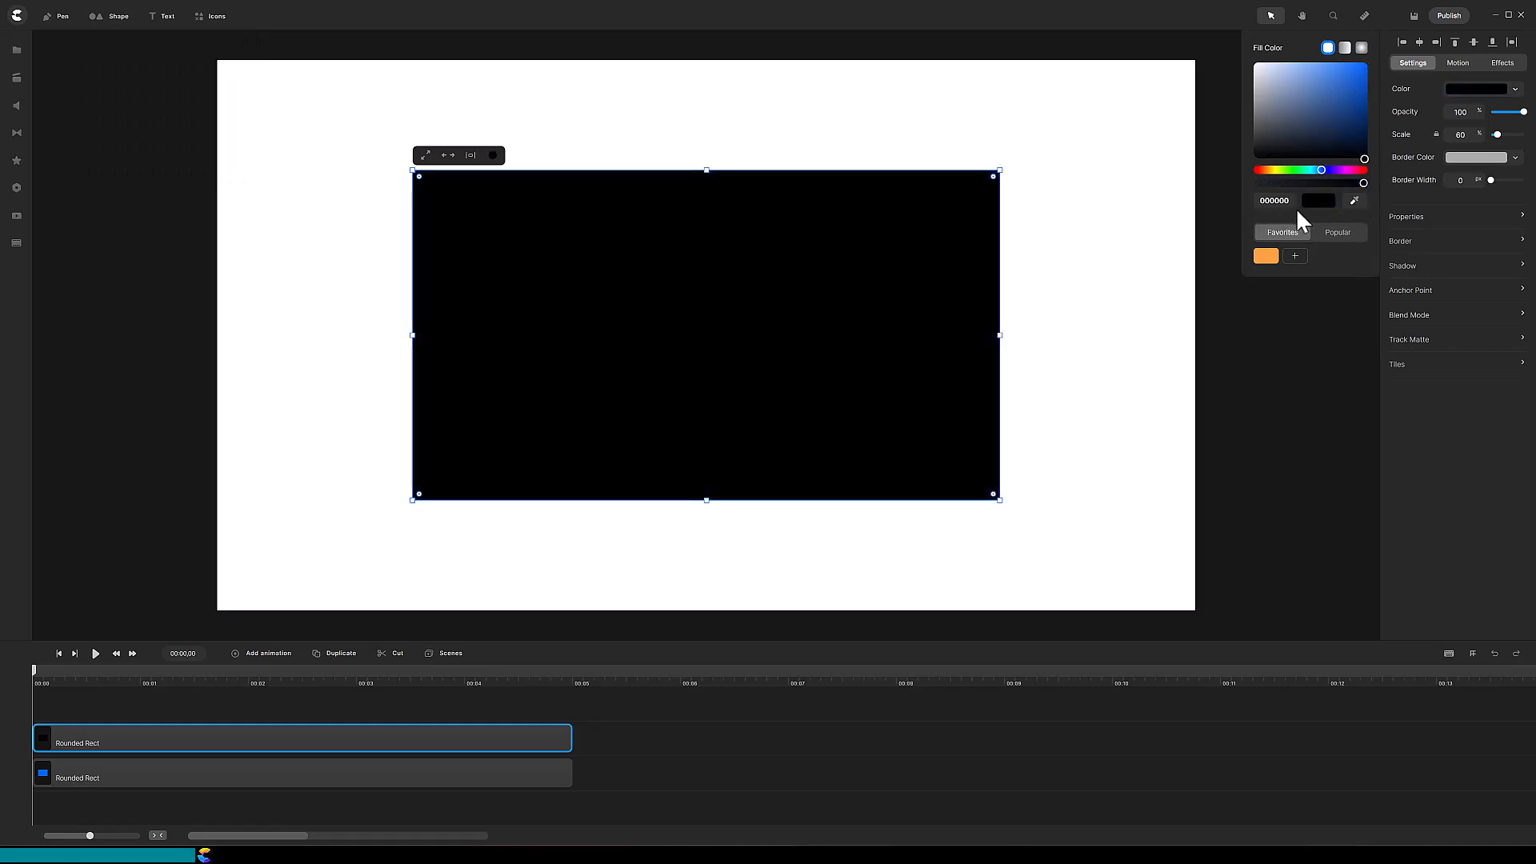
mouse_move(1421, 189)
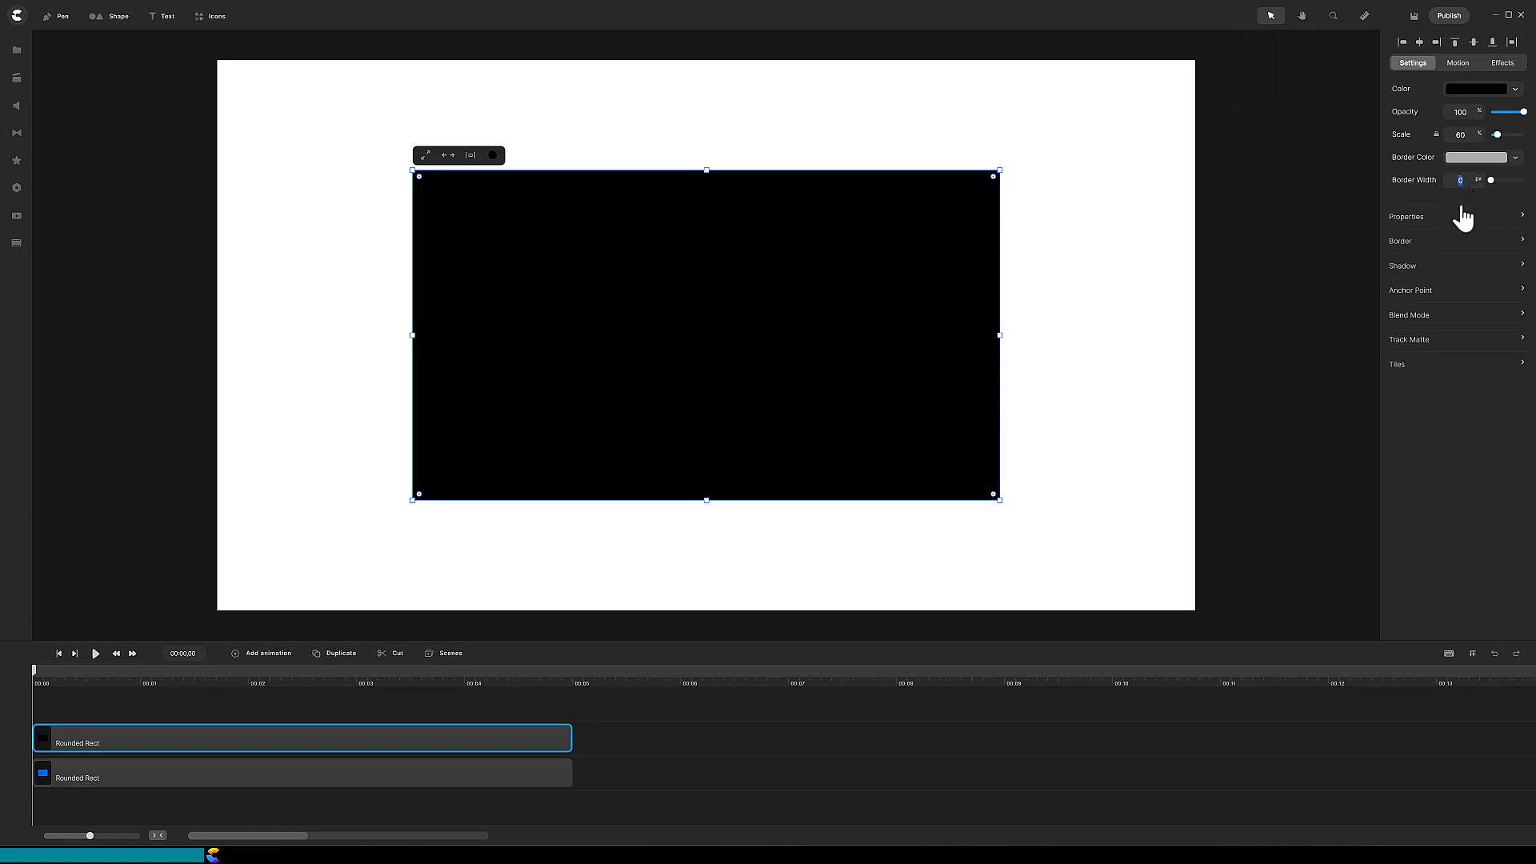
text(16)
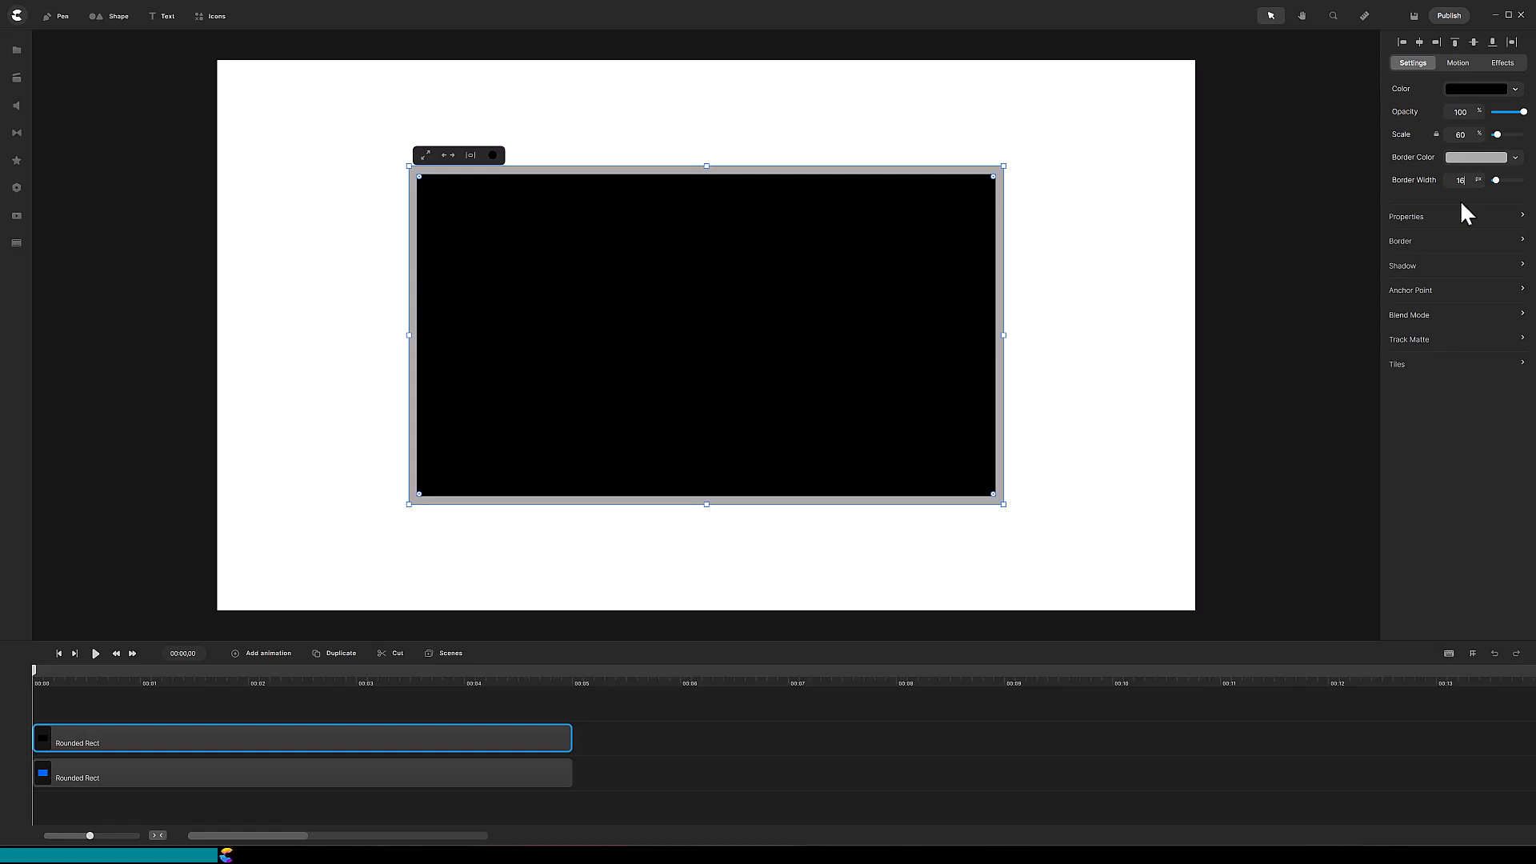
drag(306, 264, 403, 264)
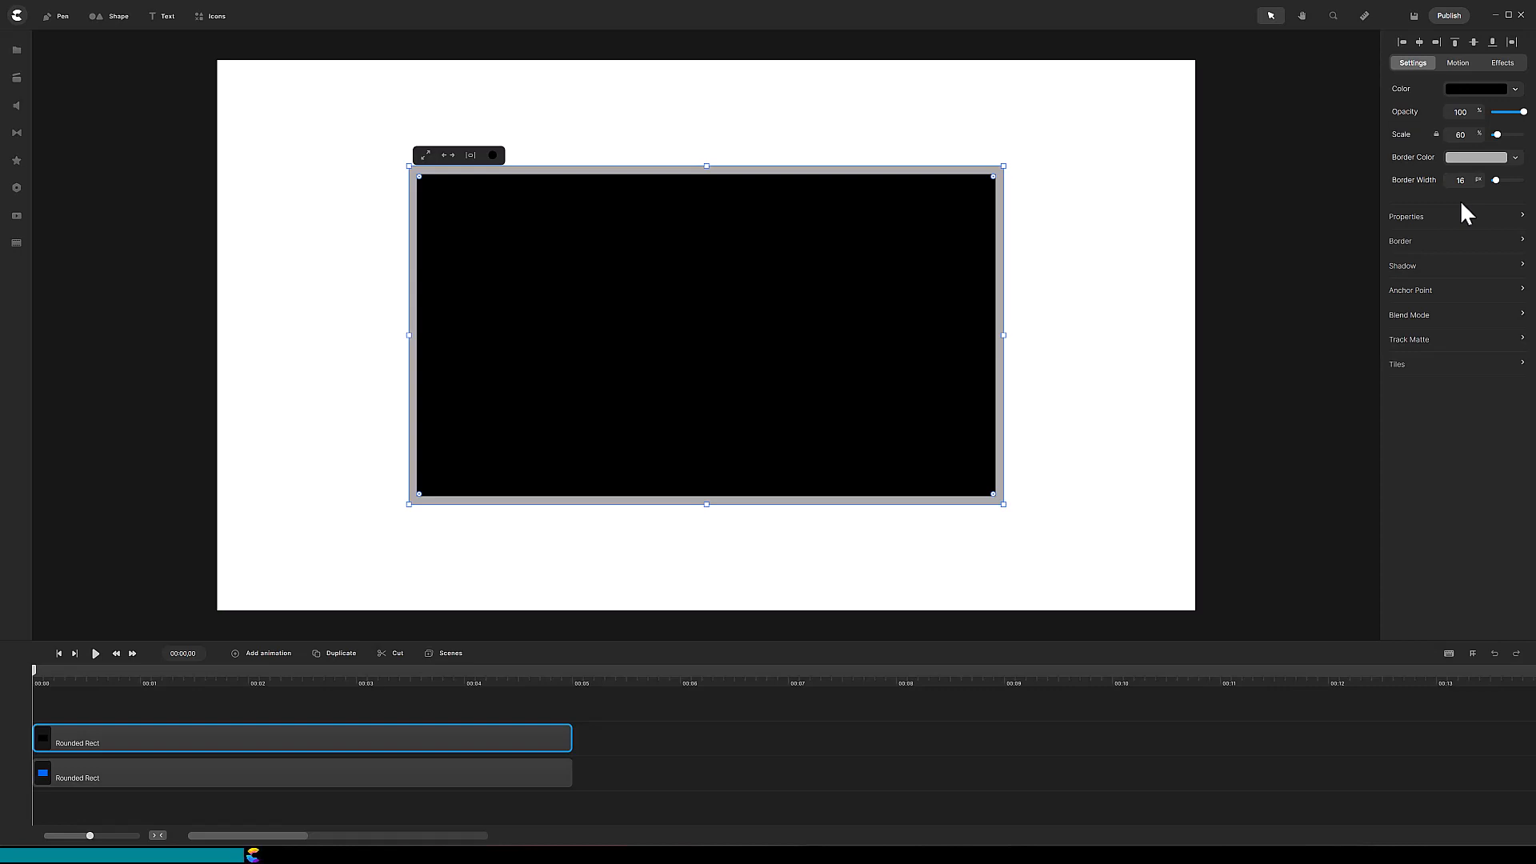
click(1408, 339)
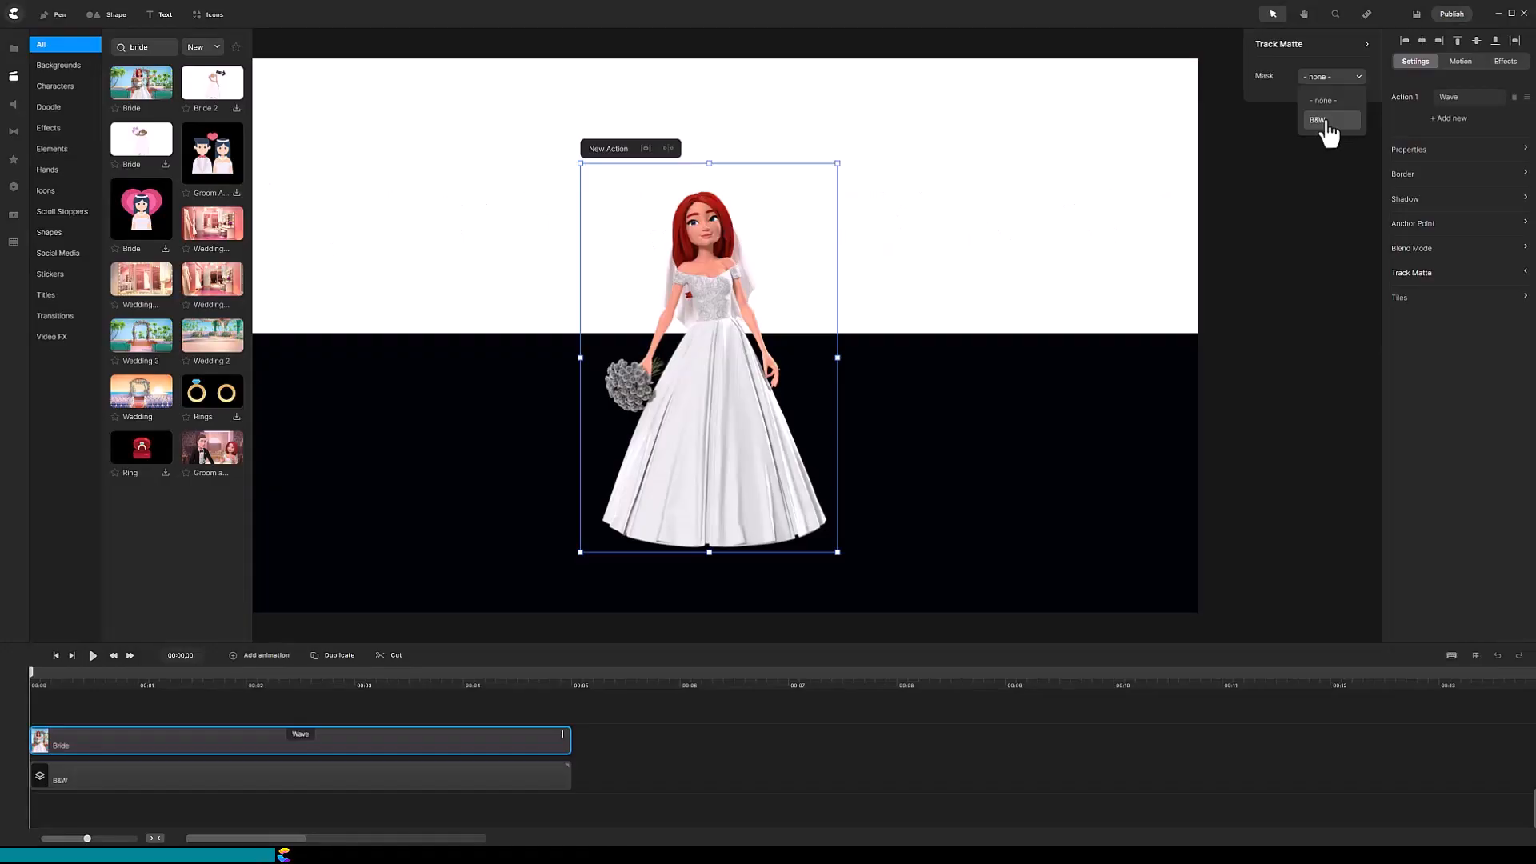
click(1322, 120)
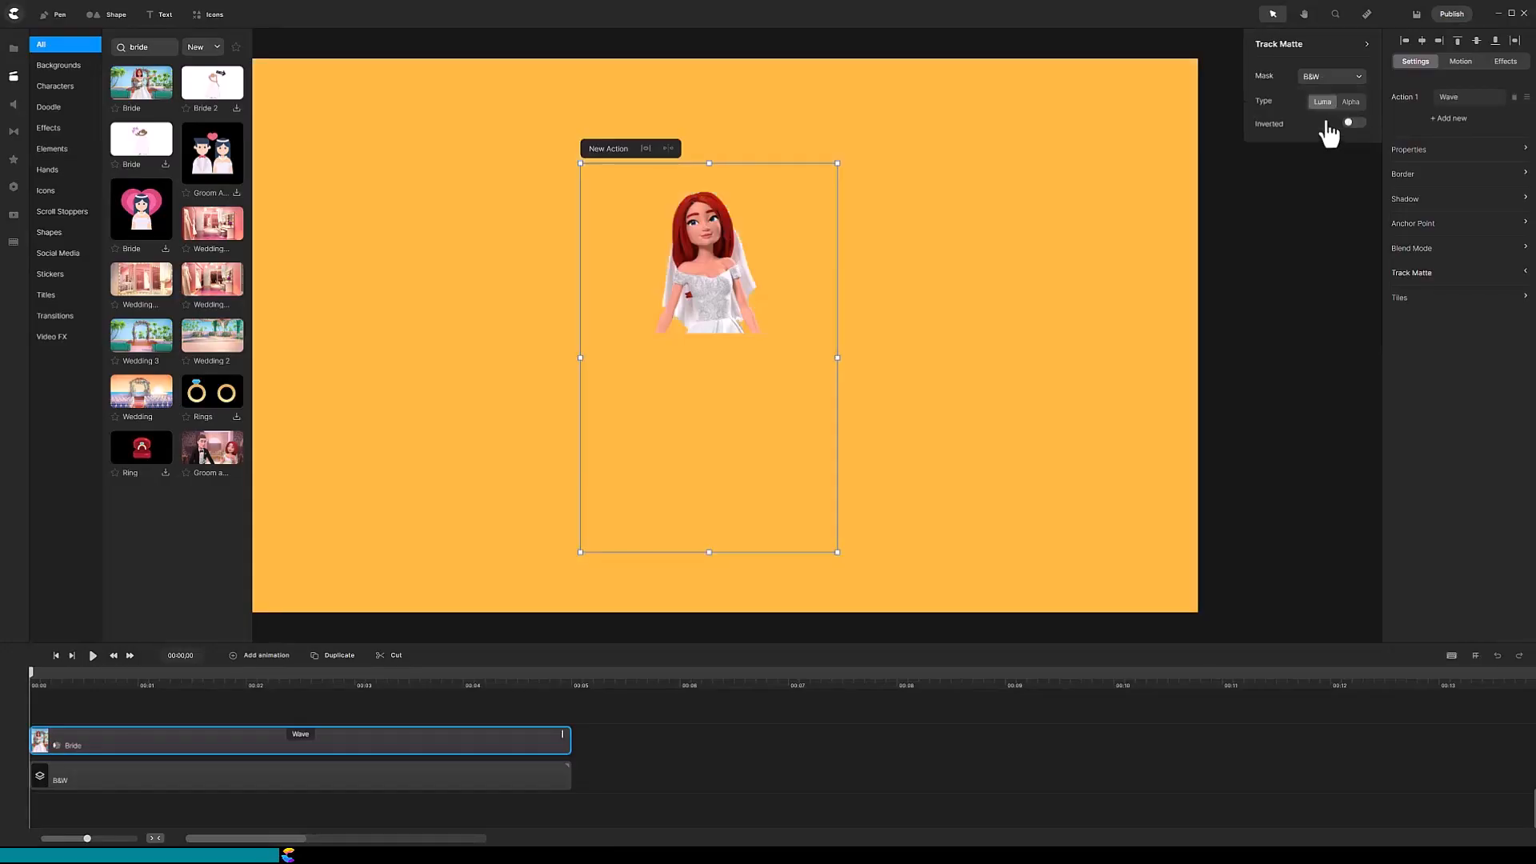
click(1331, 75)
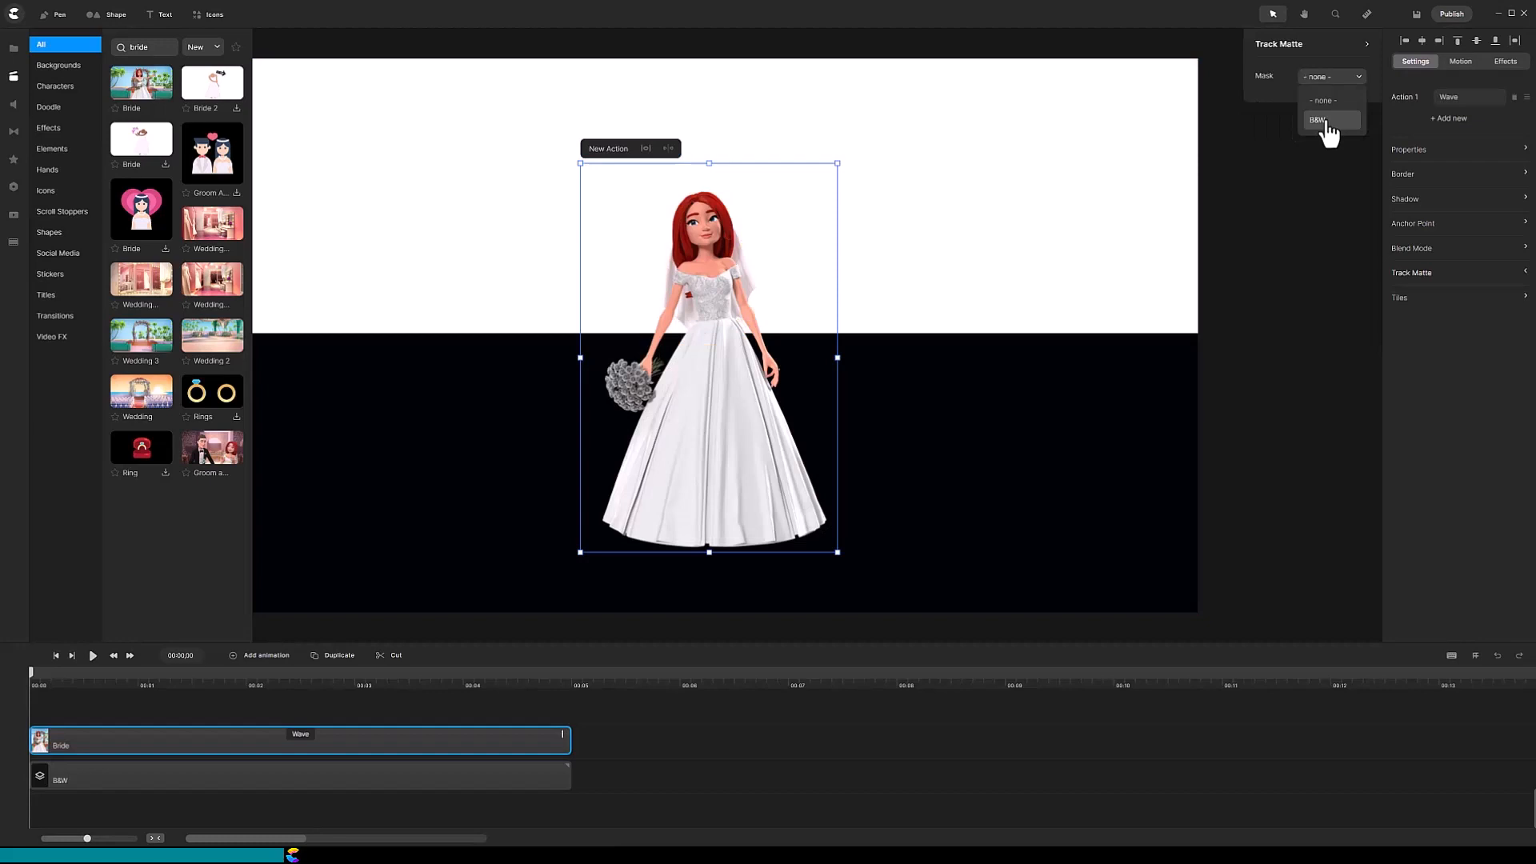
click(1325, 120)
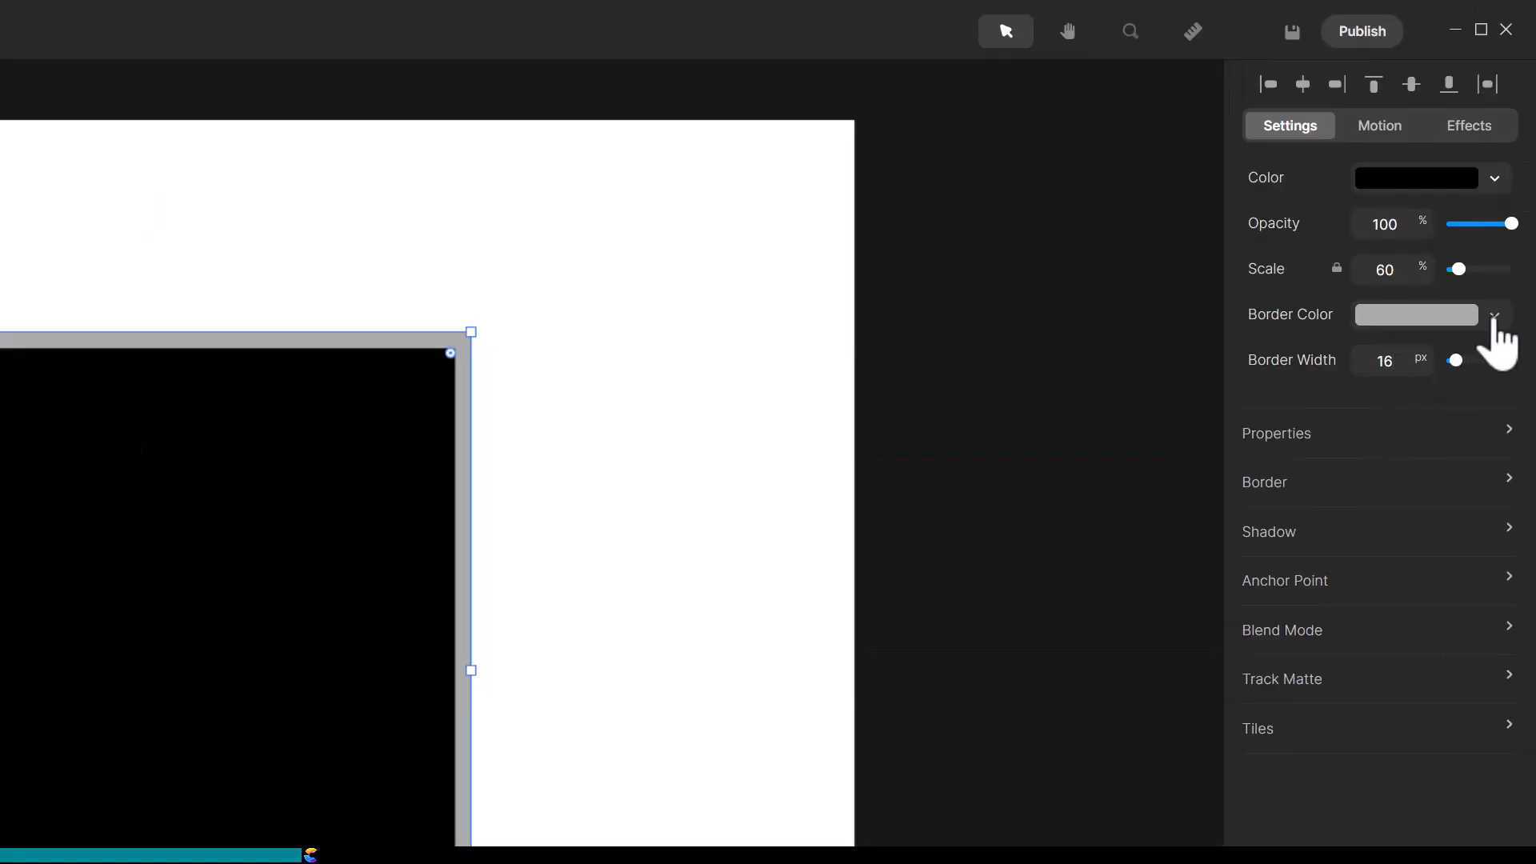
Step: Set the rectangle's border colour to white and rename its layer 'Rectangle Mask'
click(1494, 313)
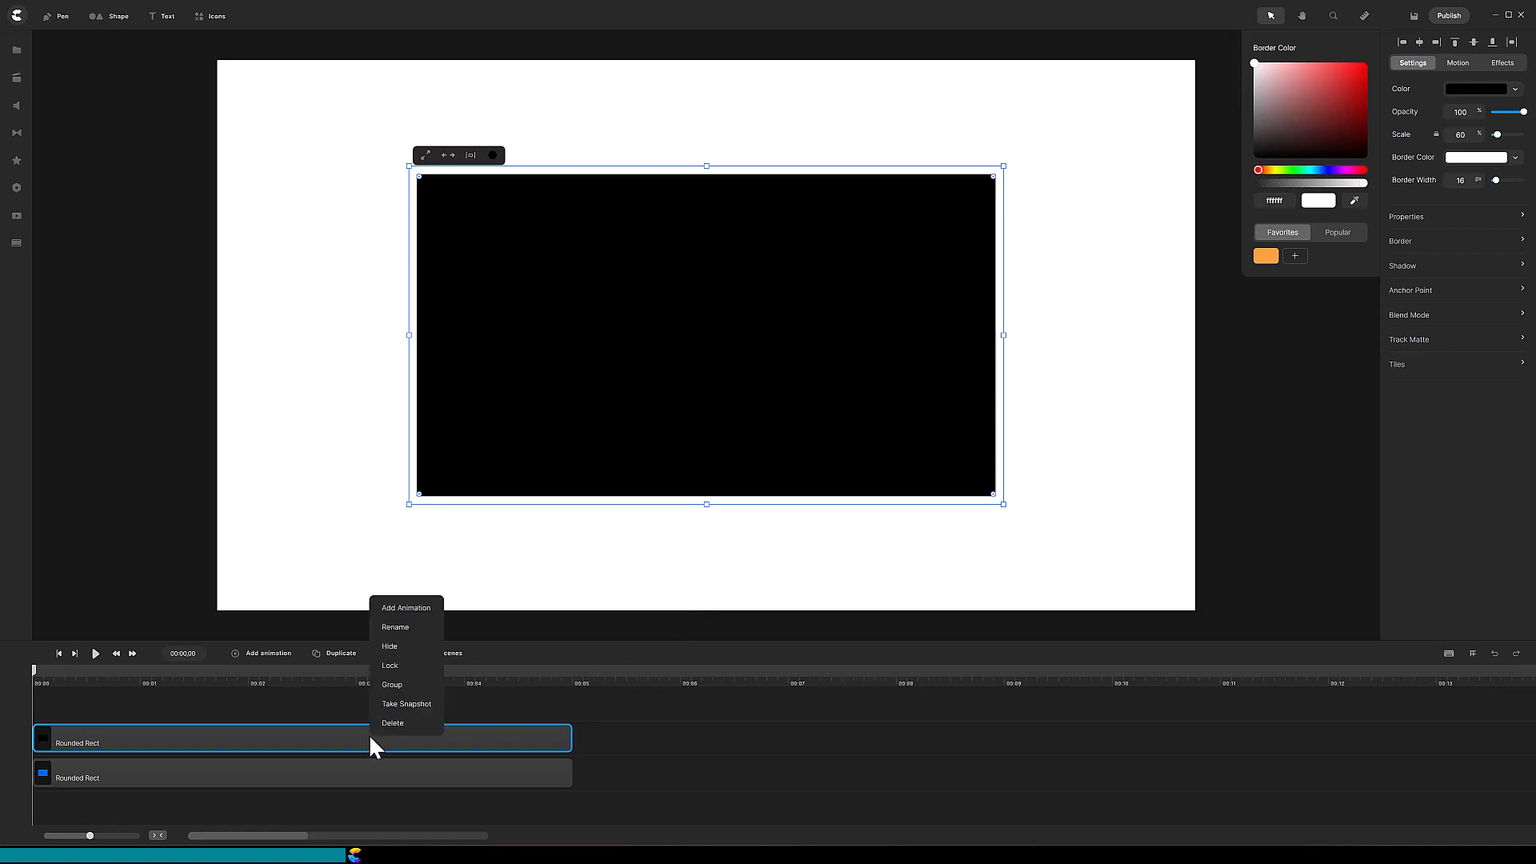
click(395, 627)
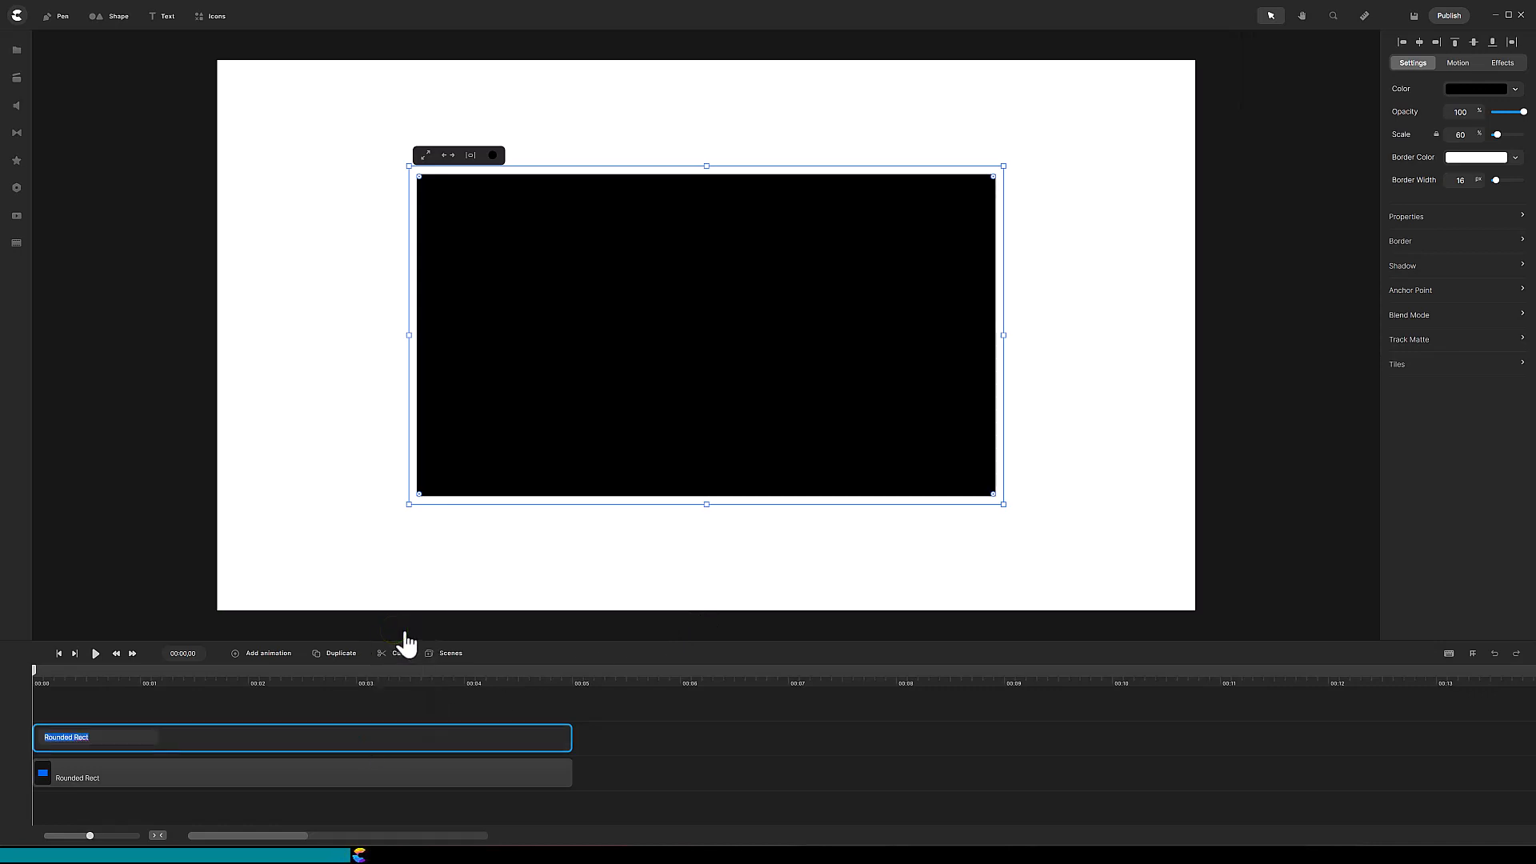
text(Recta)
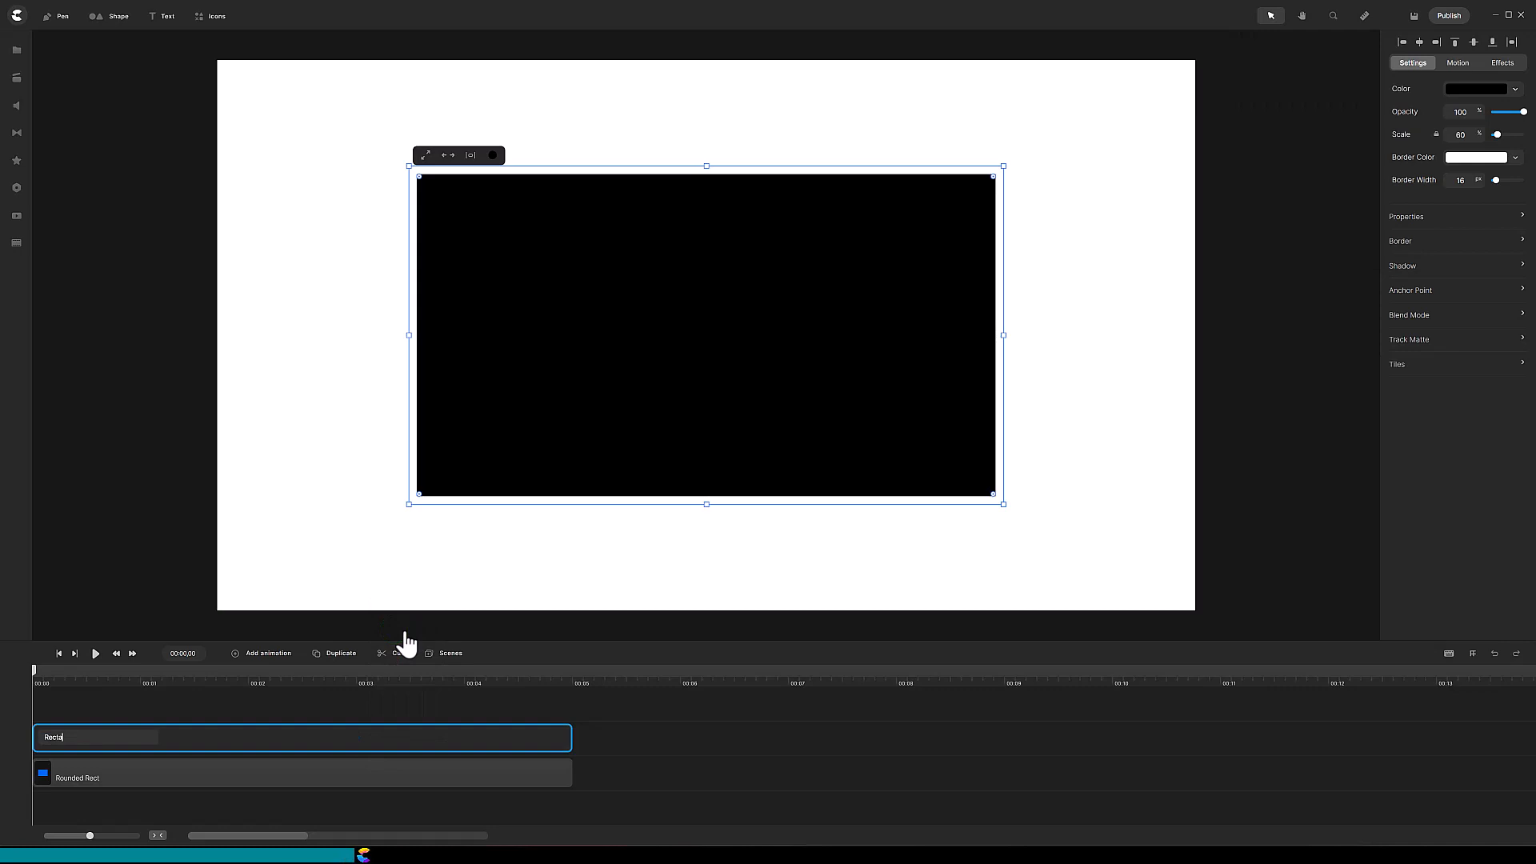
text(Rectangle Mask)
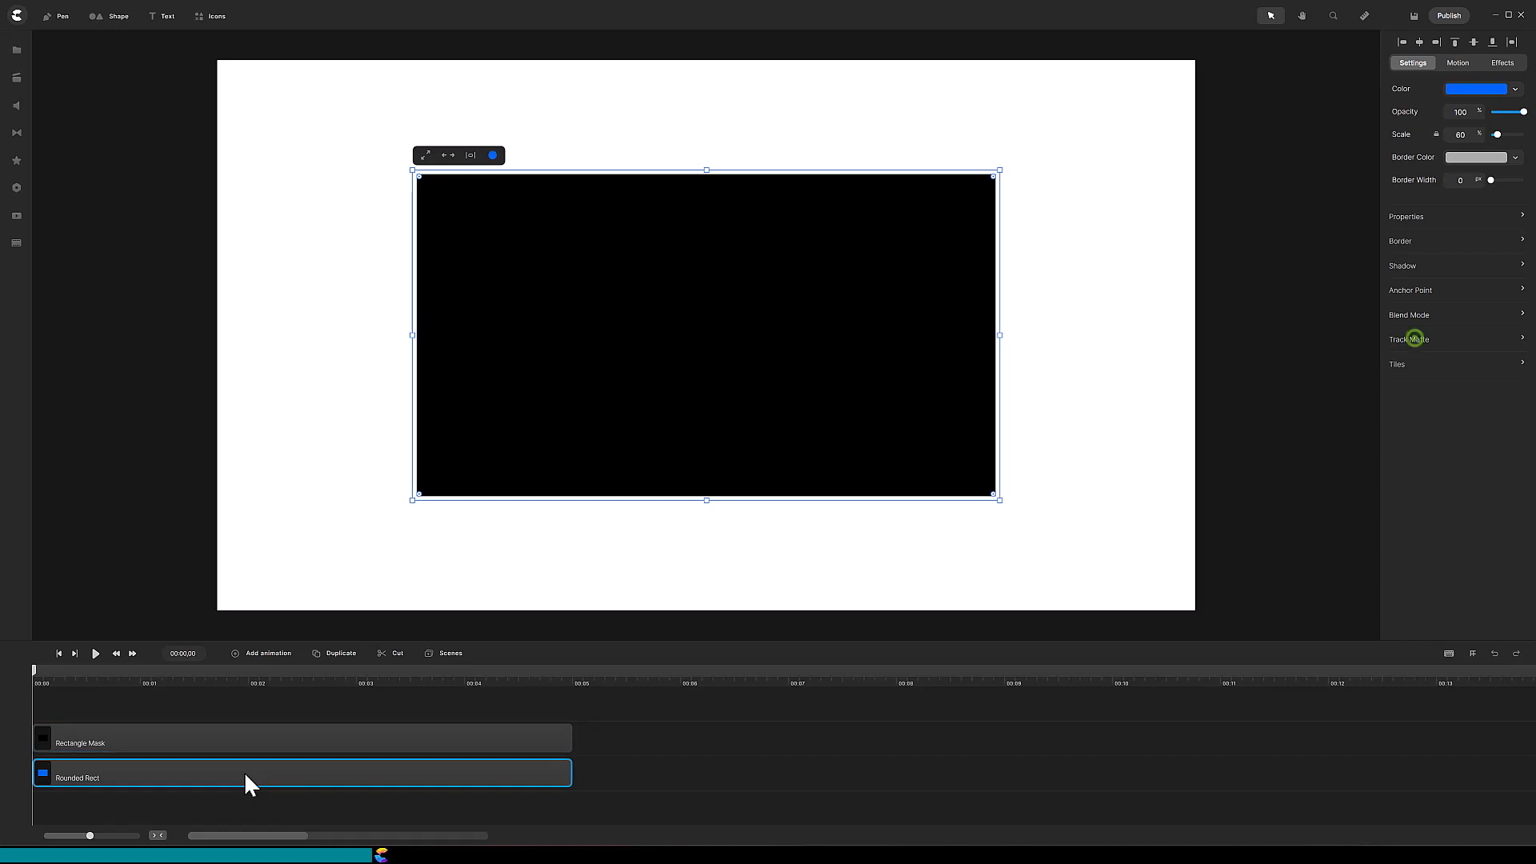
Step: Set Rectangle Mask as the track matte for the Rounded Rect layer
click(1414, 339)
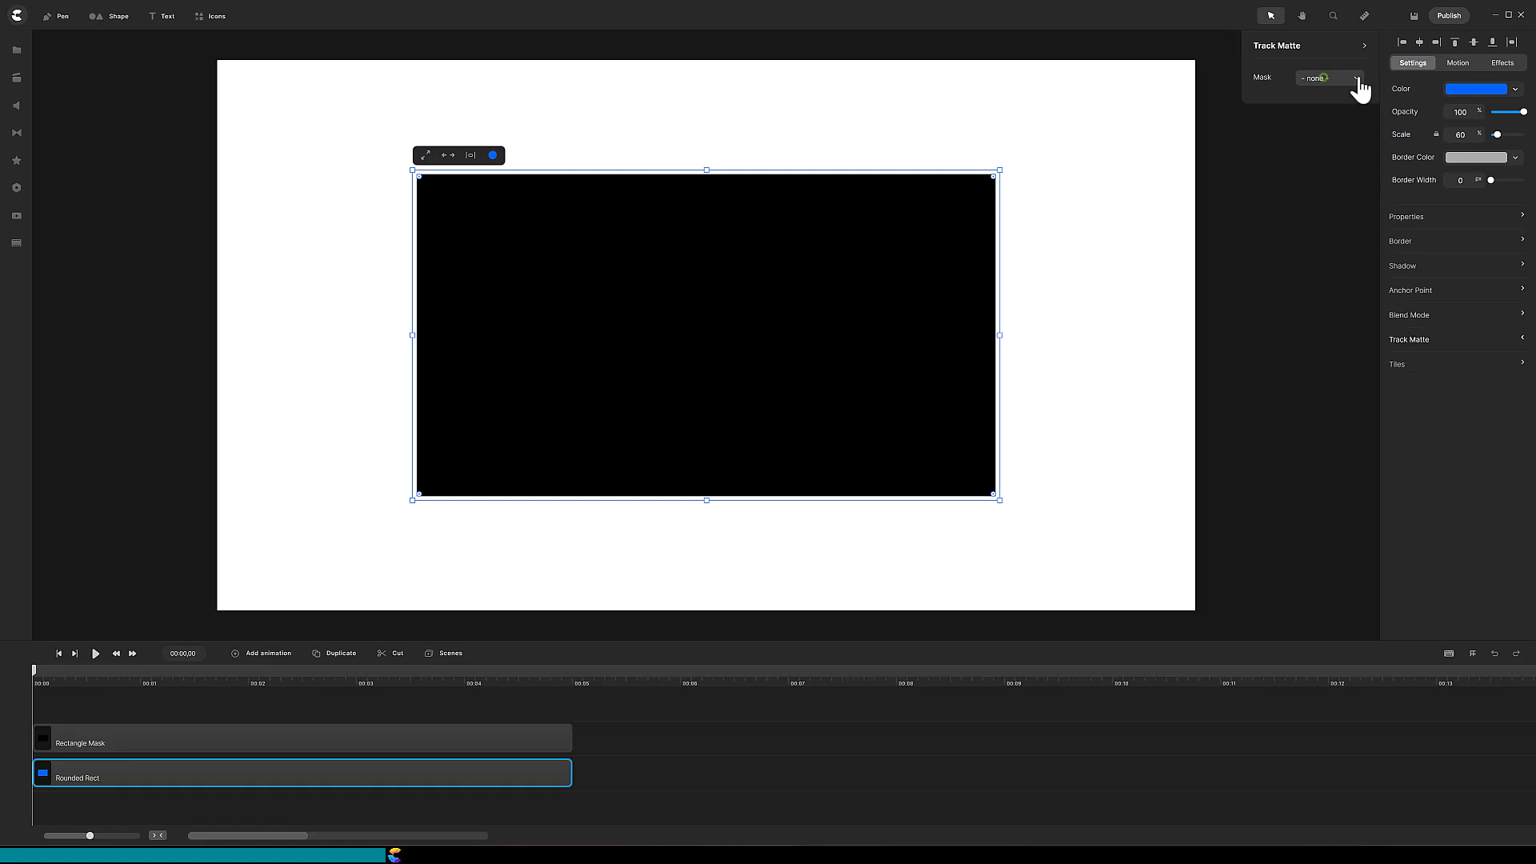
click(1325, 77)
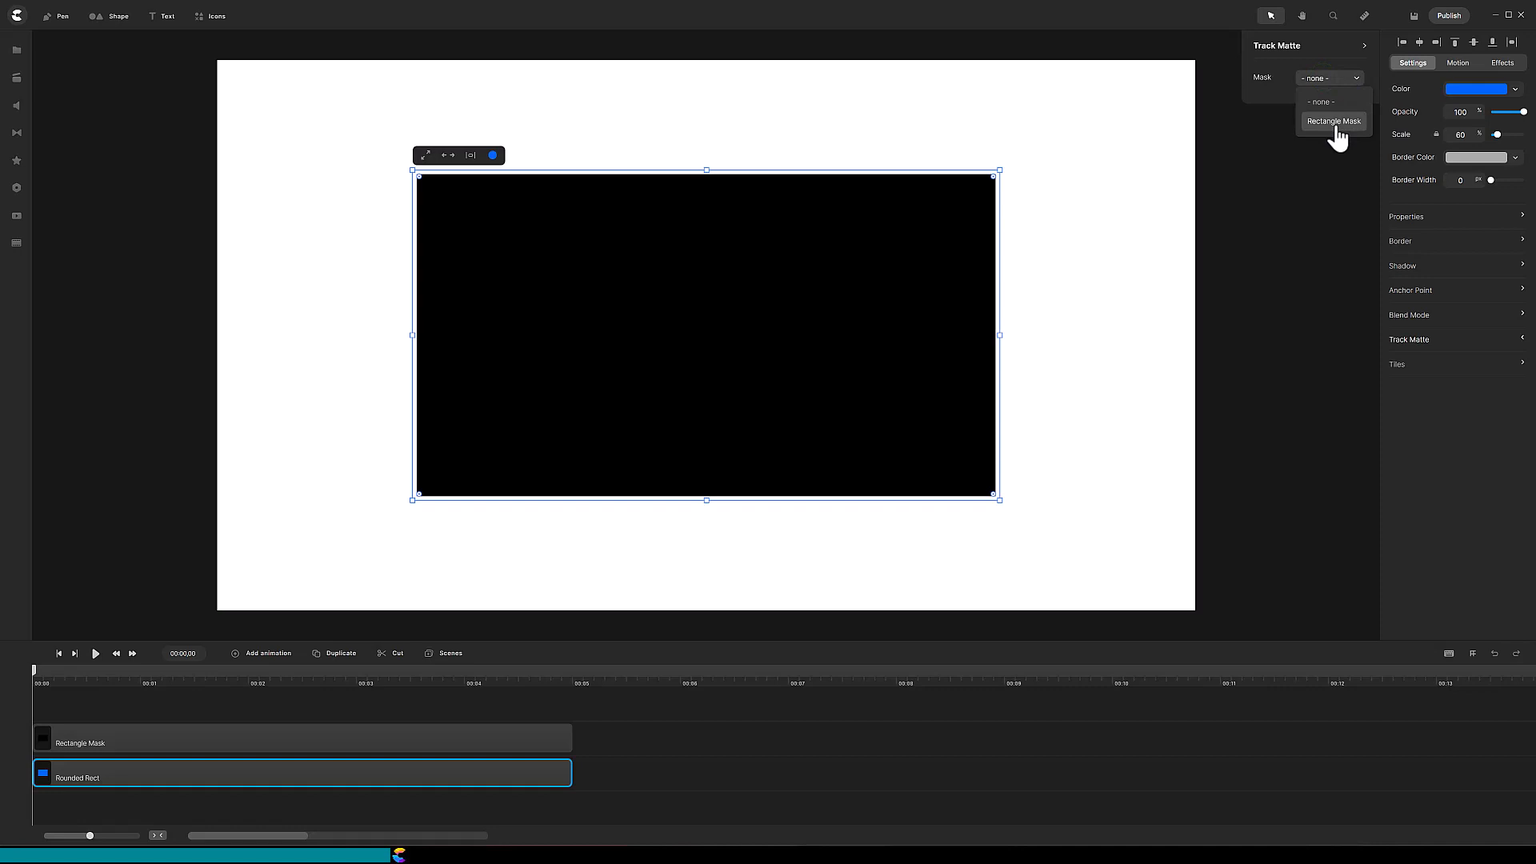
click(1335, 121)
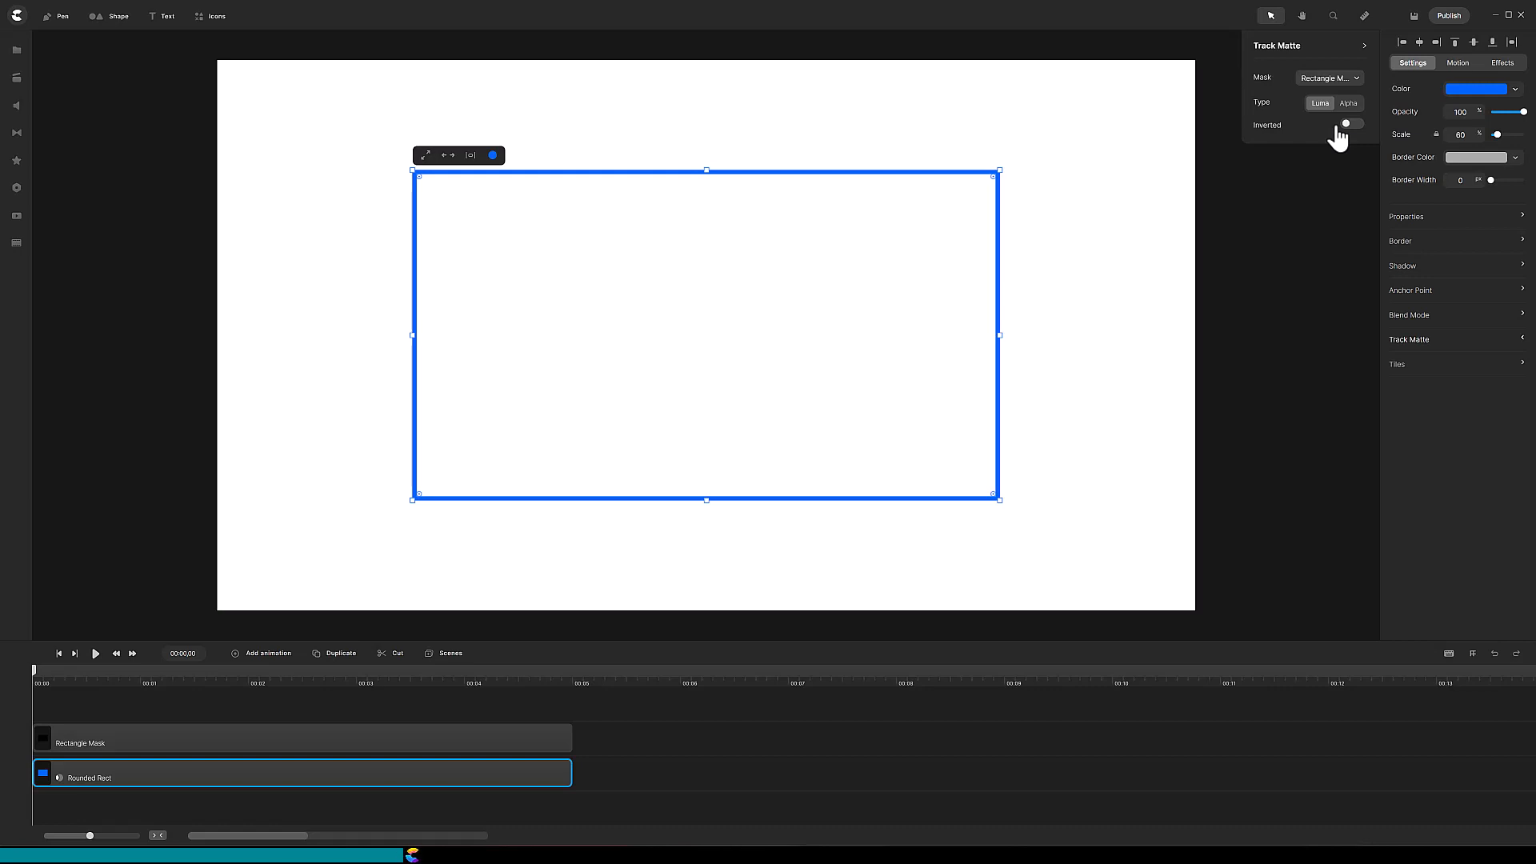
mouse_move(1294, 151)
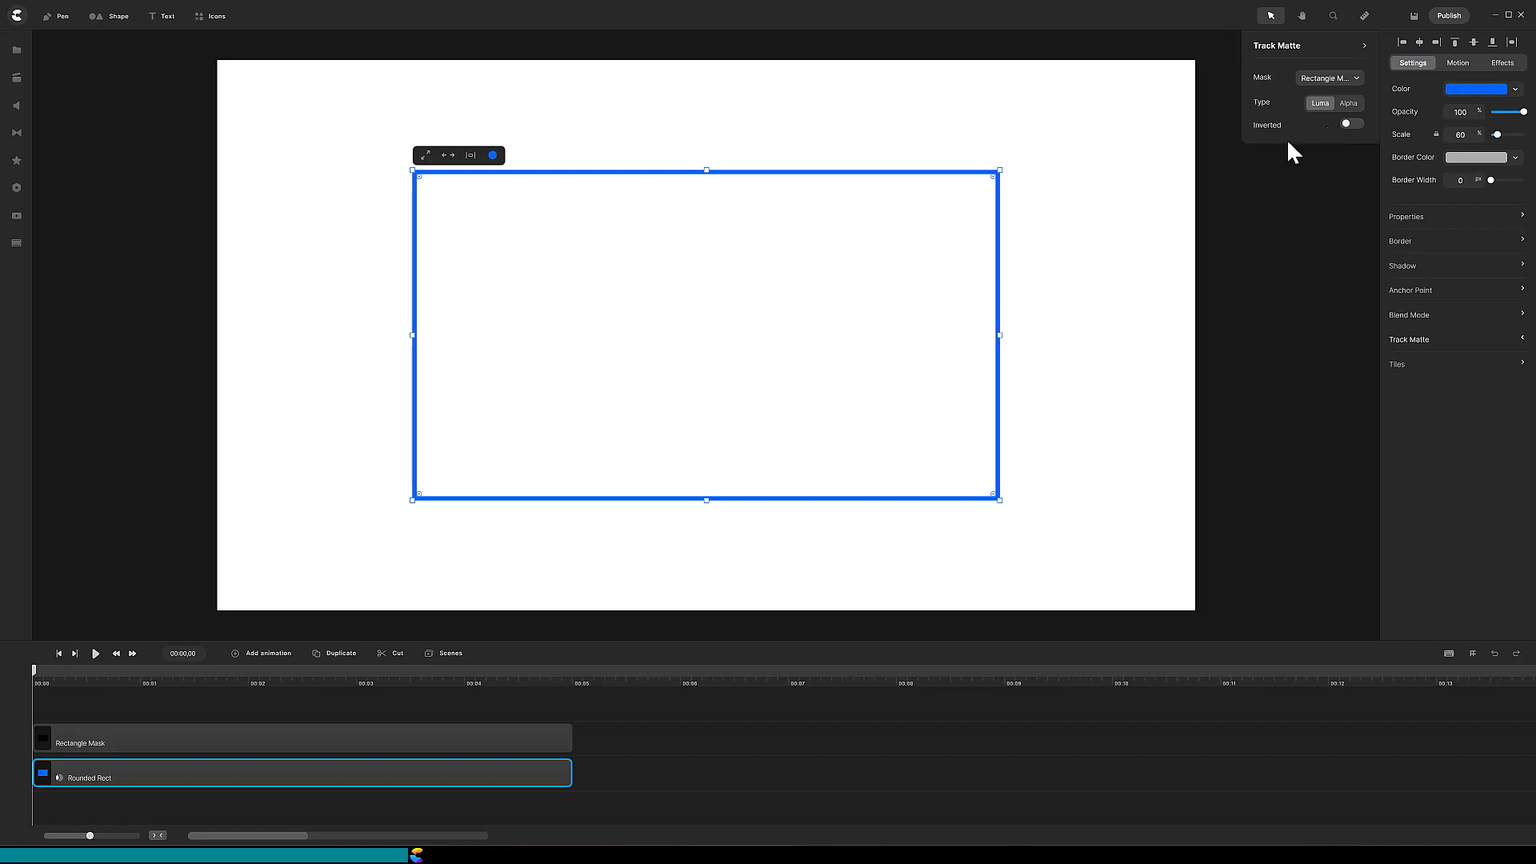
mouse_move(841, 345)
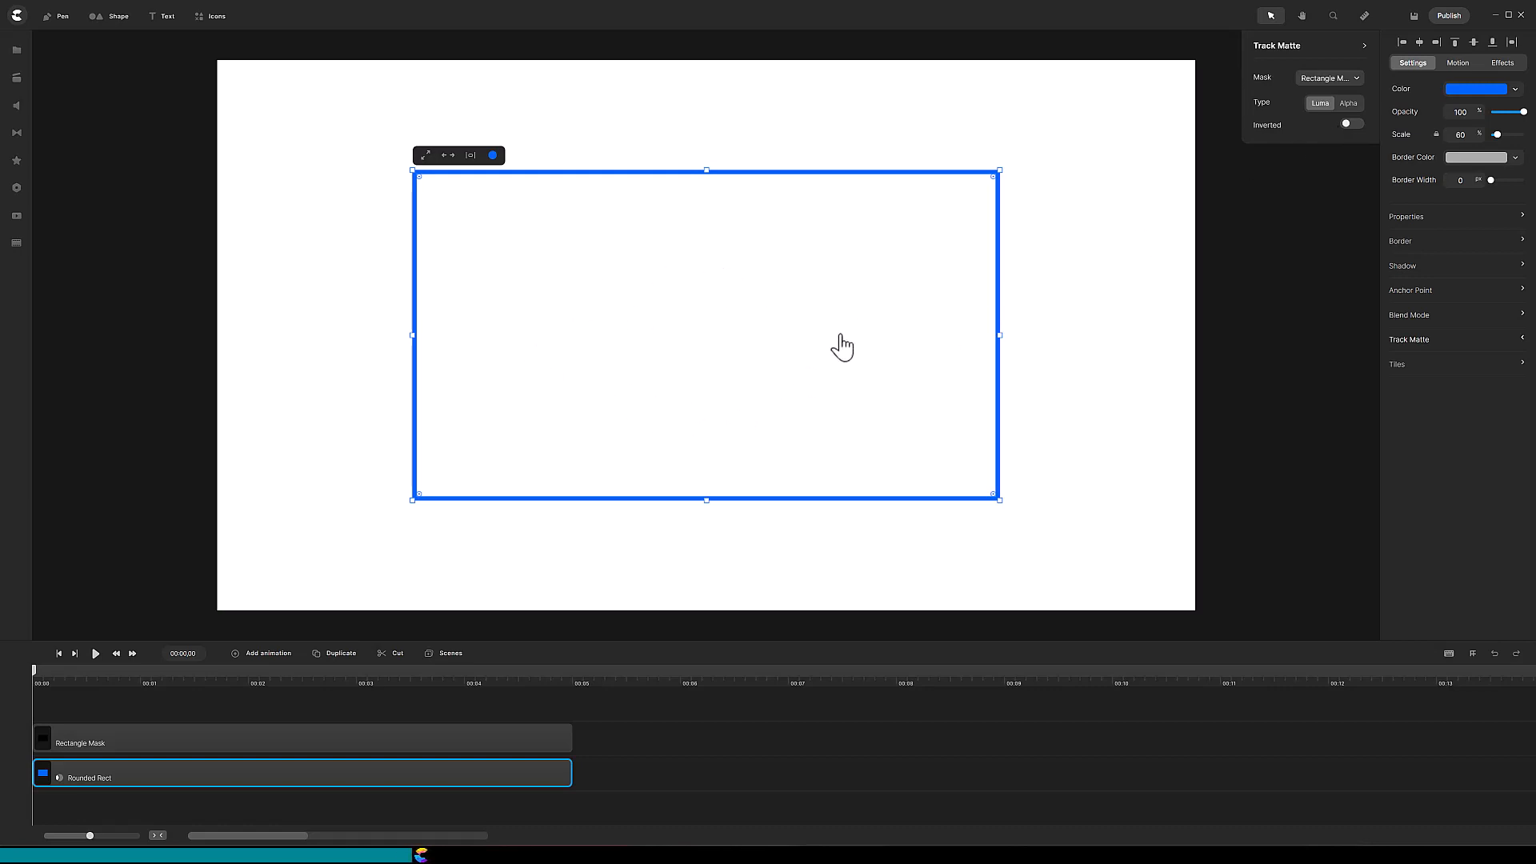
mouse_move(810, 339)
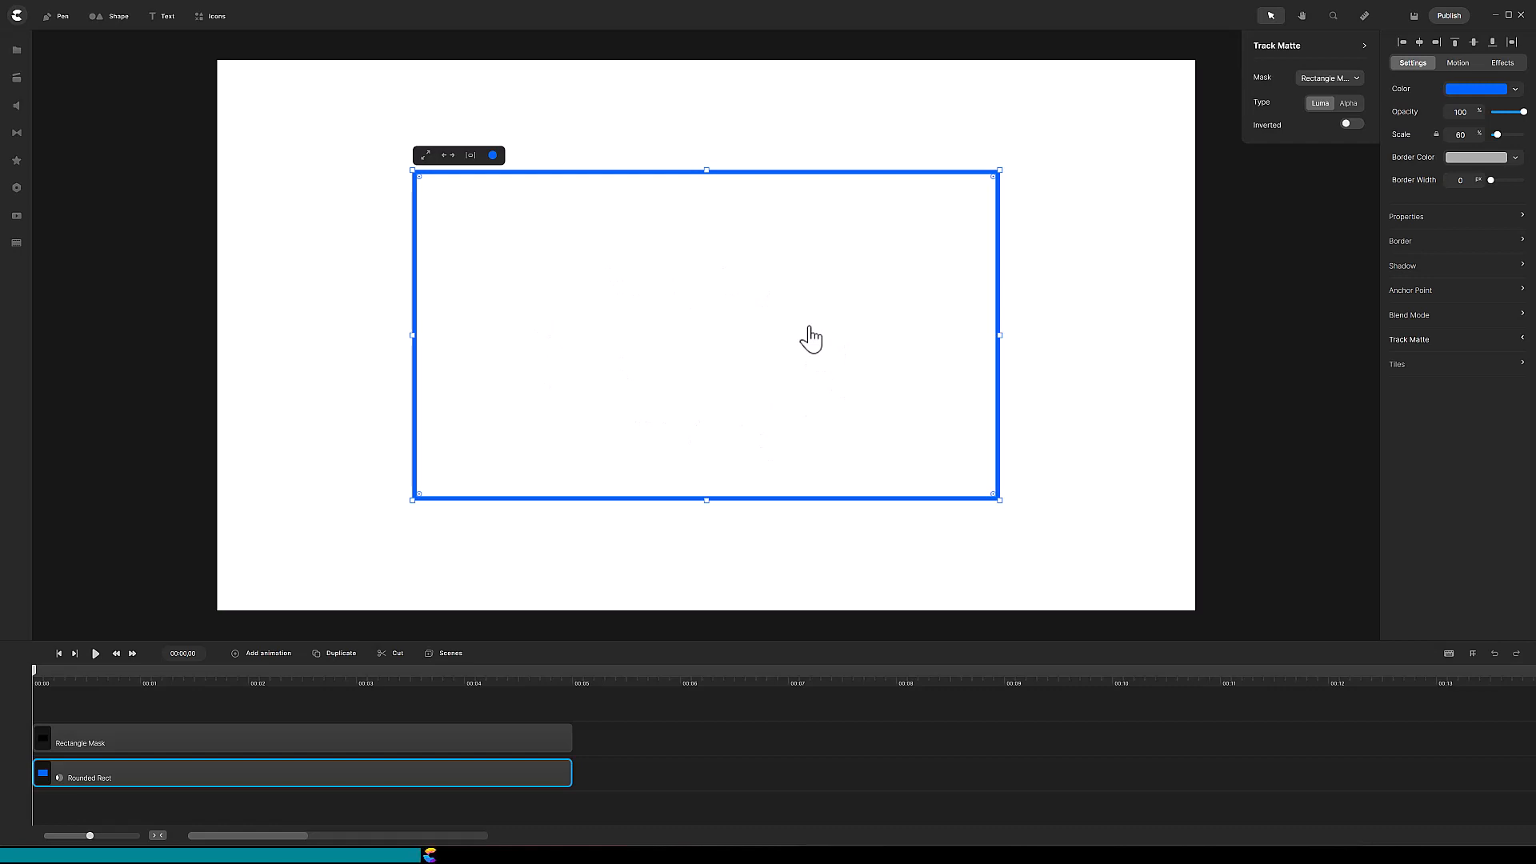
mouse_move(605, 512)
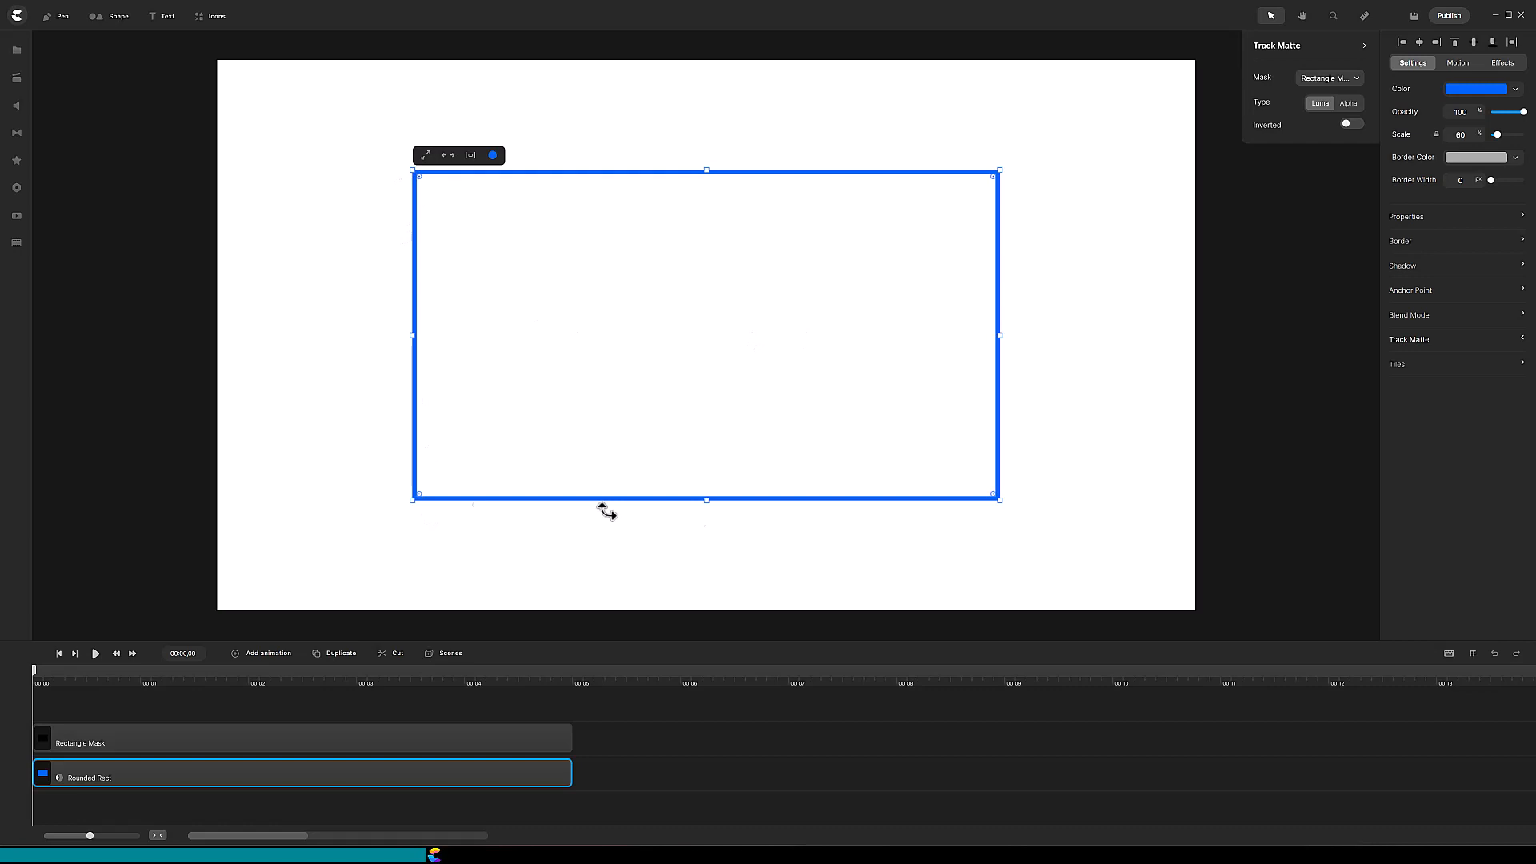
mouse_move(419, 148)
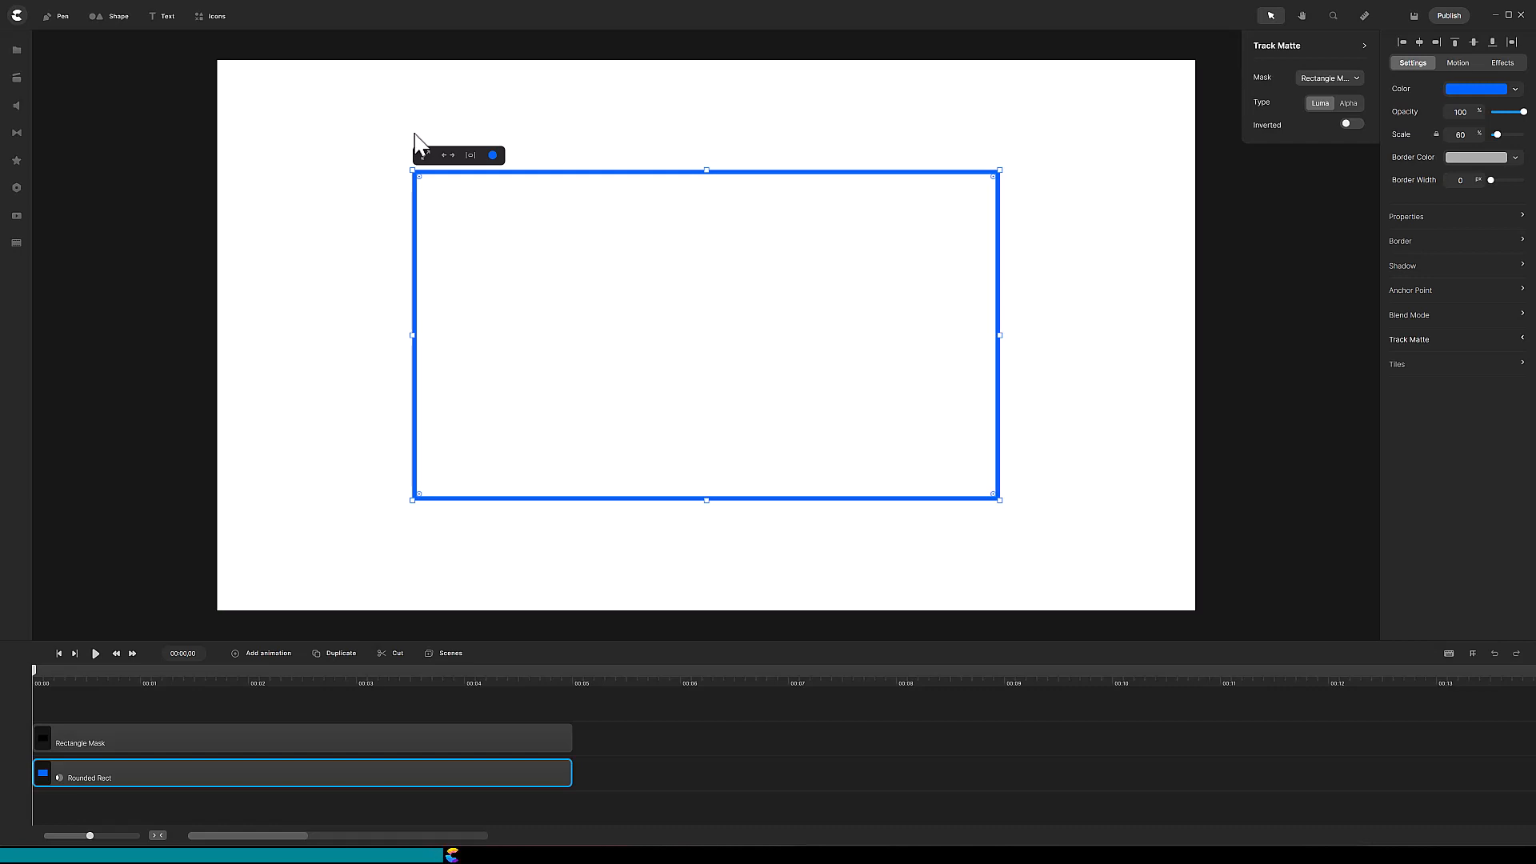
Step: Add the office lounge background from the Media library's Backgrounds
click(13, 79)
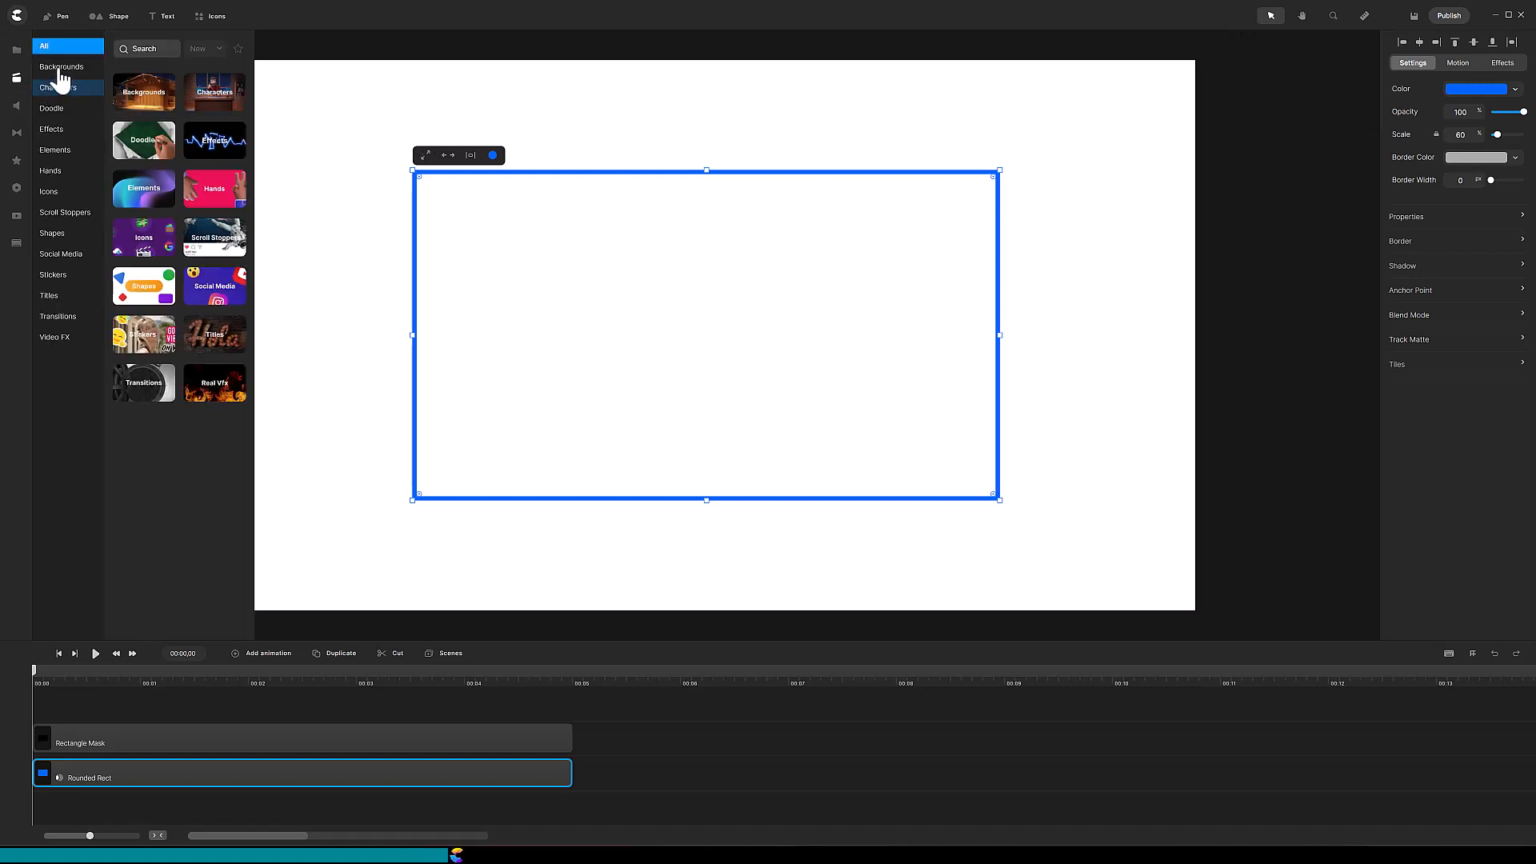
click(61, 67)
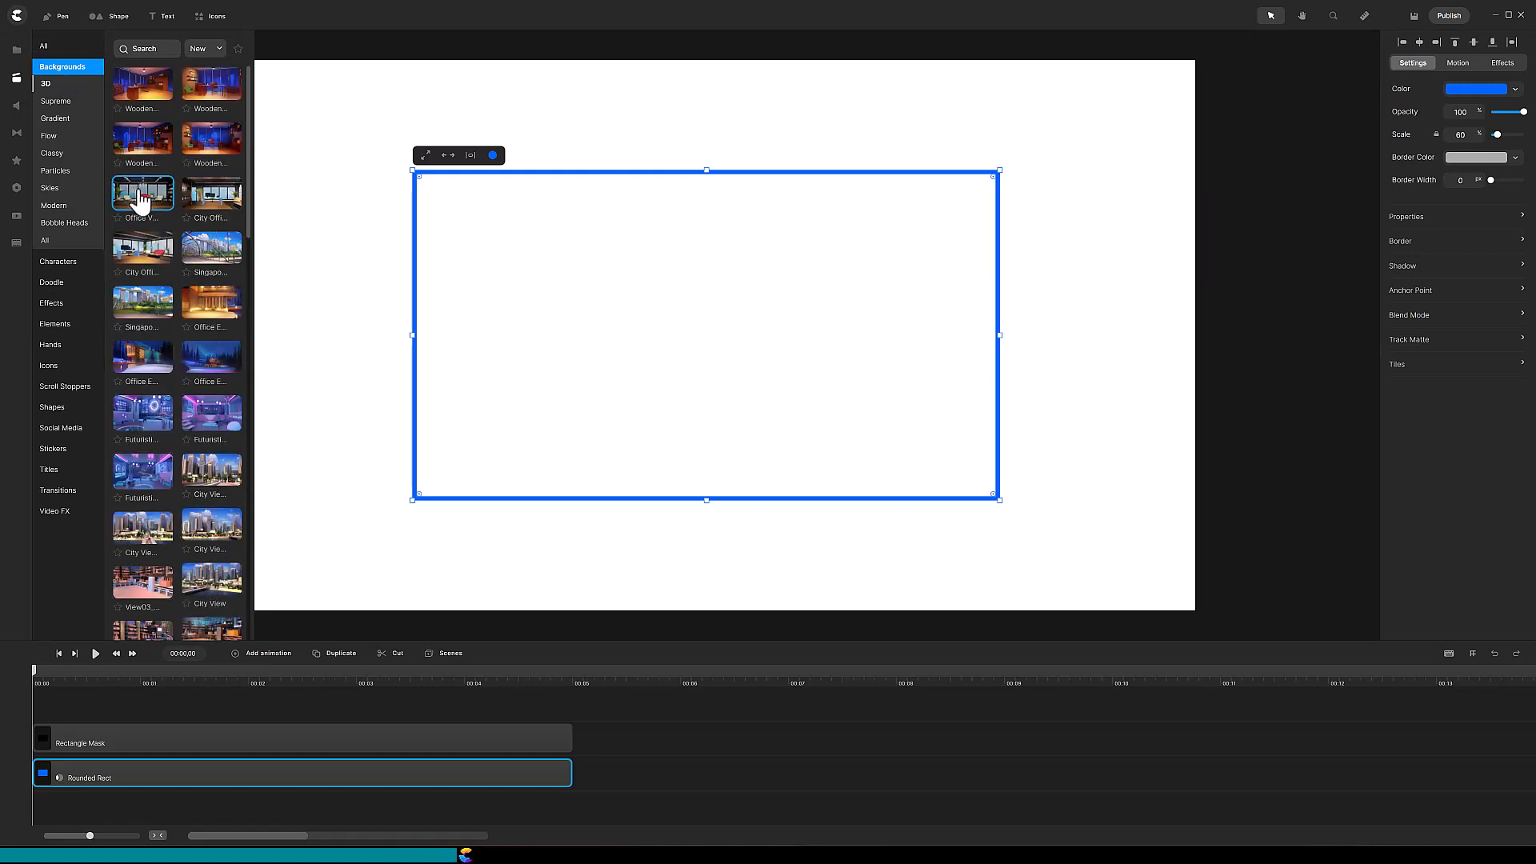
click(142, 195)
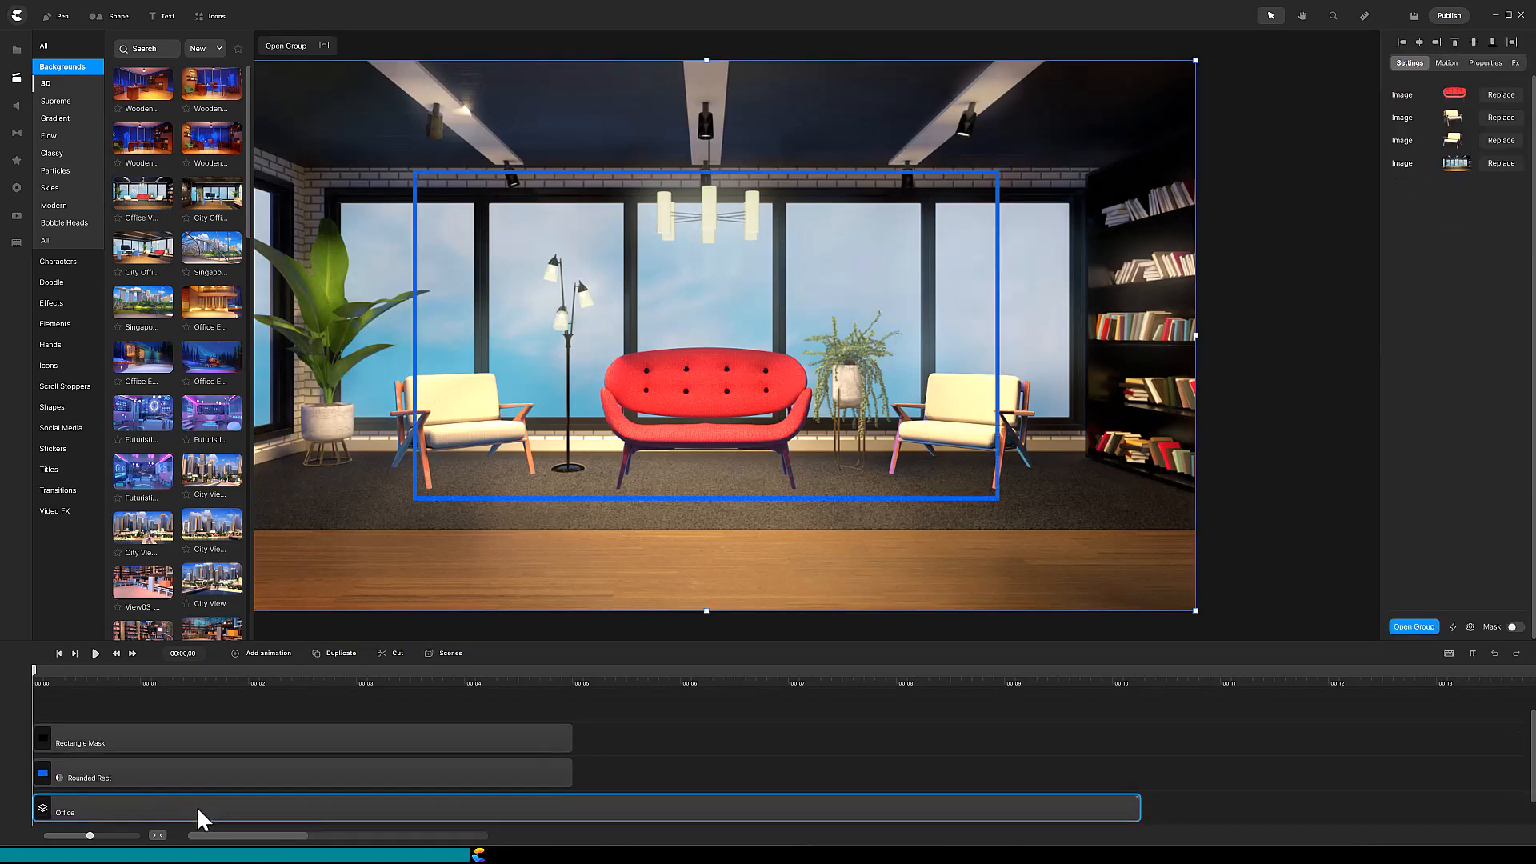
mouse_move(900, 518)
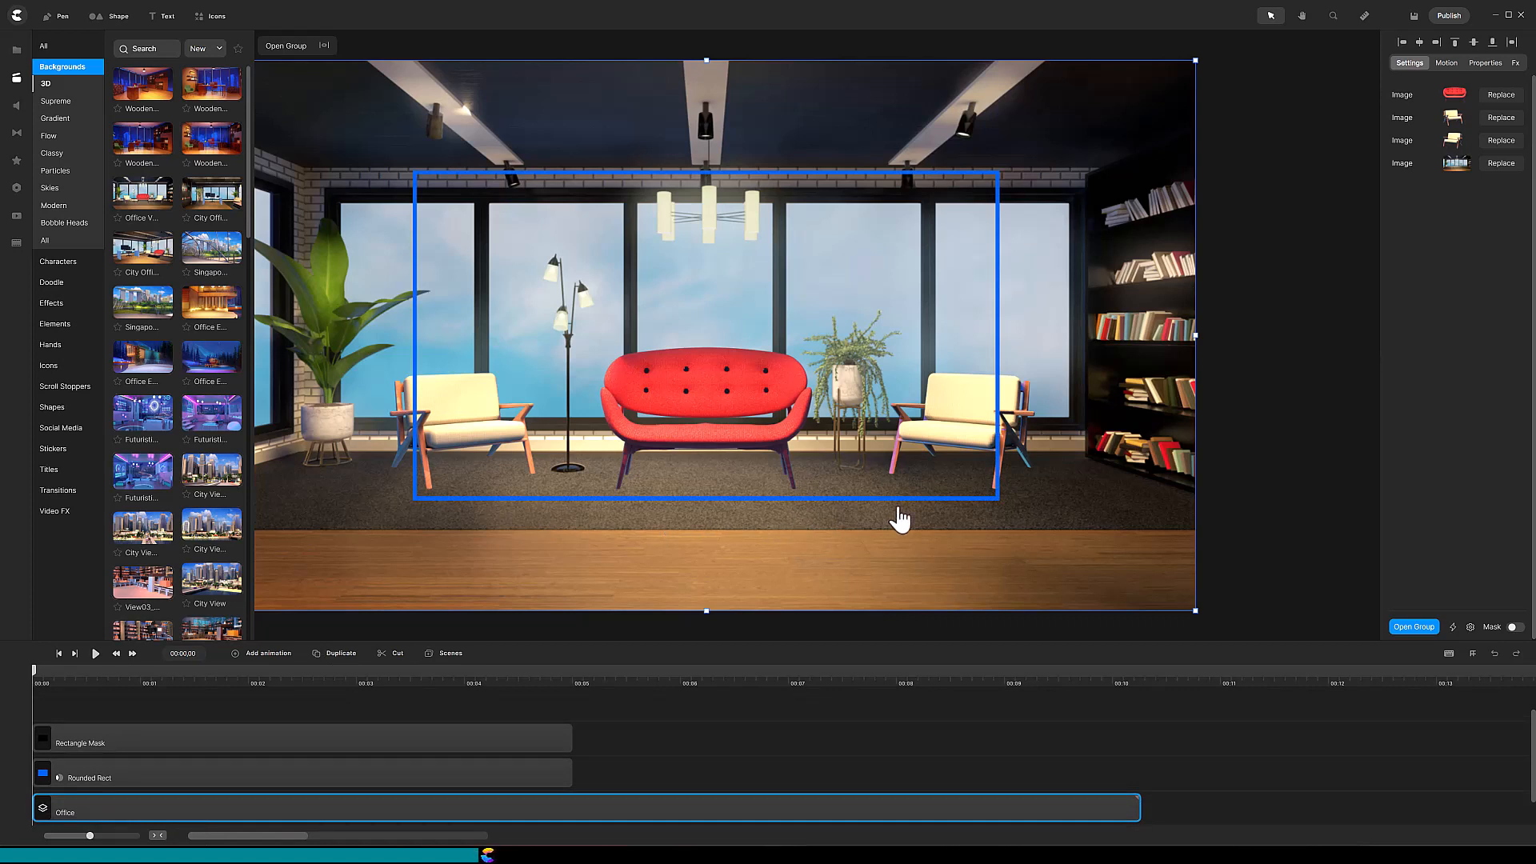
mouse_move(496, 349)
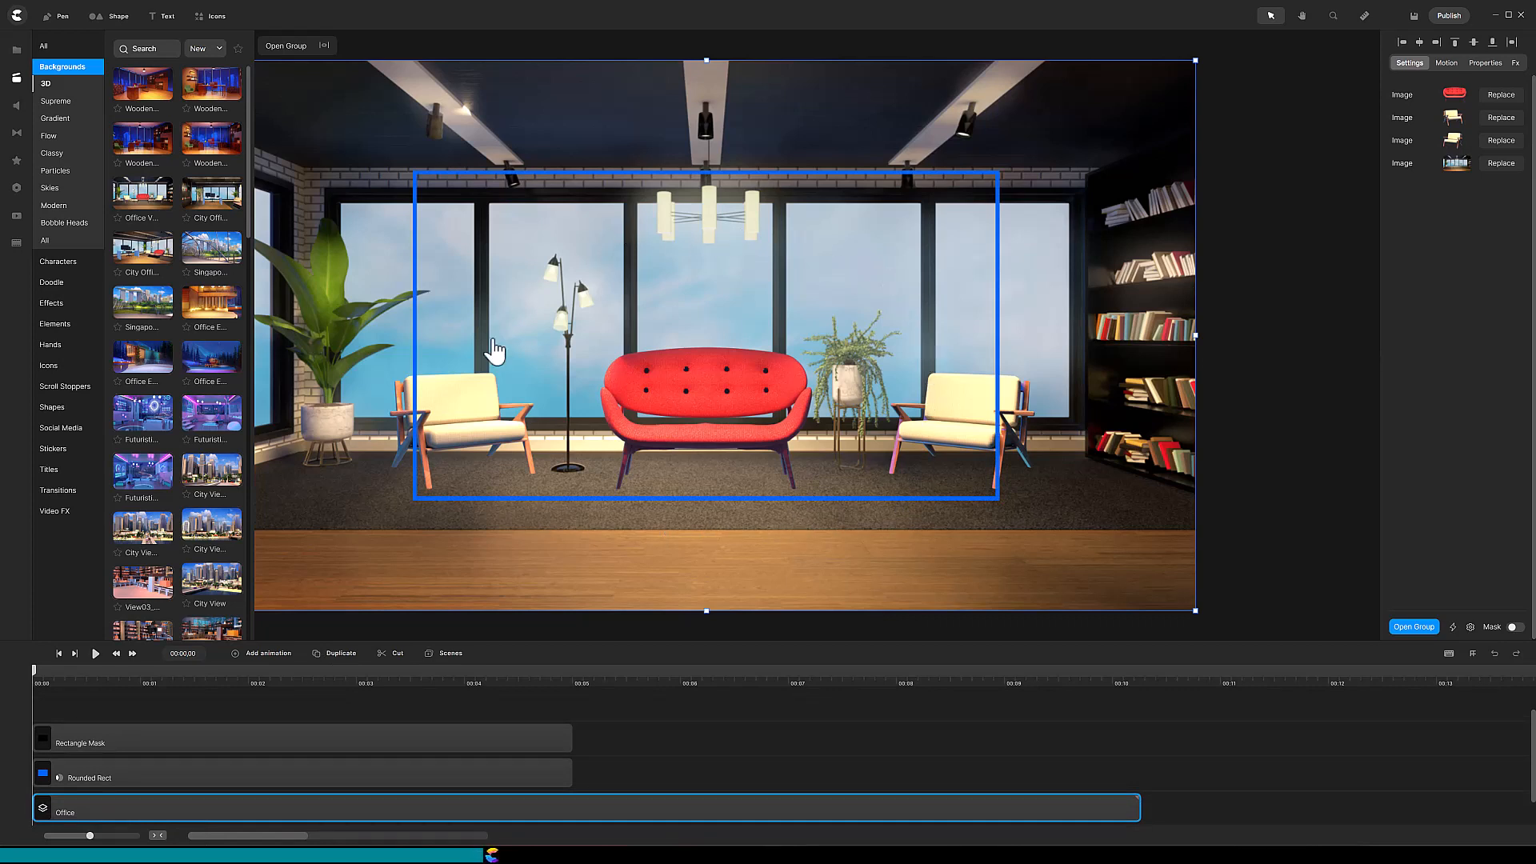
mouse_move(601, 397)
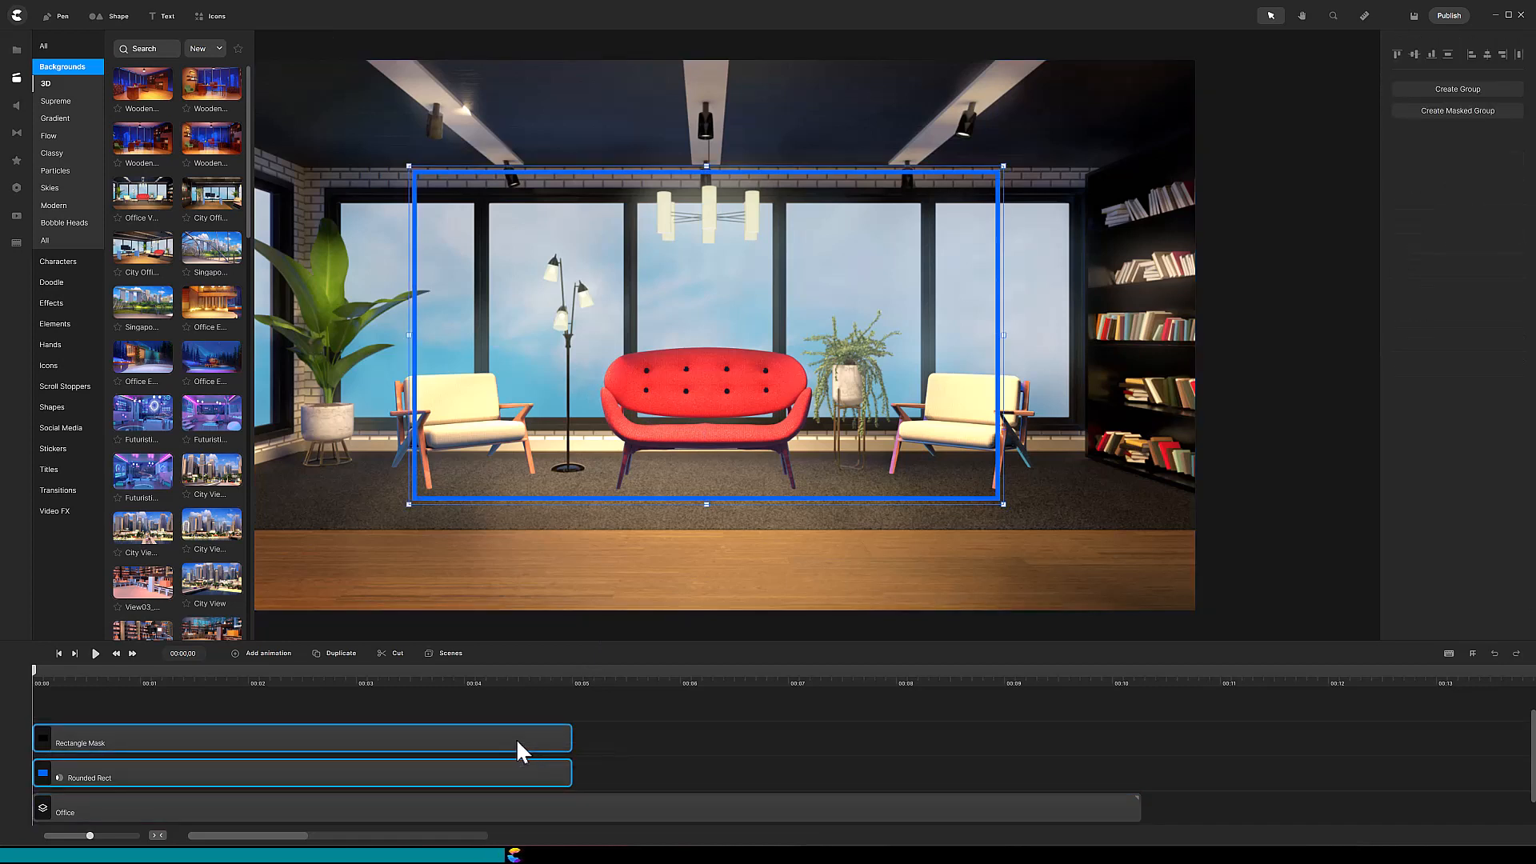
Step: Group the mask and outline, then shrink and move the box to frame the red sofa
right_click(518, 755)
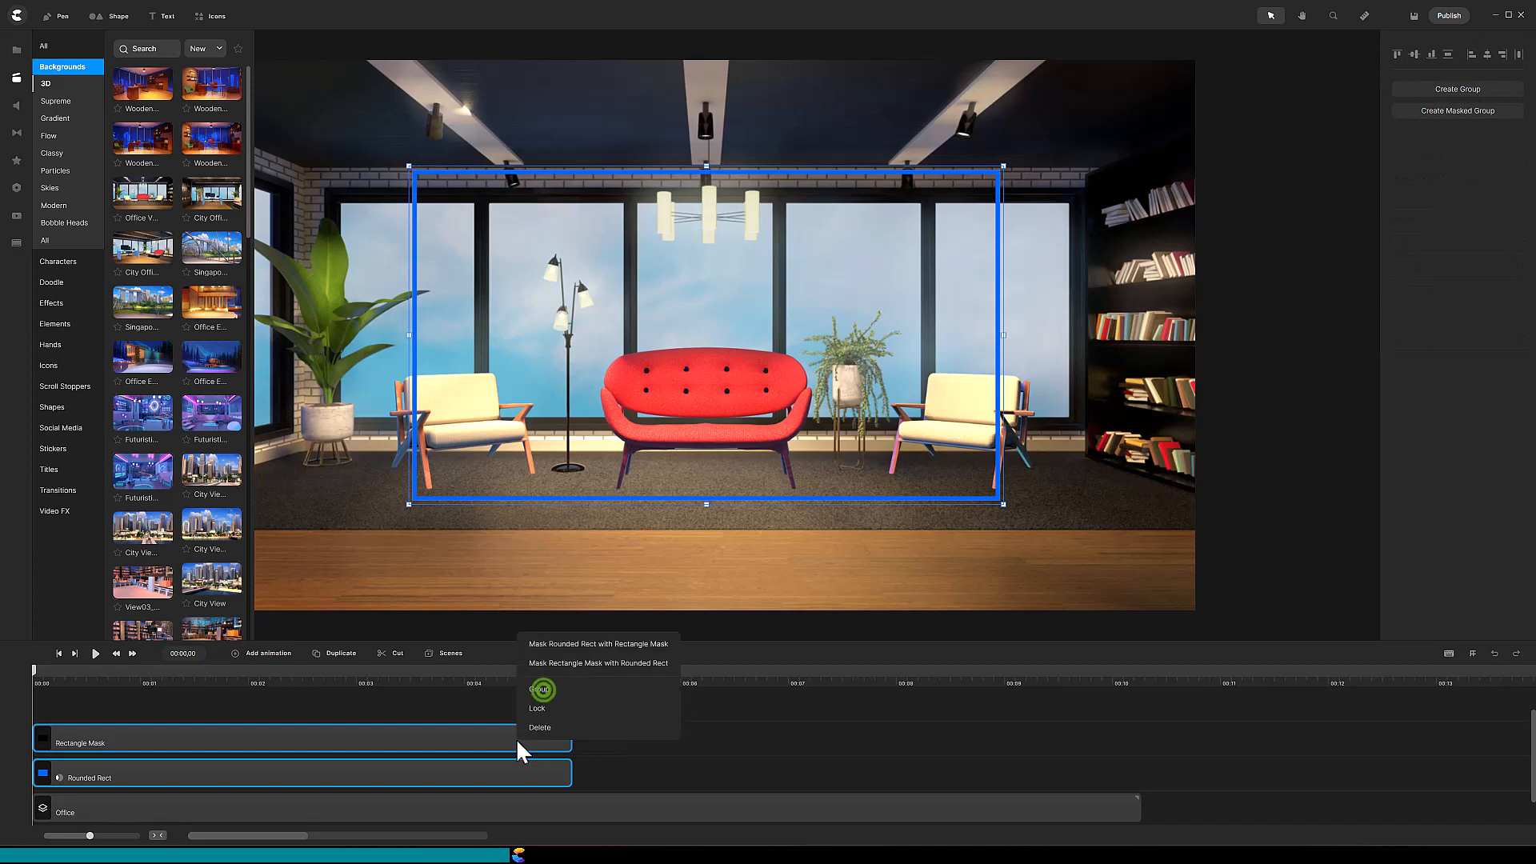
click(541, 690)
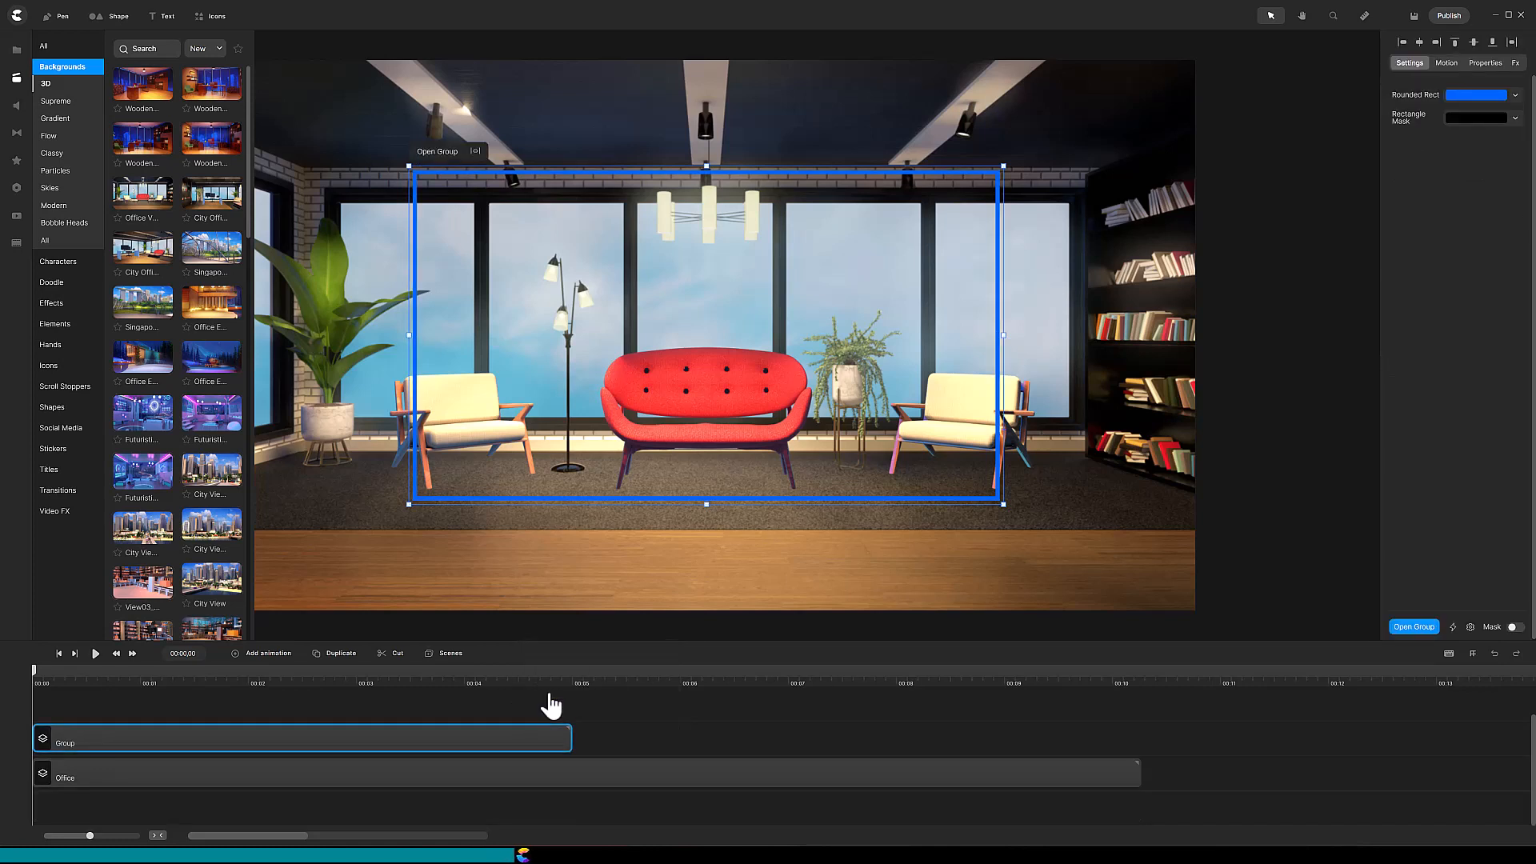
mouse_move(1031, 563)
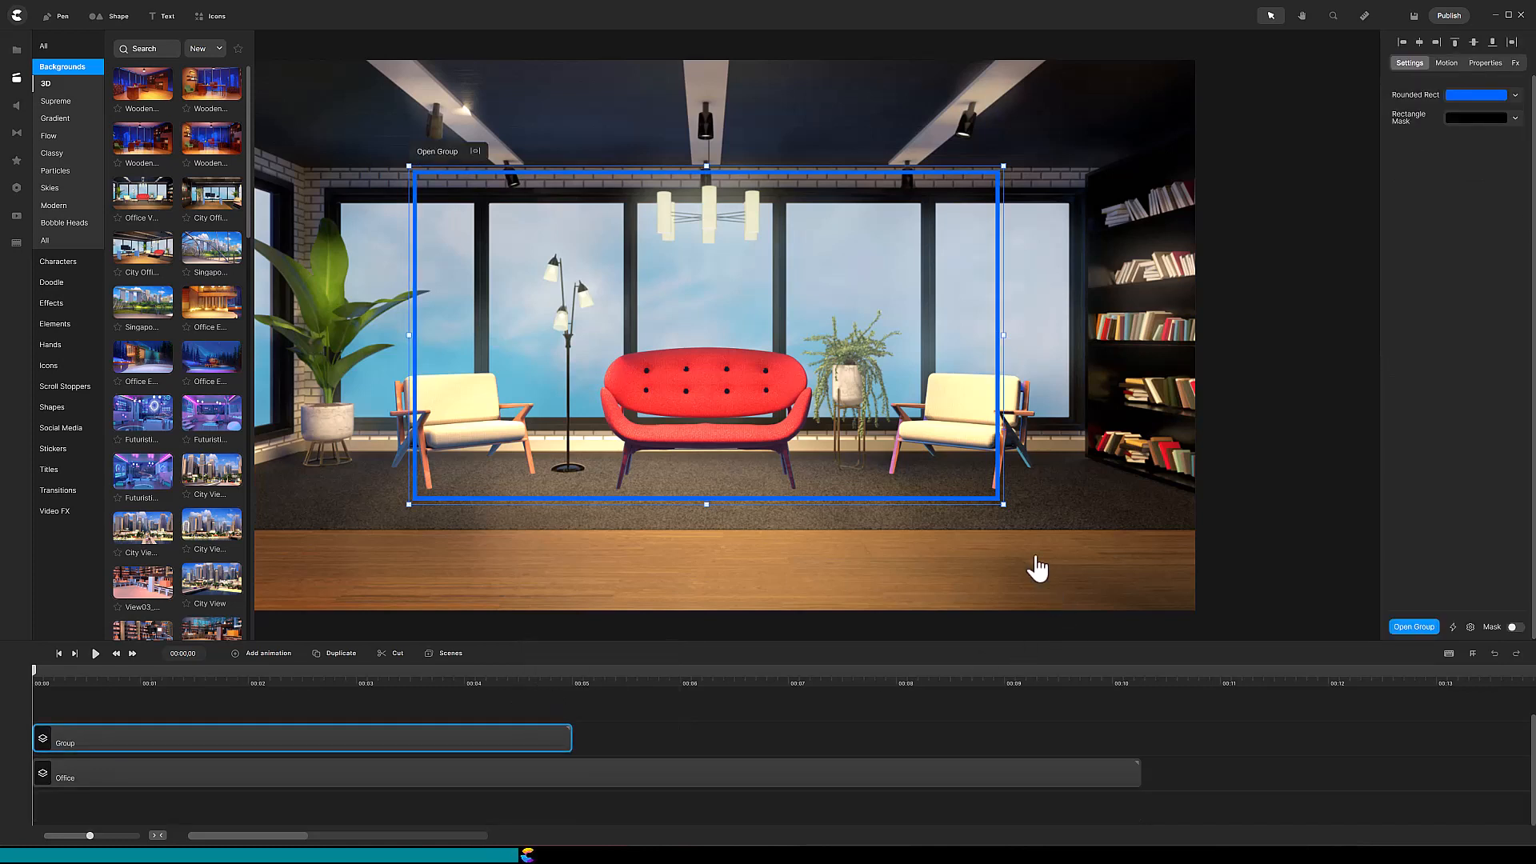
drag(1004, 504, 933, 465)
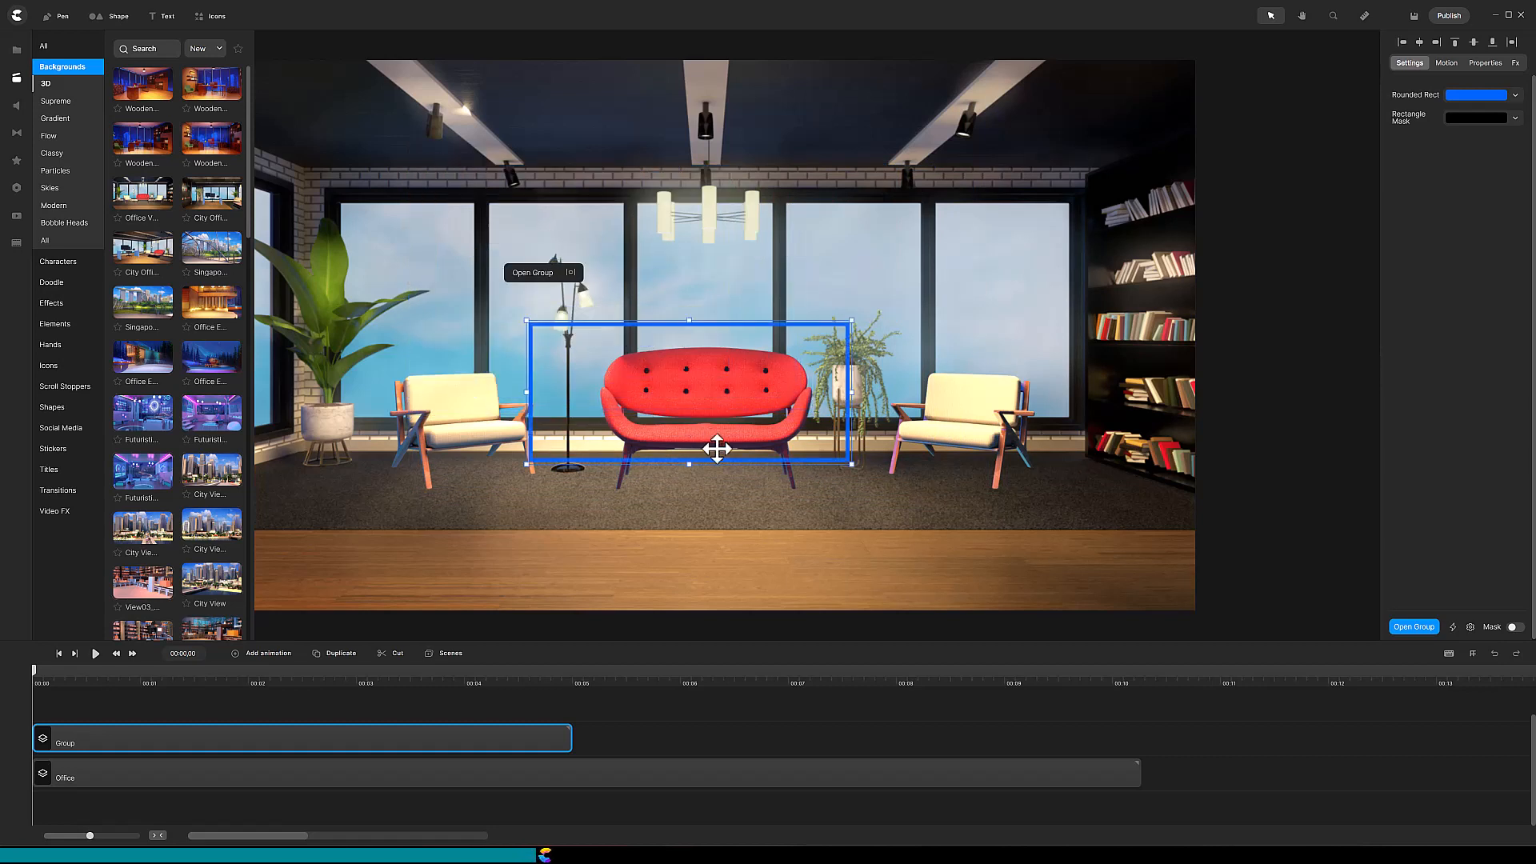
drag(717, 448, 693, 412)
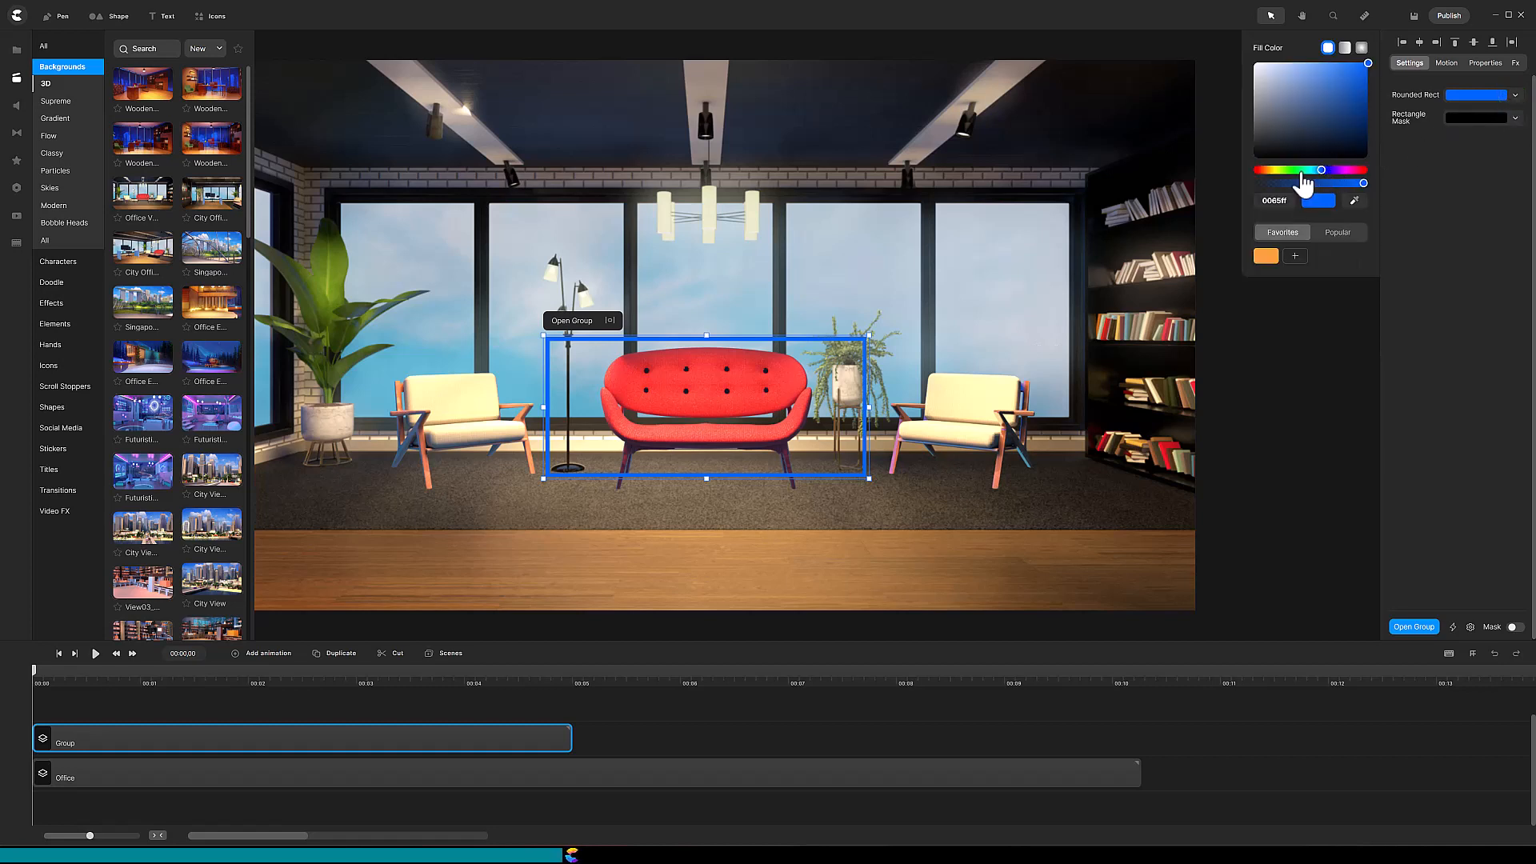
Step: Change the Rounded Rect outline colour from blue to bright green via the hue slider
drag(1320, 183, 1294, 182)
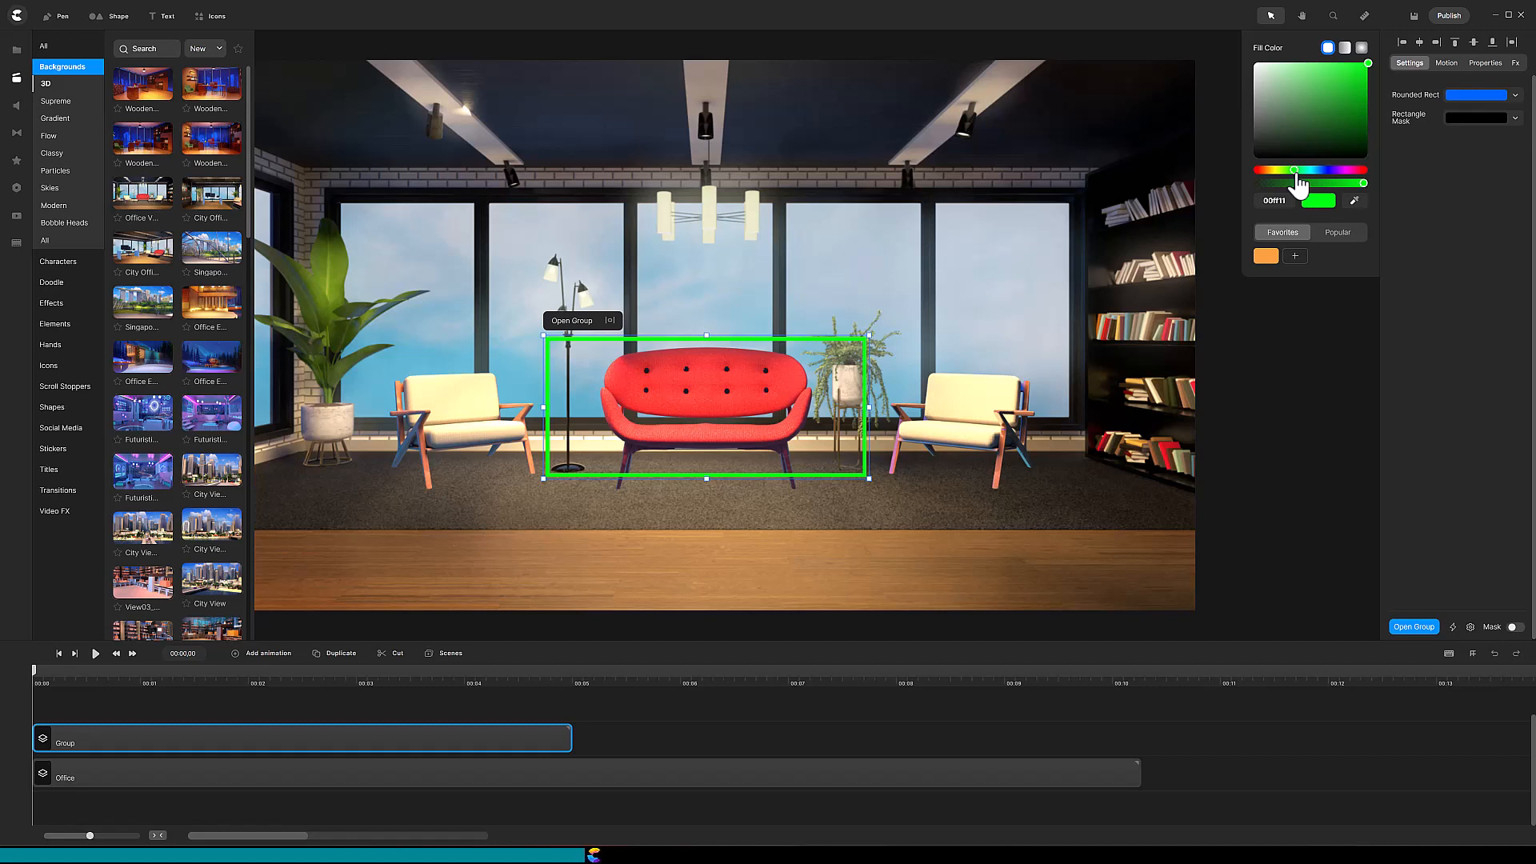
mouse_move(1307, 521)
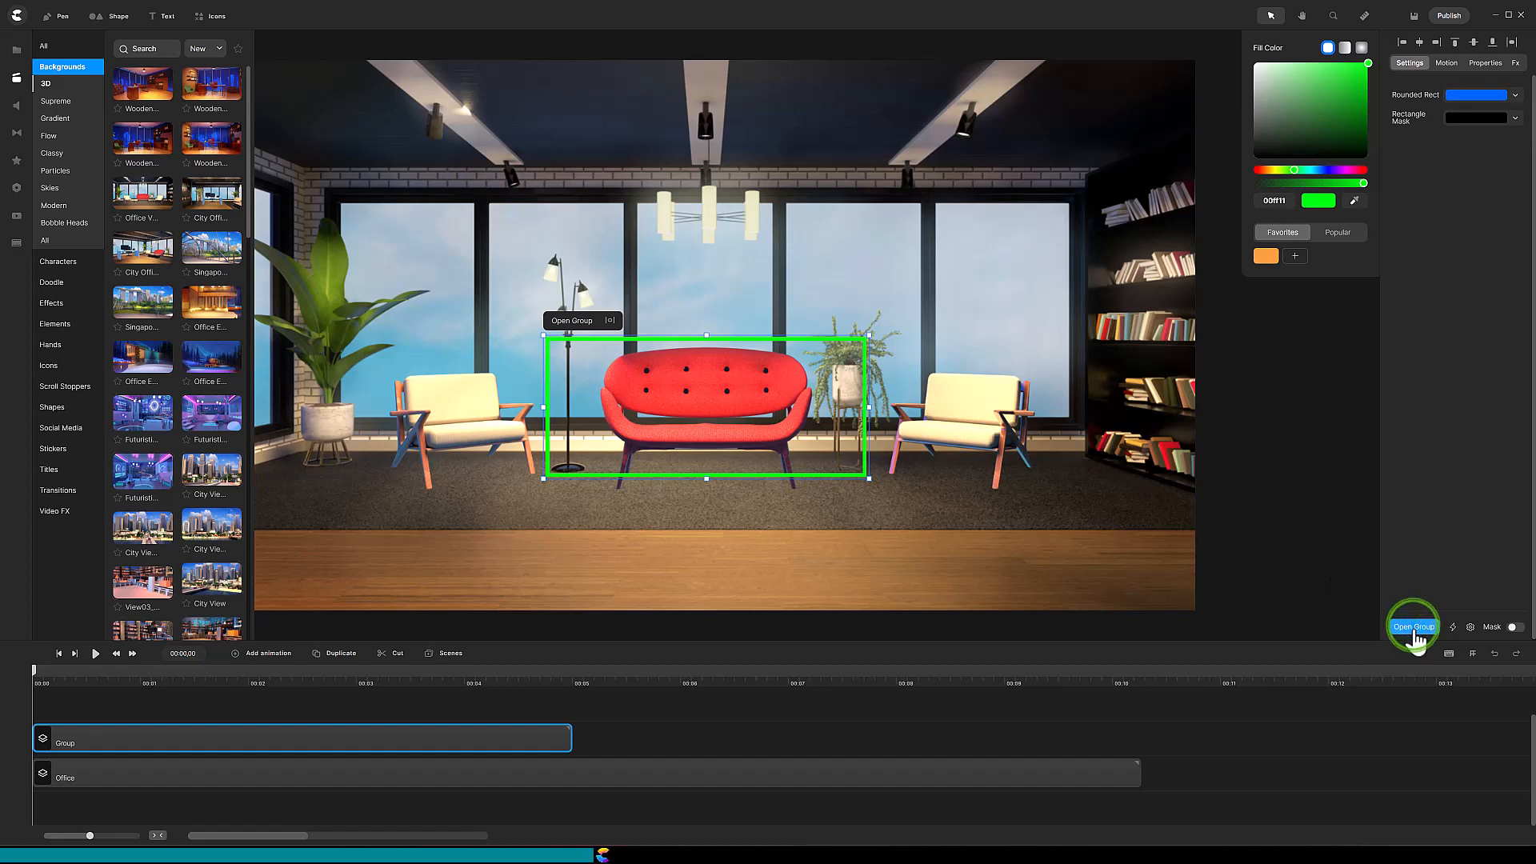
Step: Inside the group, raise the Rectangle Mask border width to 100
click(1415, 627)
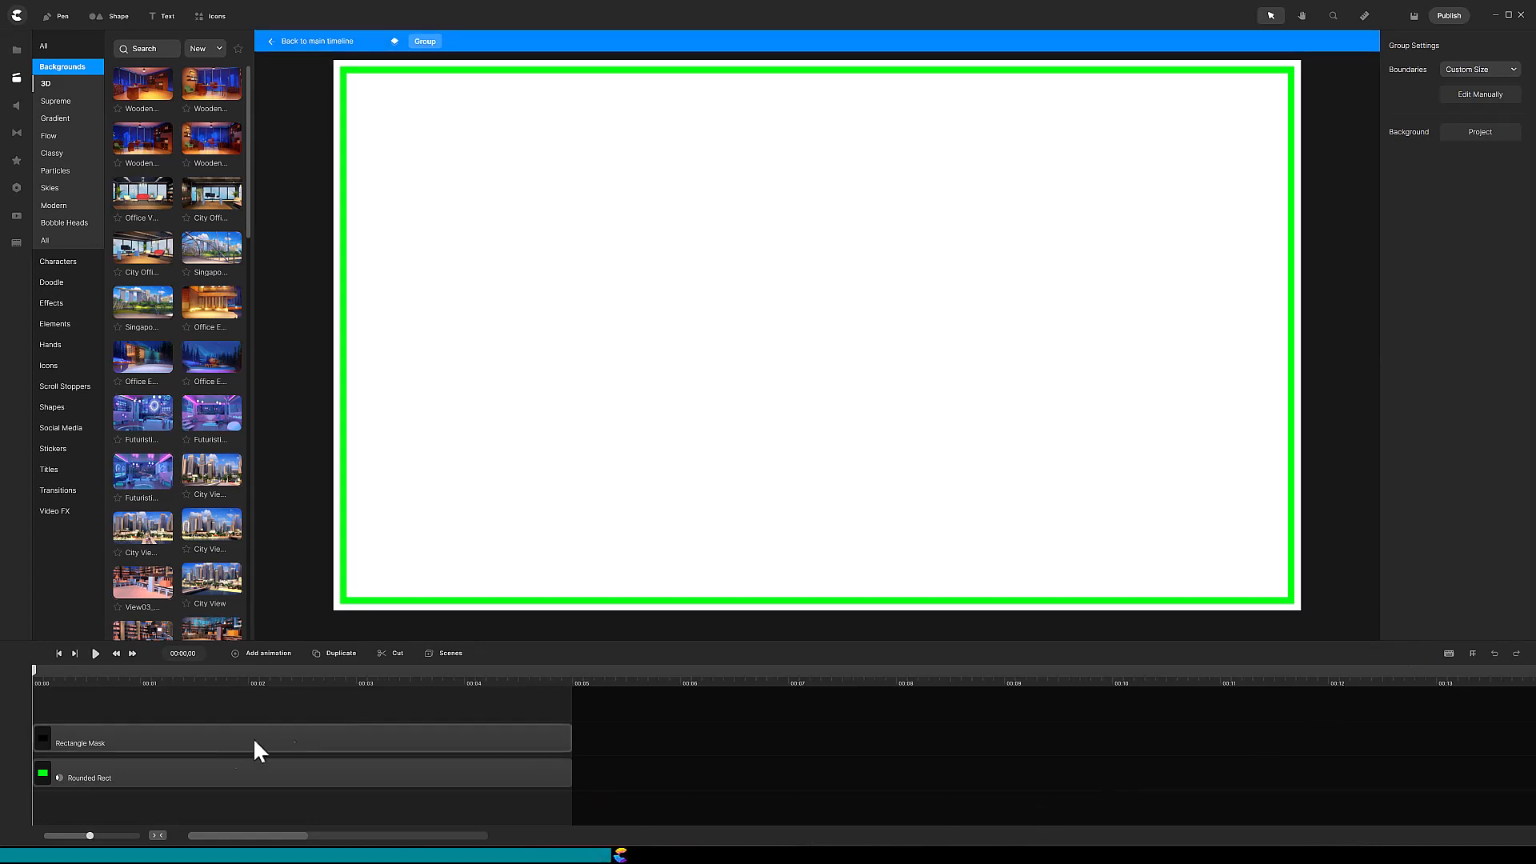
mouse_move(200, 725)
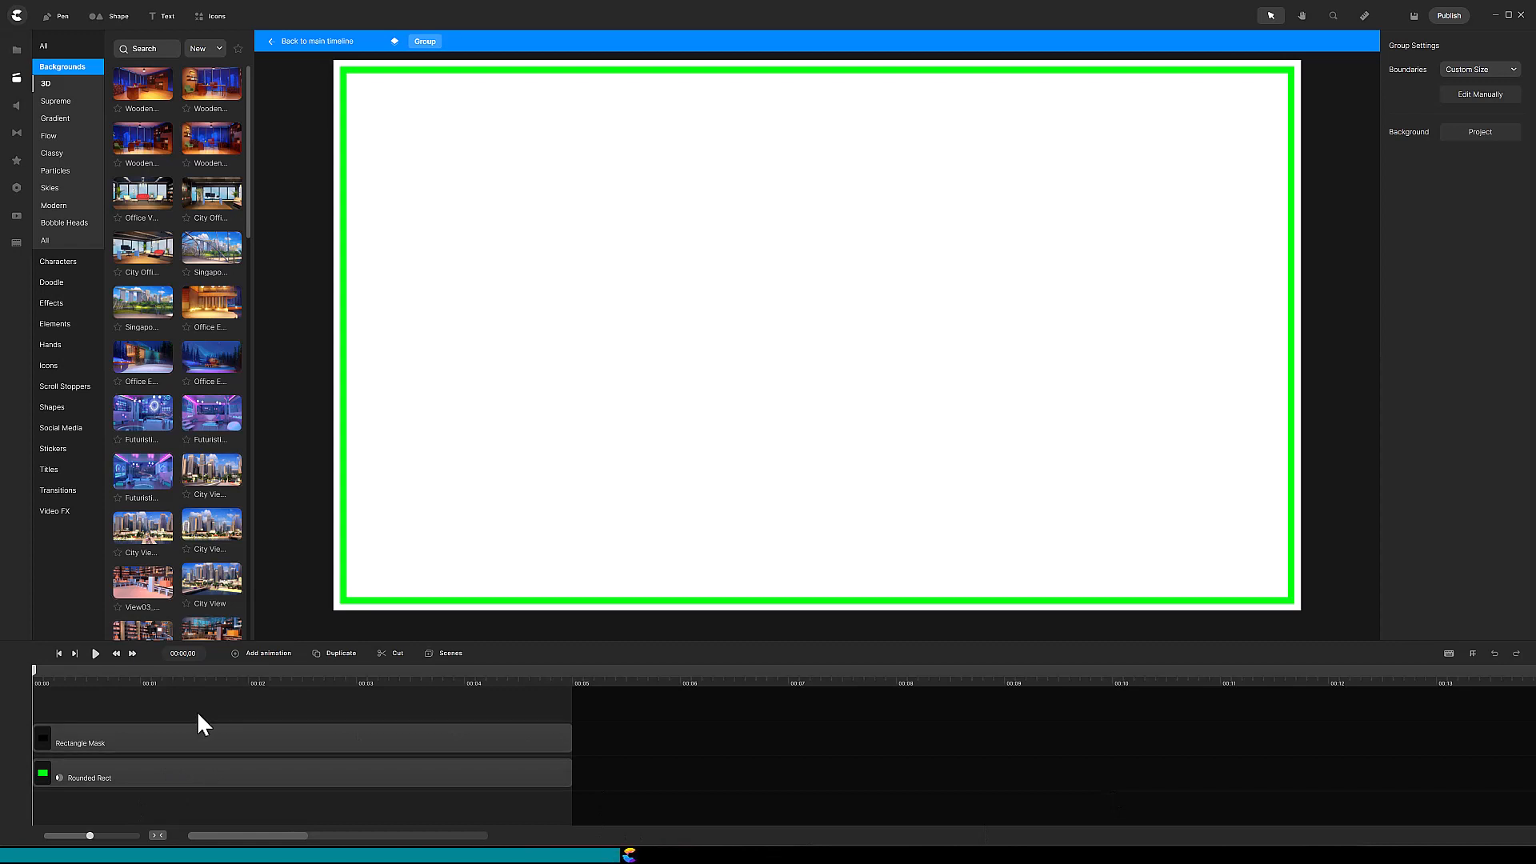
click(120, 742)
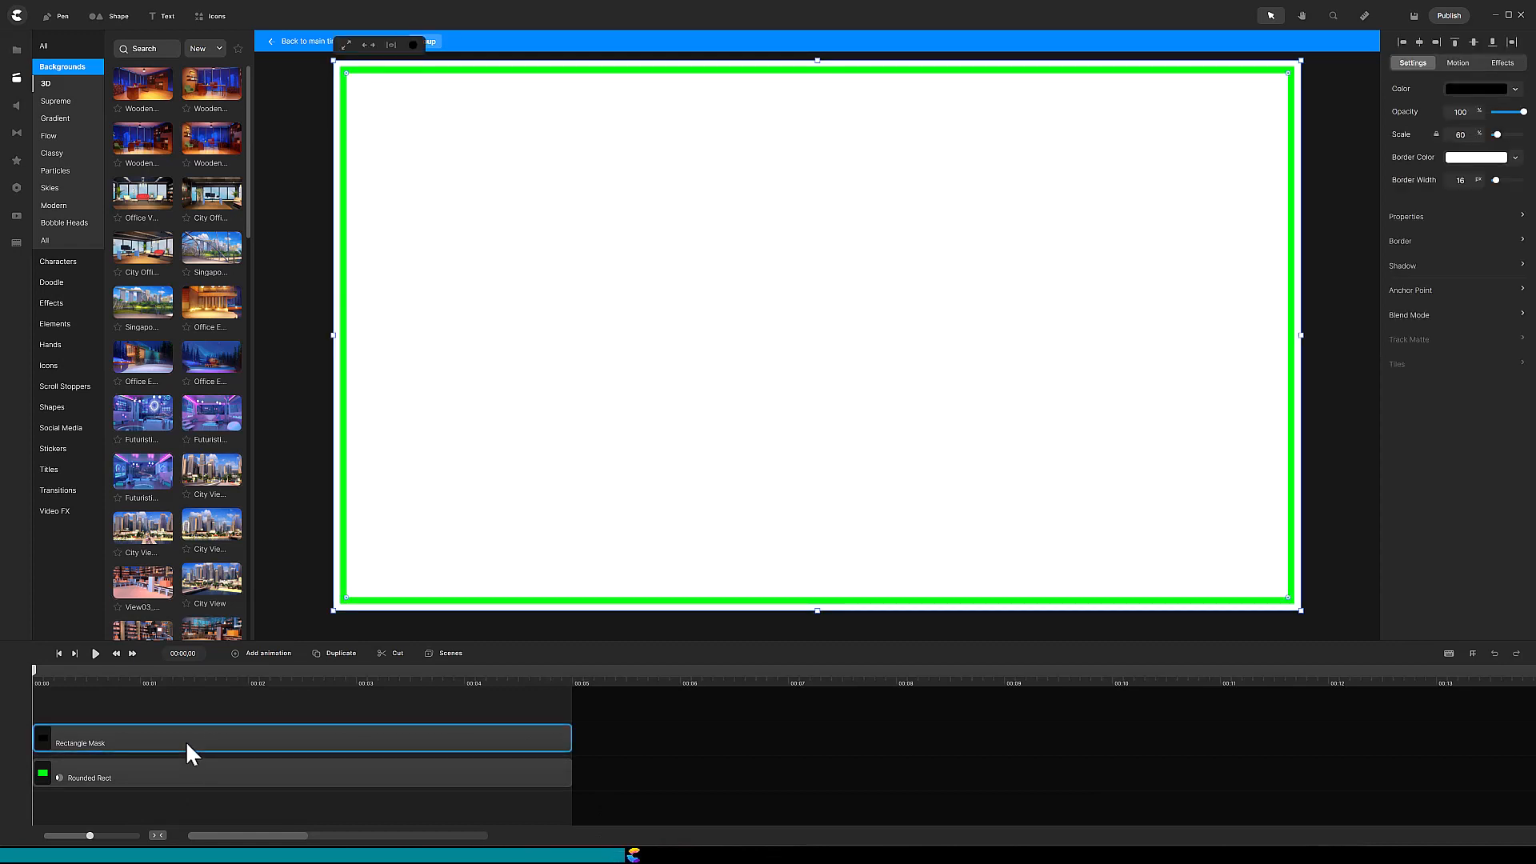
click(1459, 179)
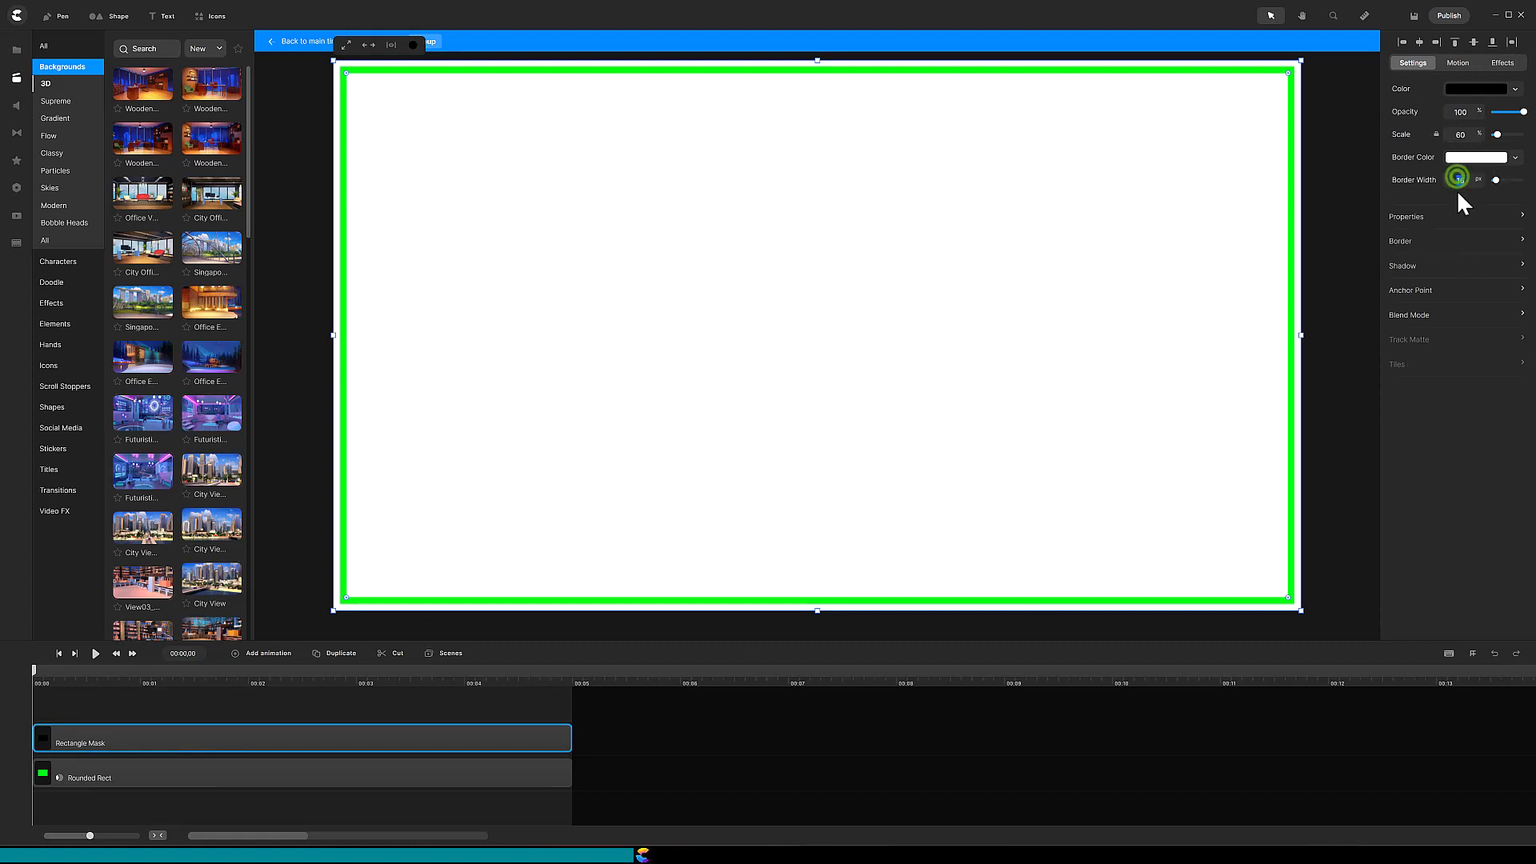
drag(1456, 179, 1524, 179)
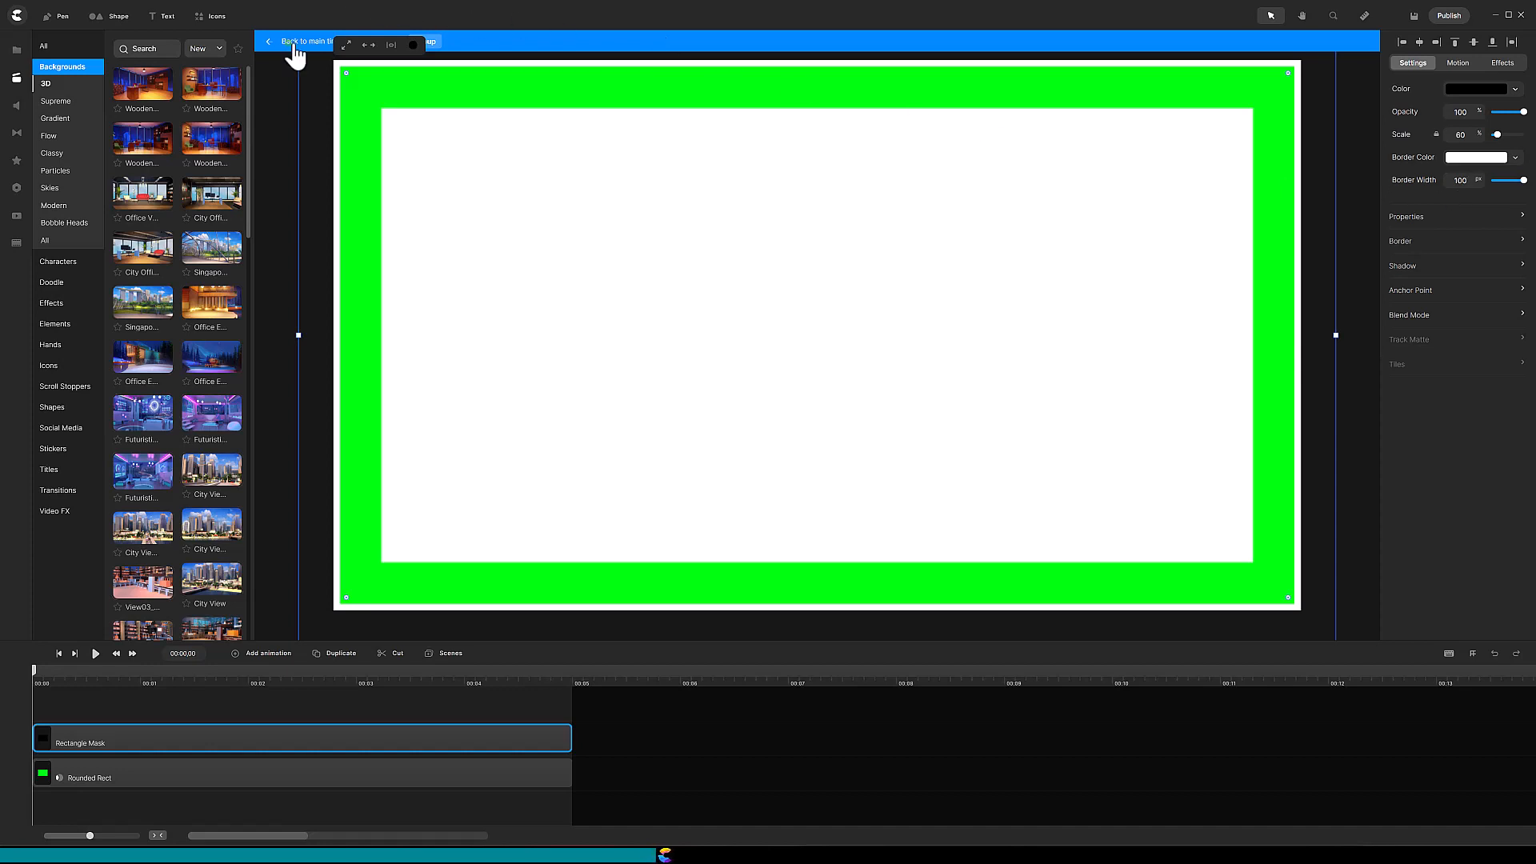
Step: Return to the main timeline and undo the thicker border with Ctrl+Z
click(272, 40)
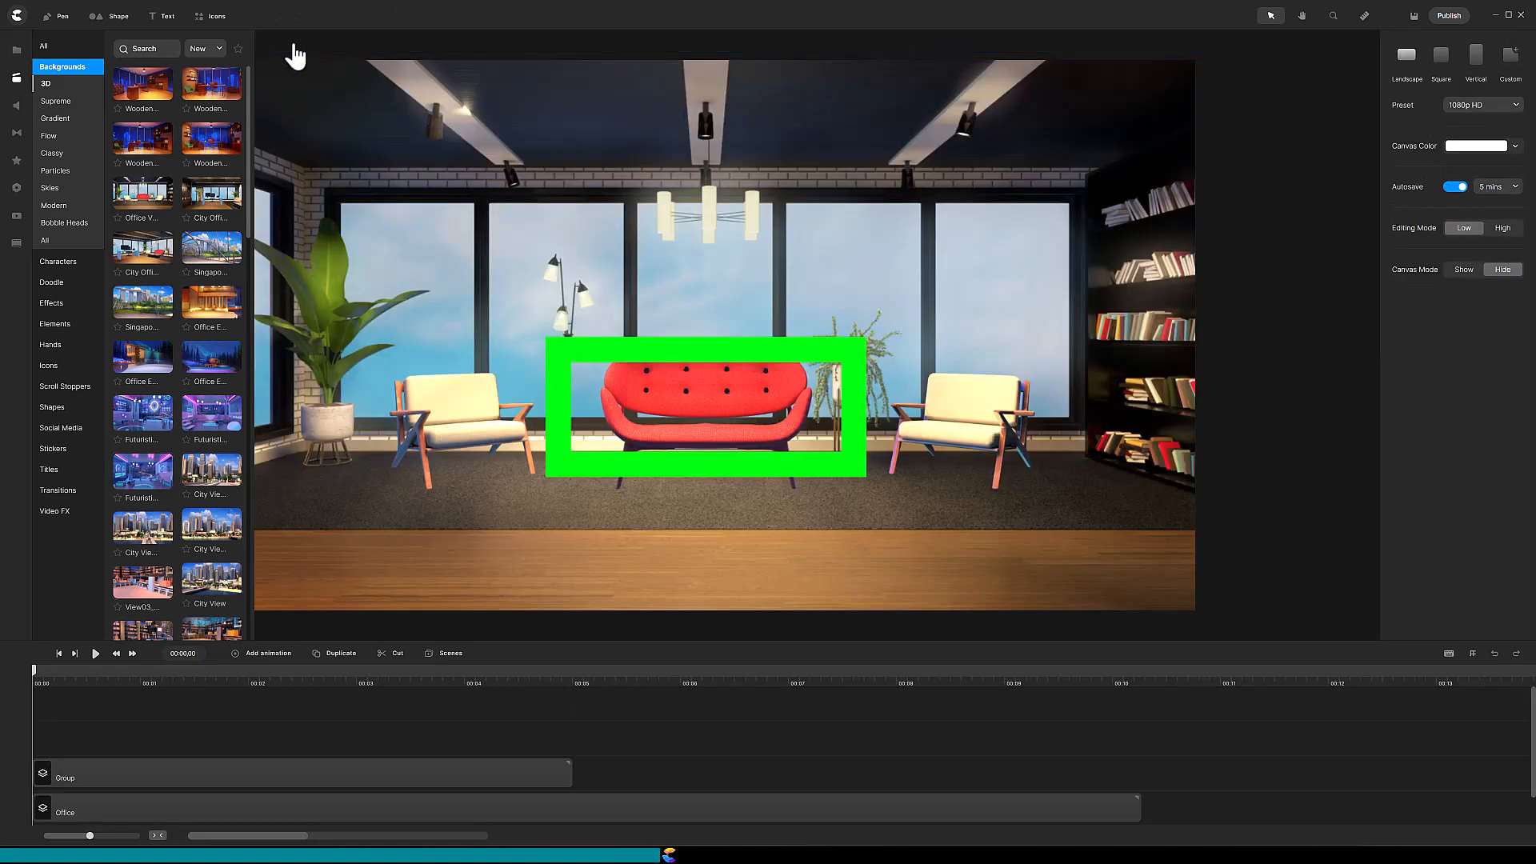
mouse_move(487, 152)
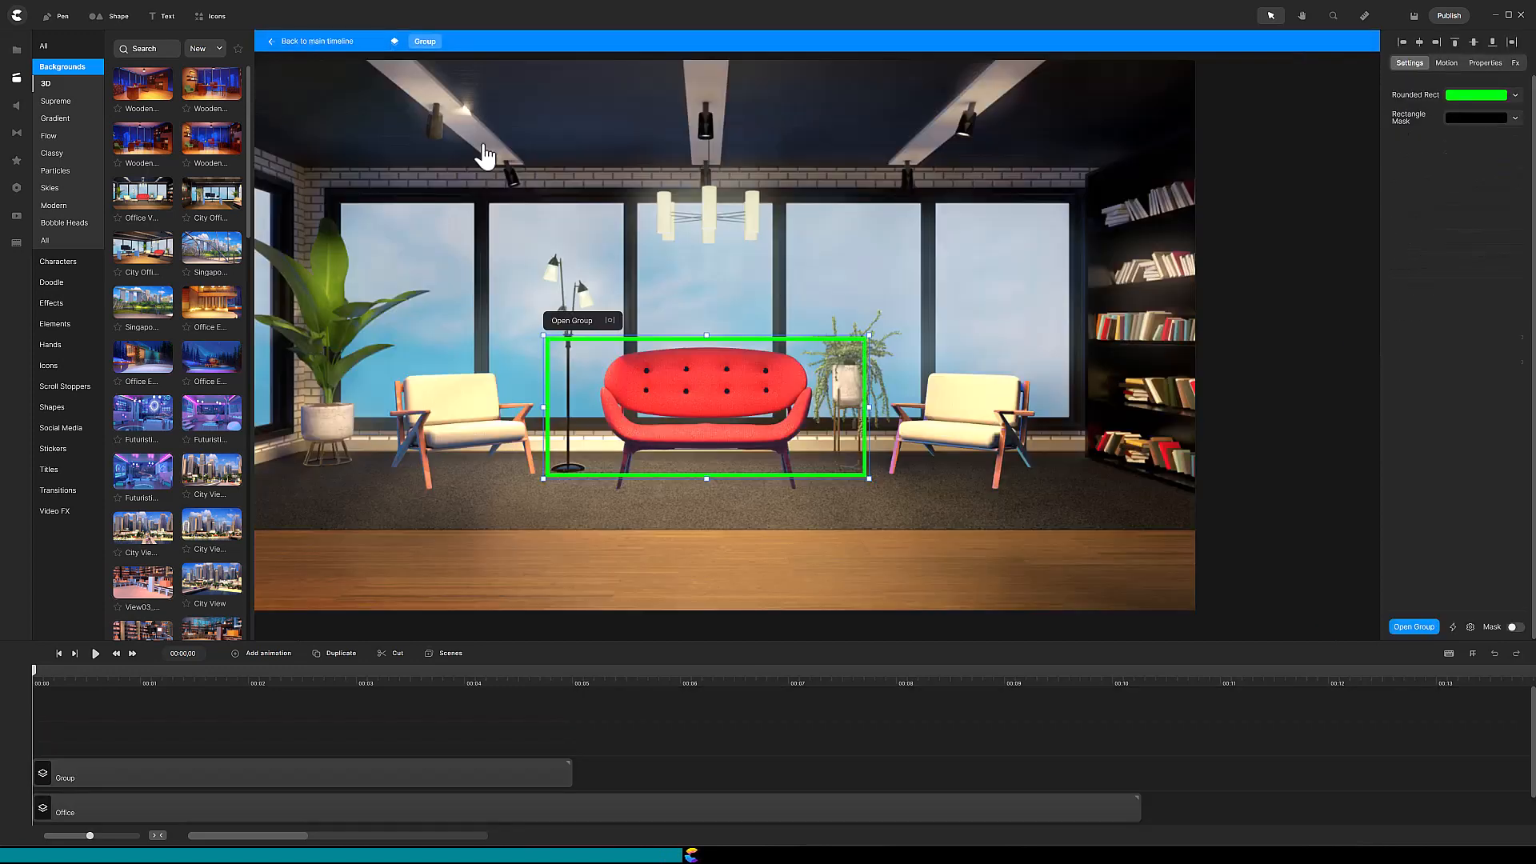
key(ctrl+z)
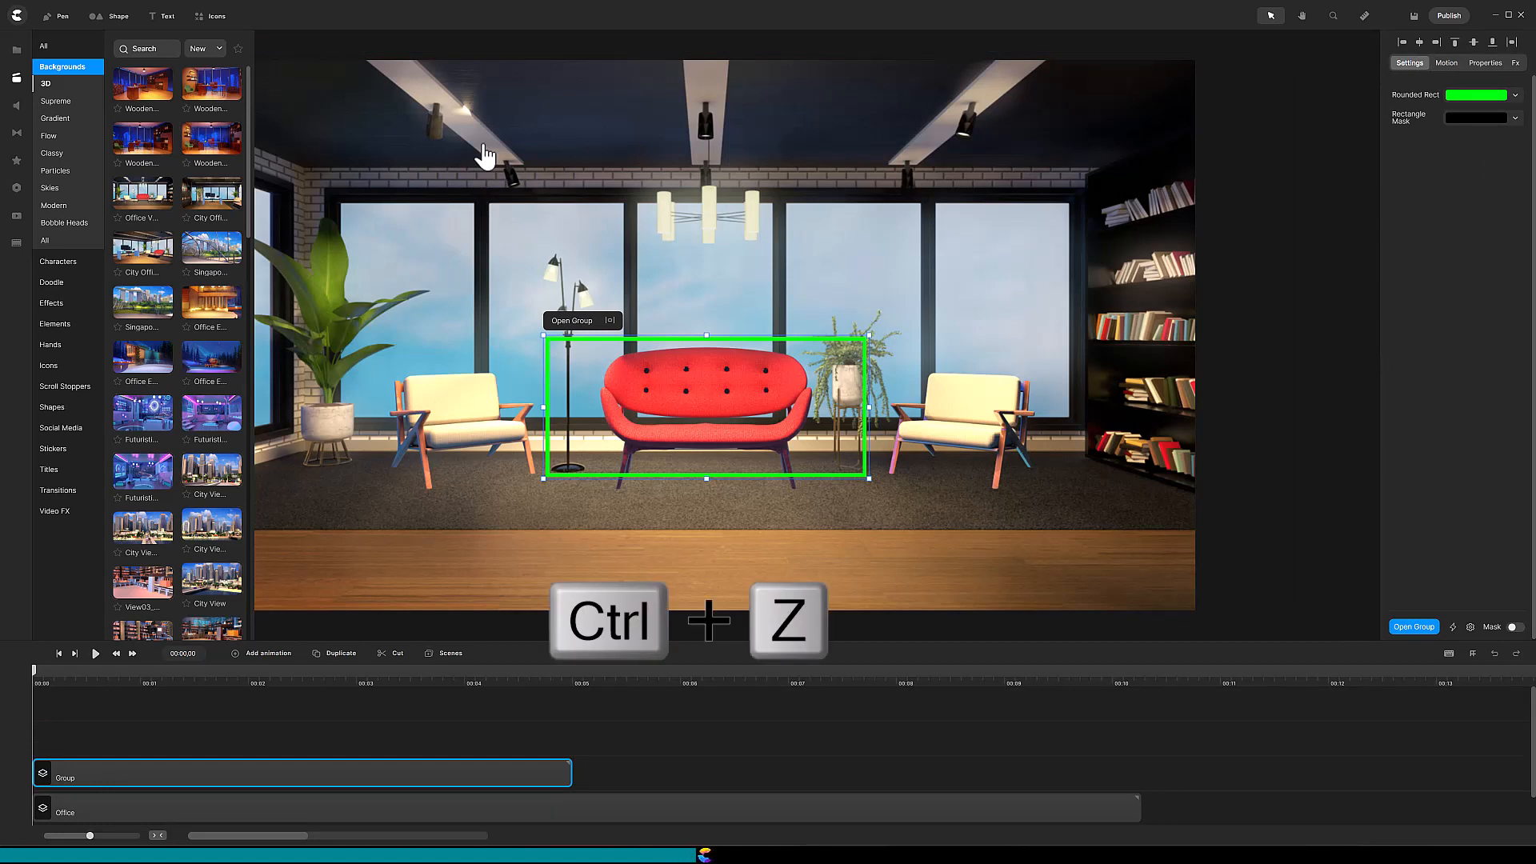
key(Ctrl+z)
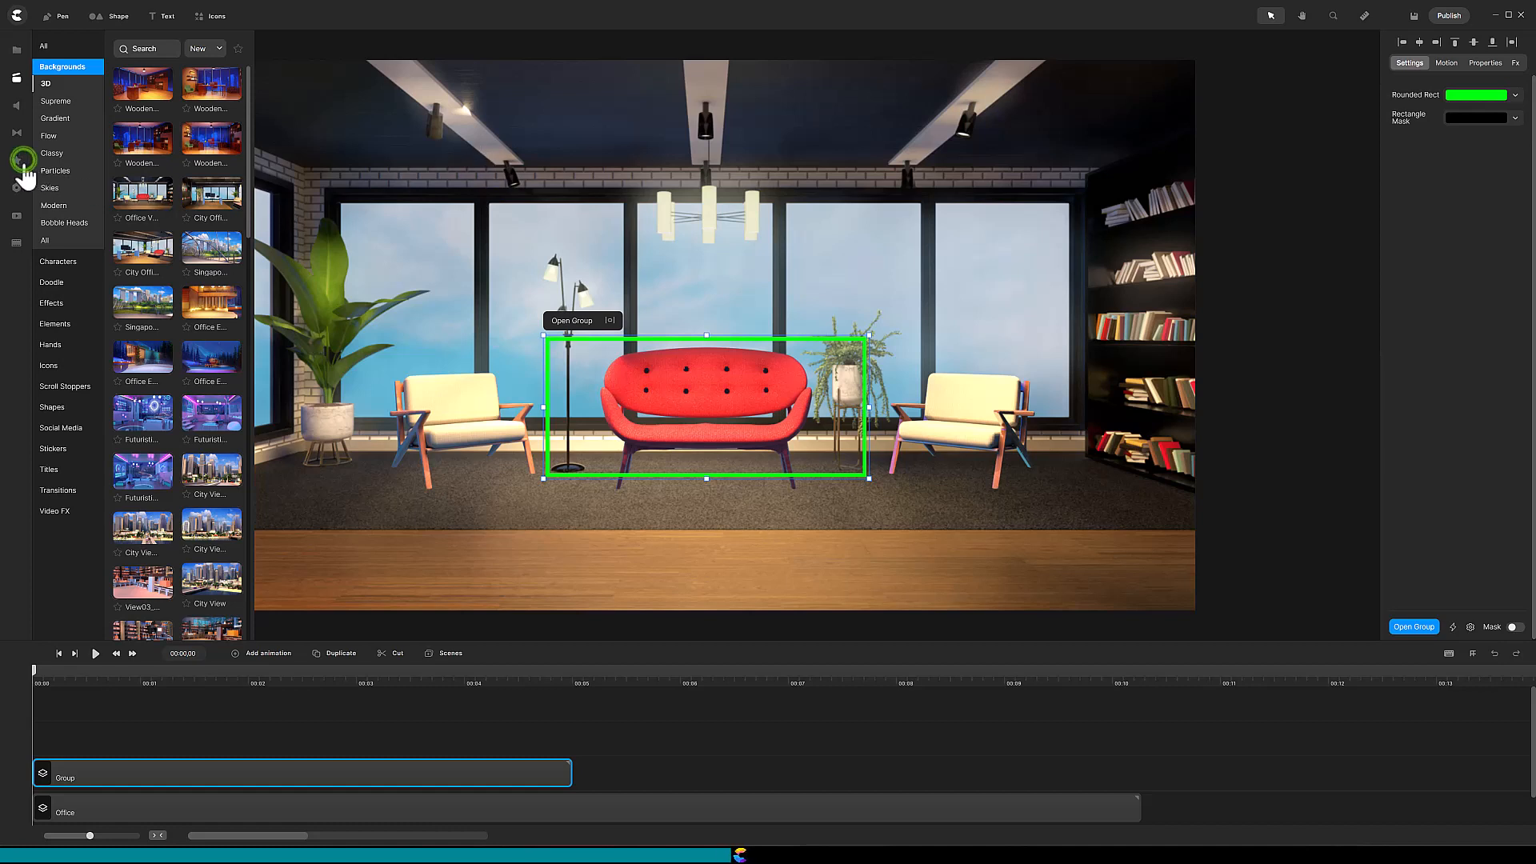
mouse_move(13, 168)
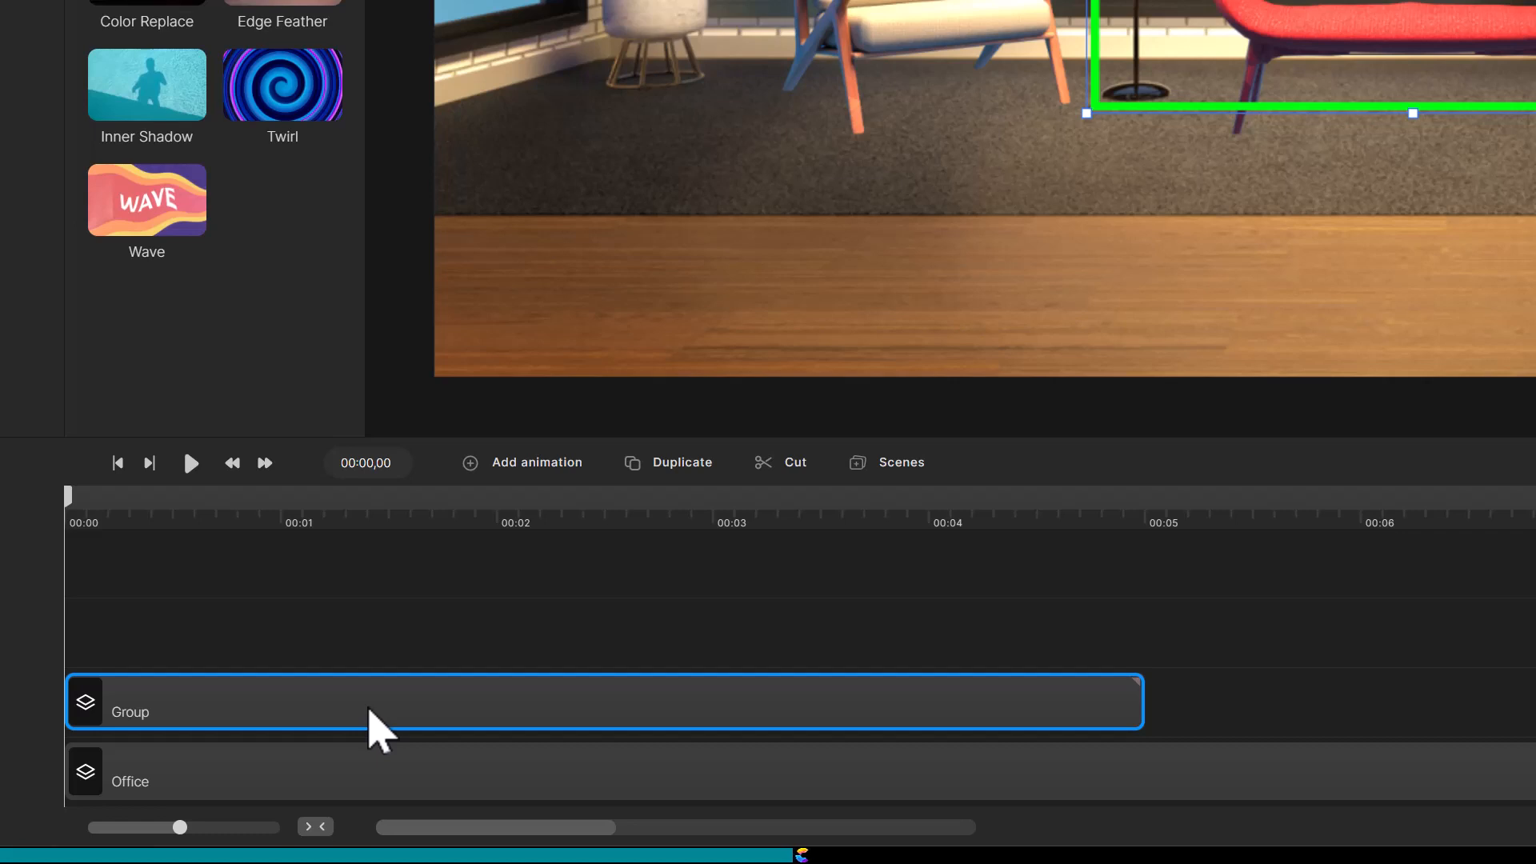
Step: Ungroup the Group layer into separate mask and rounded rectangle layers
right_click(371, 712)
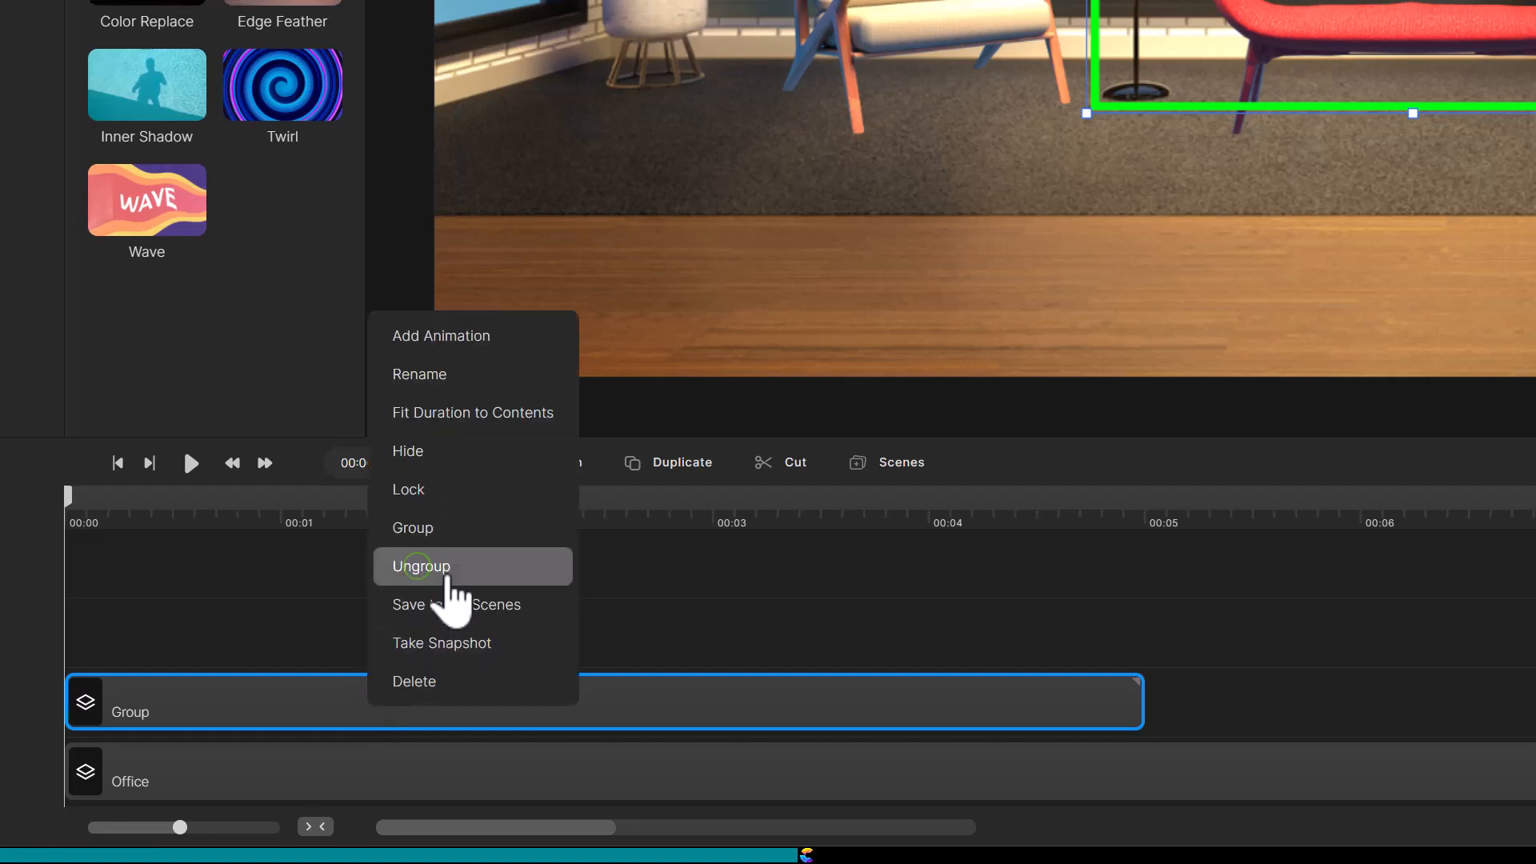
click(420, 566)
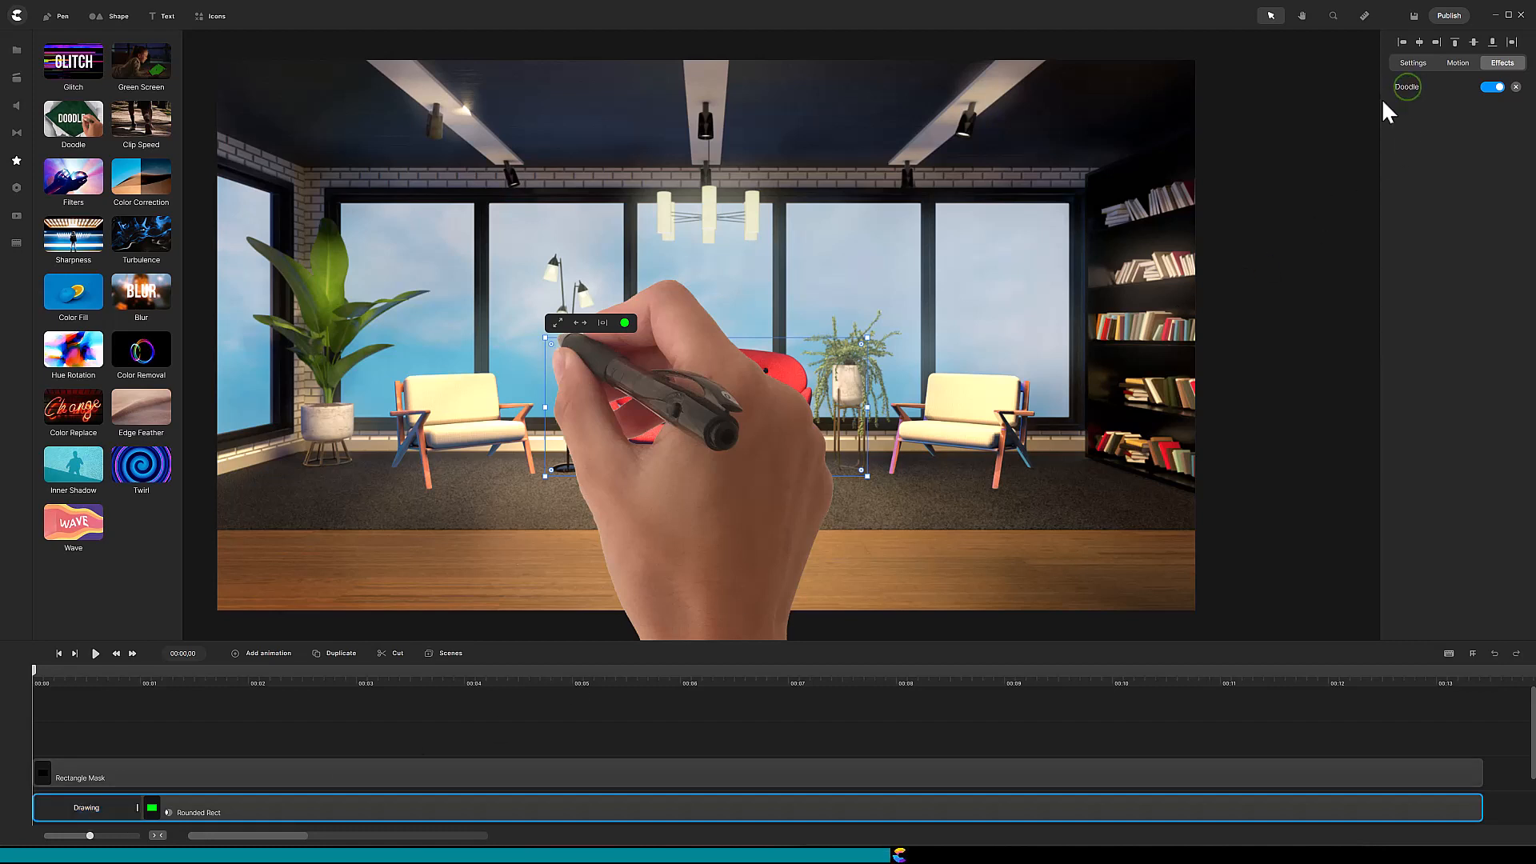
mouse_move(1408, 96)
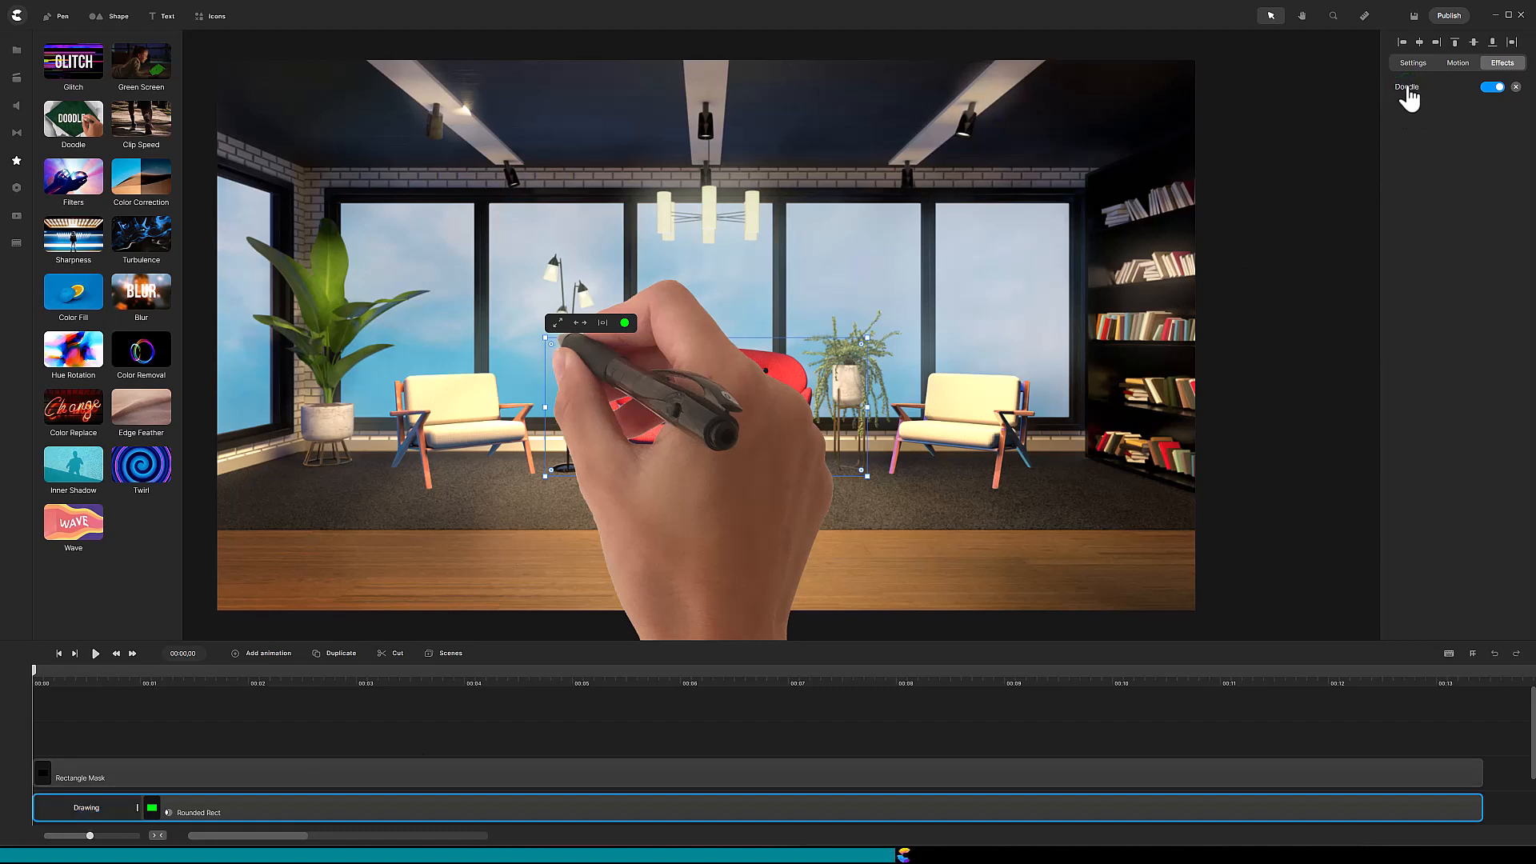
Step: Turn off Show Hand and Draw Hand on top for the Doodle effect and switch it to Manual
click(1405, 86)
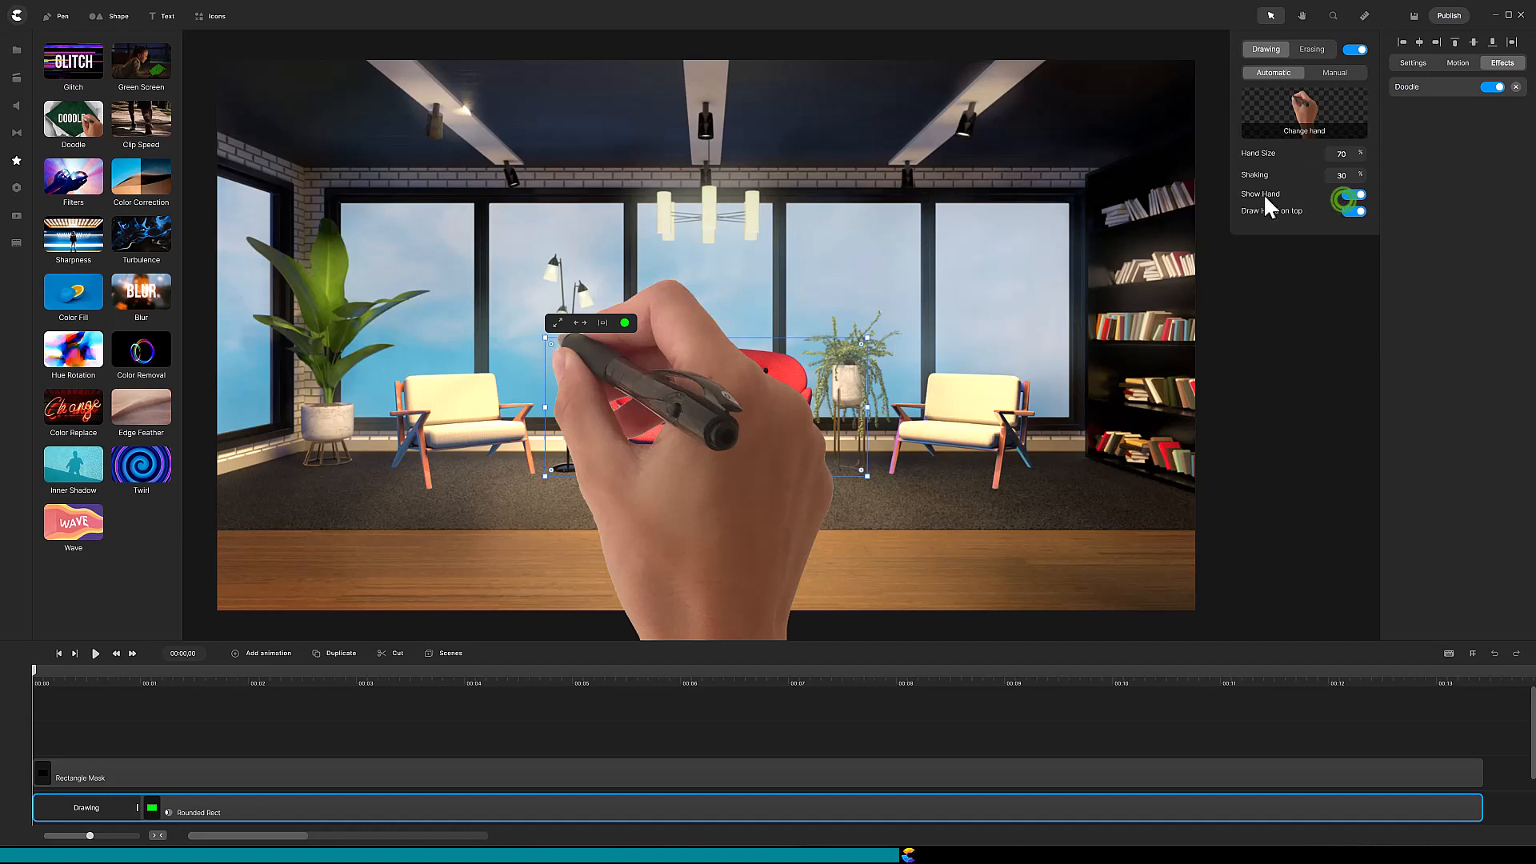
click(1354, 194)
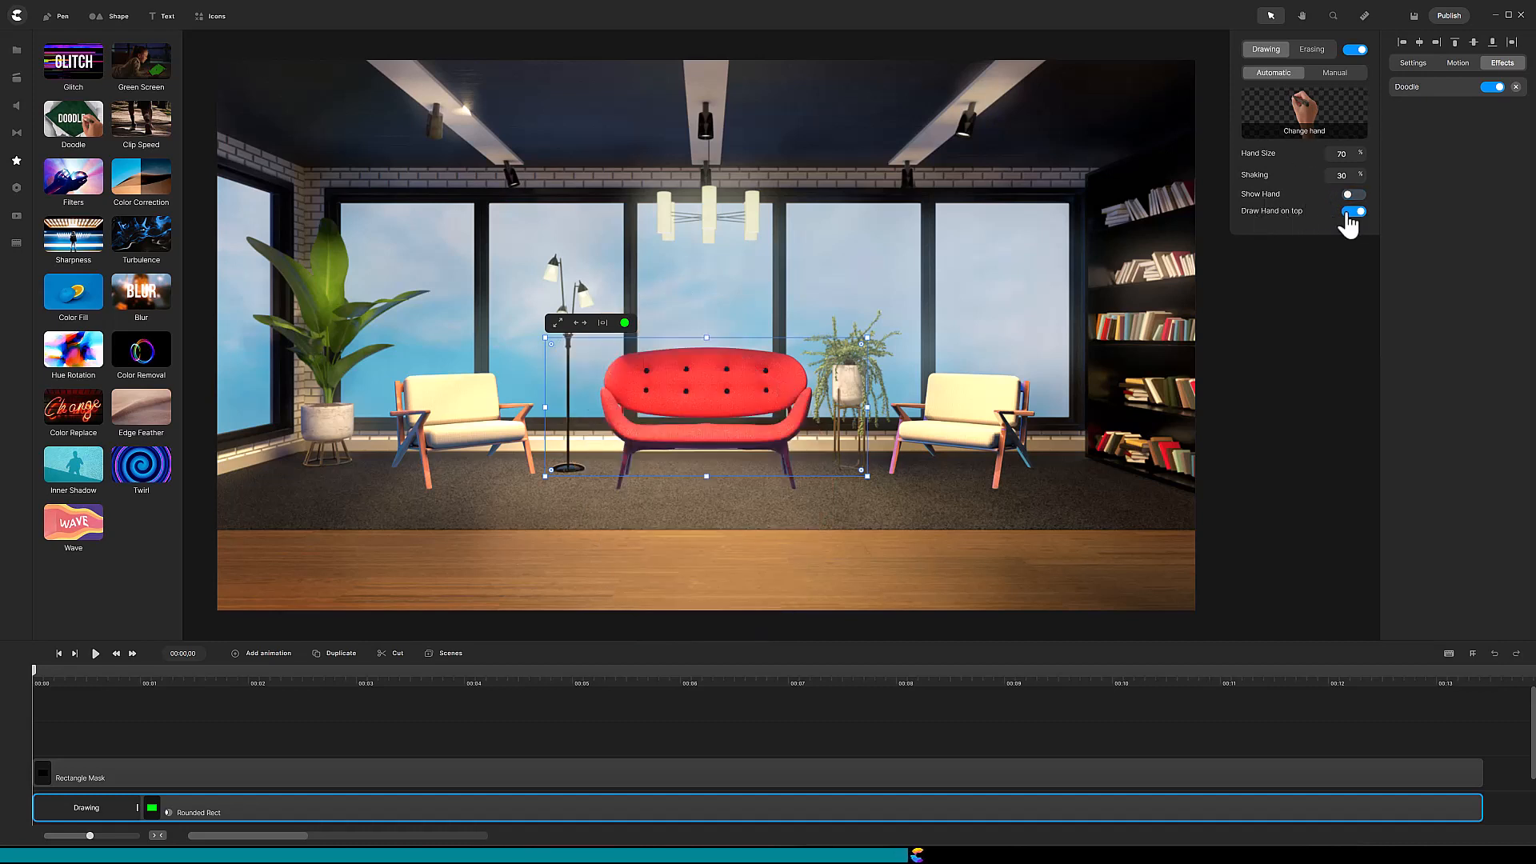
click(1352, 211)
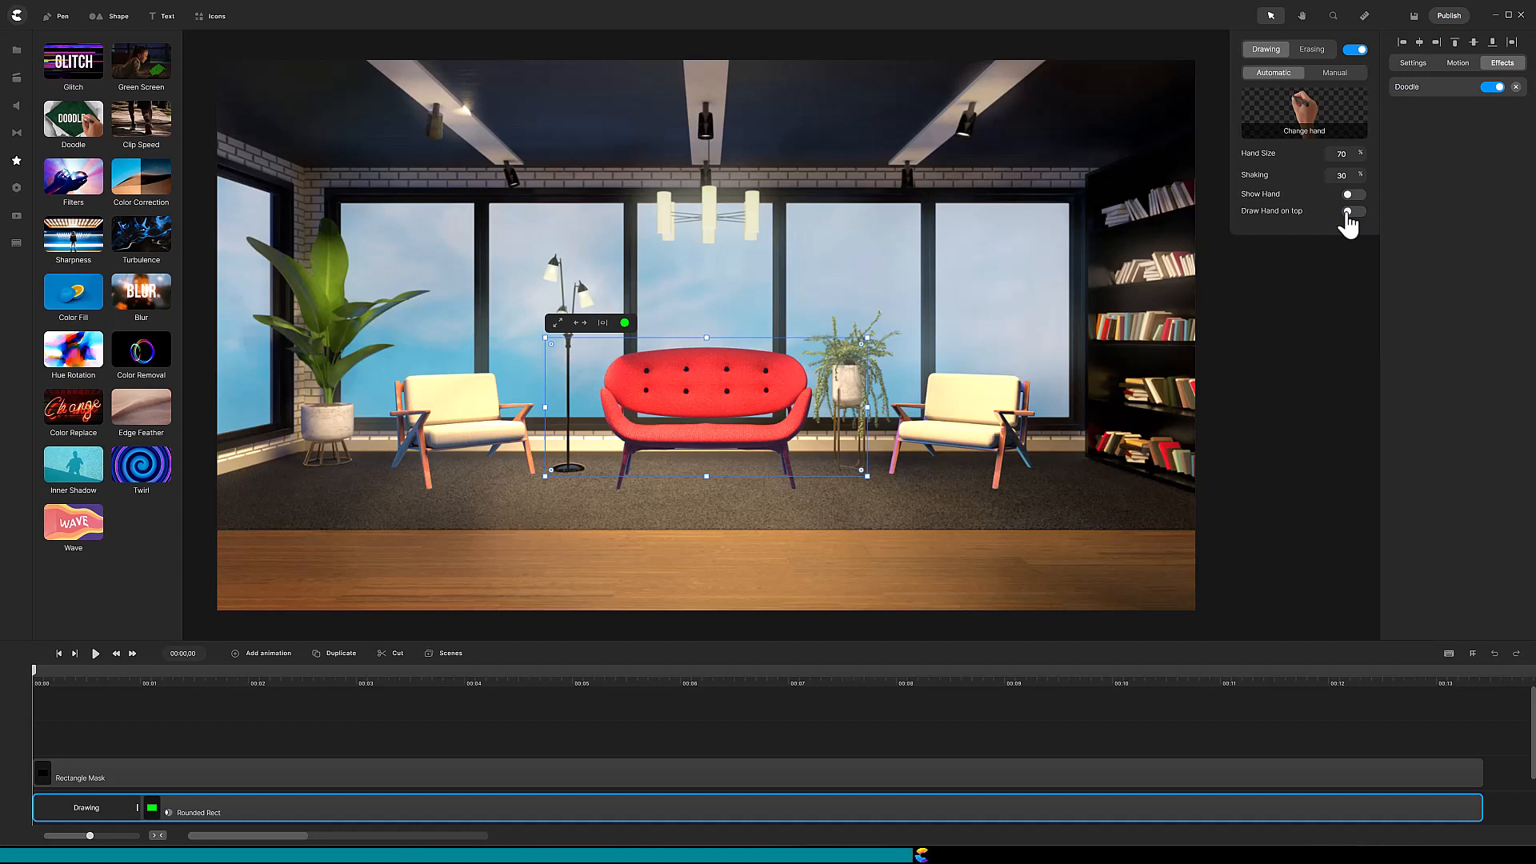
click(1335, 73)
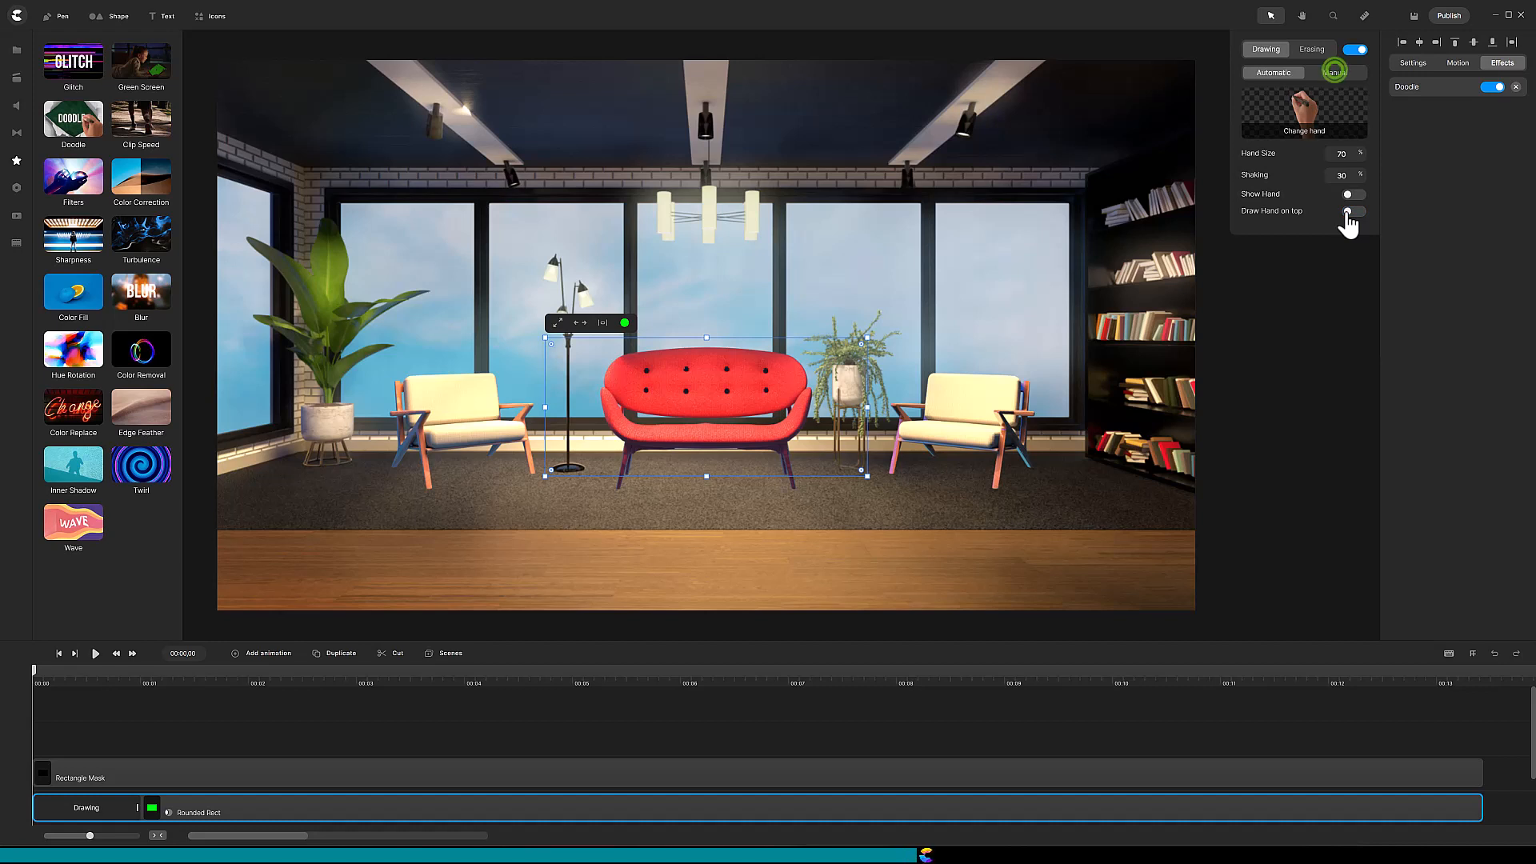
Step: Enter the Doodle's manual Edit Path mode on the rectangle and set the draw size to 15
click(1334, 72)
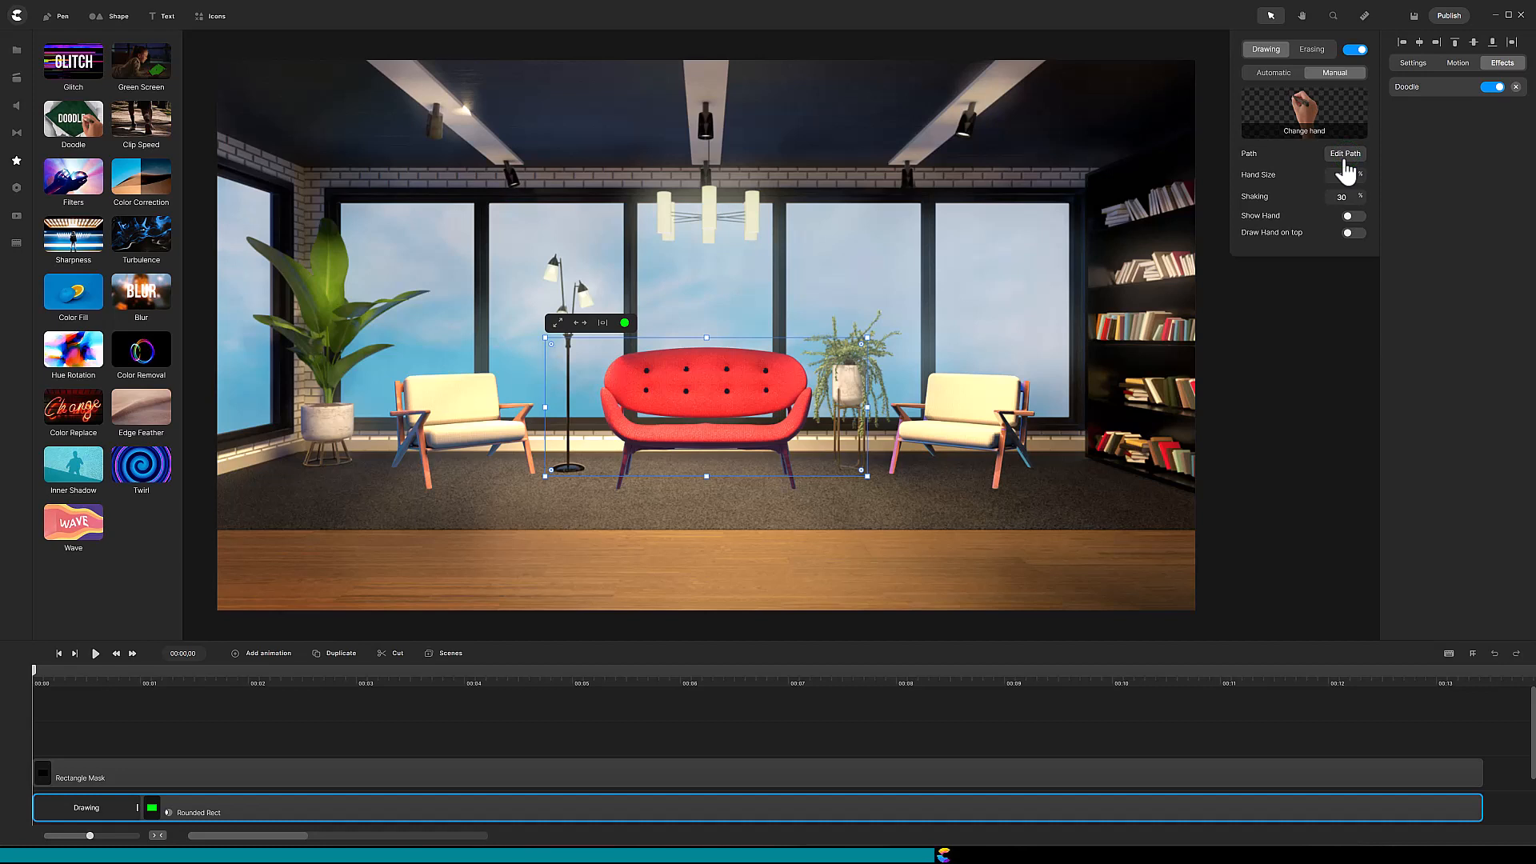
click(1344, 153)
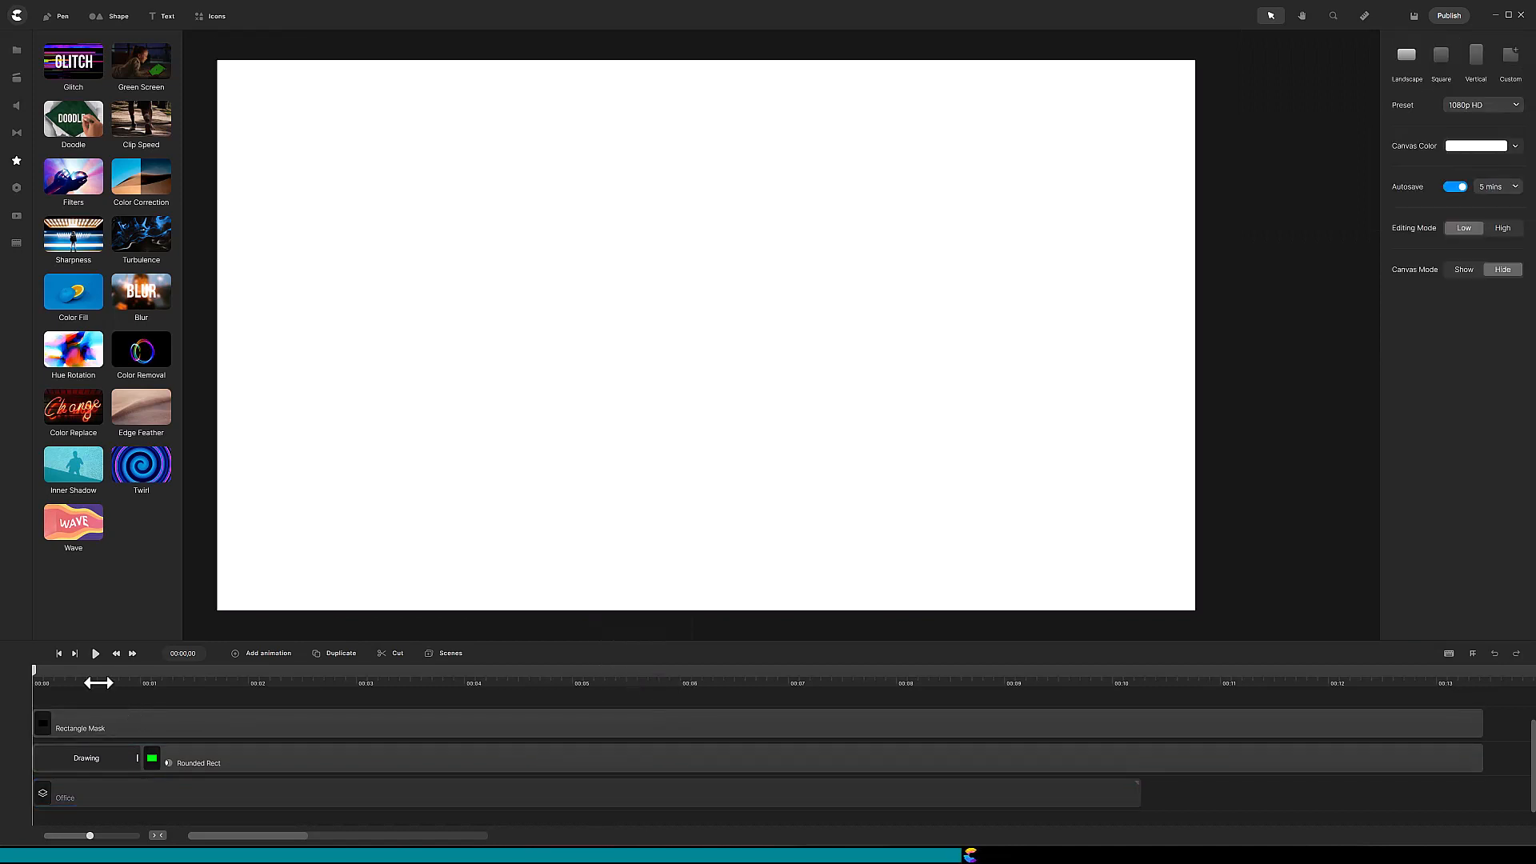
click(87, 758)
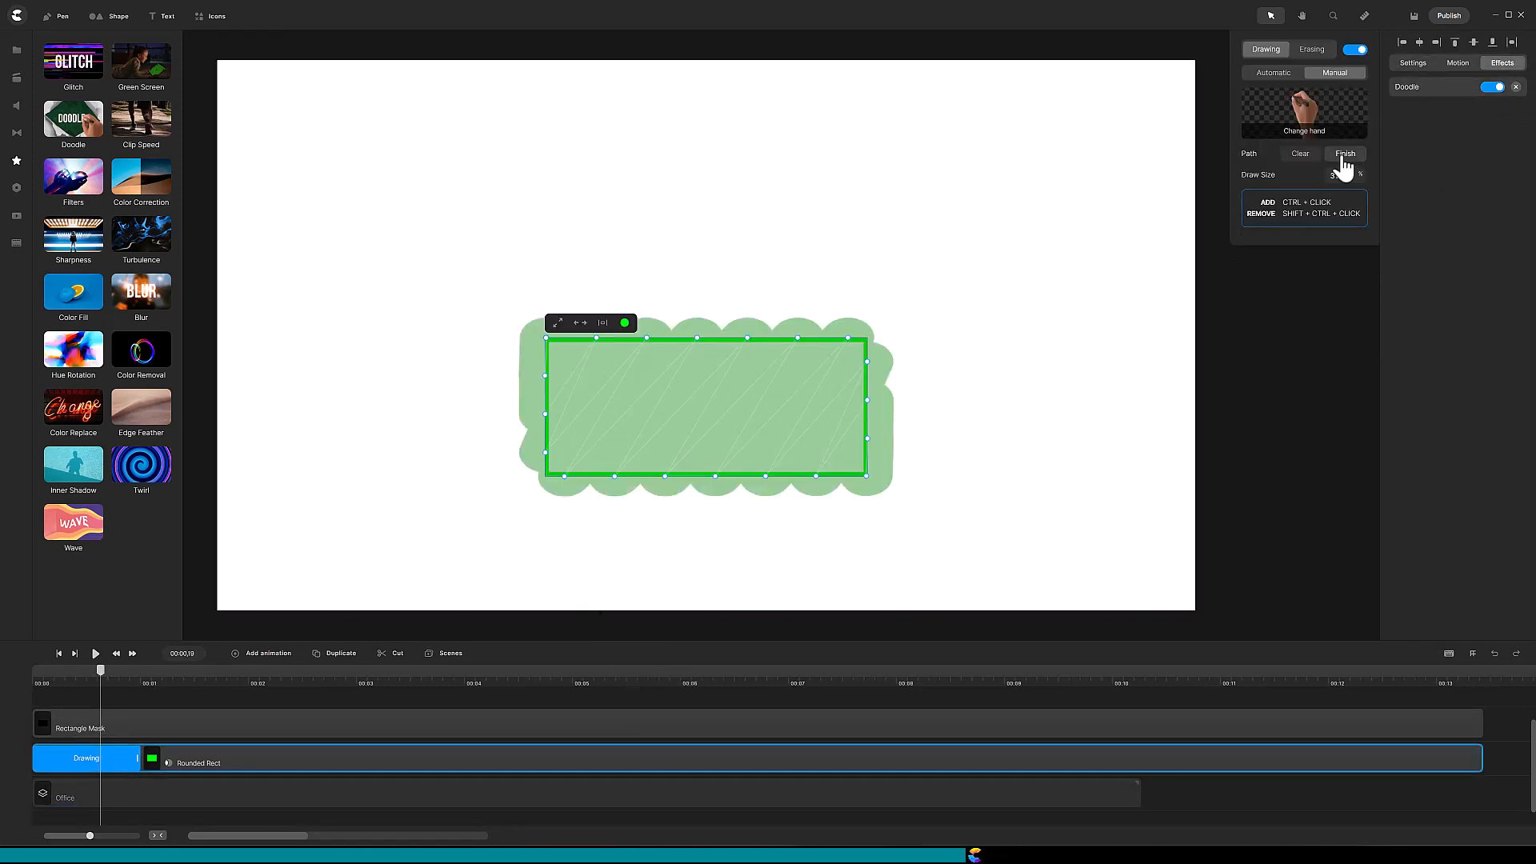
click(1341, 174)
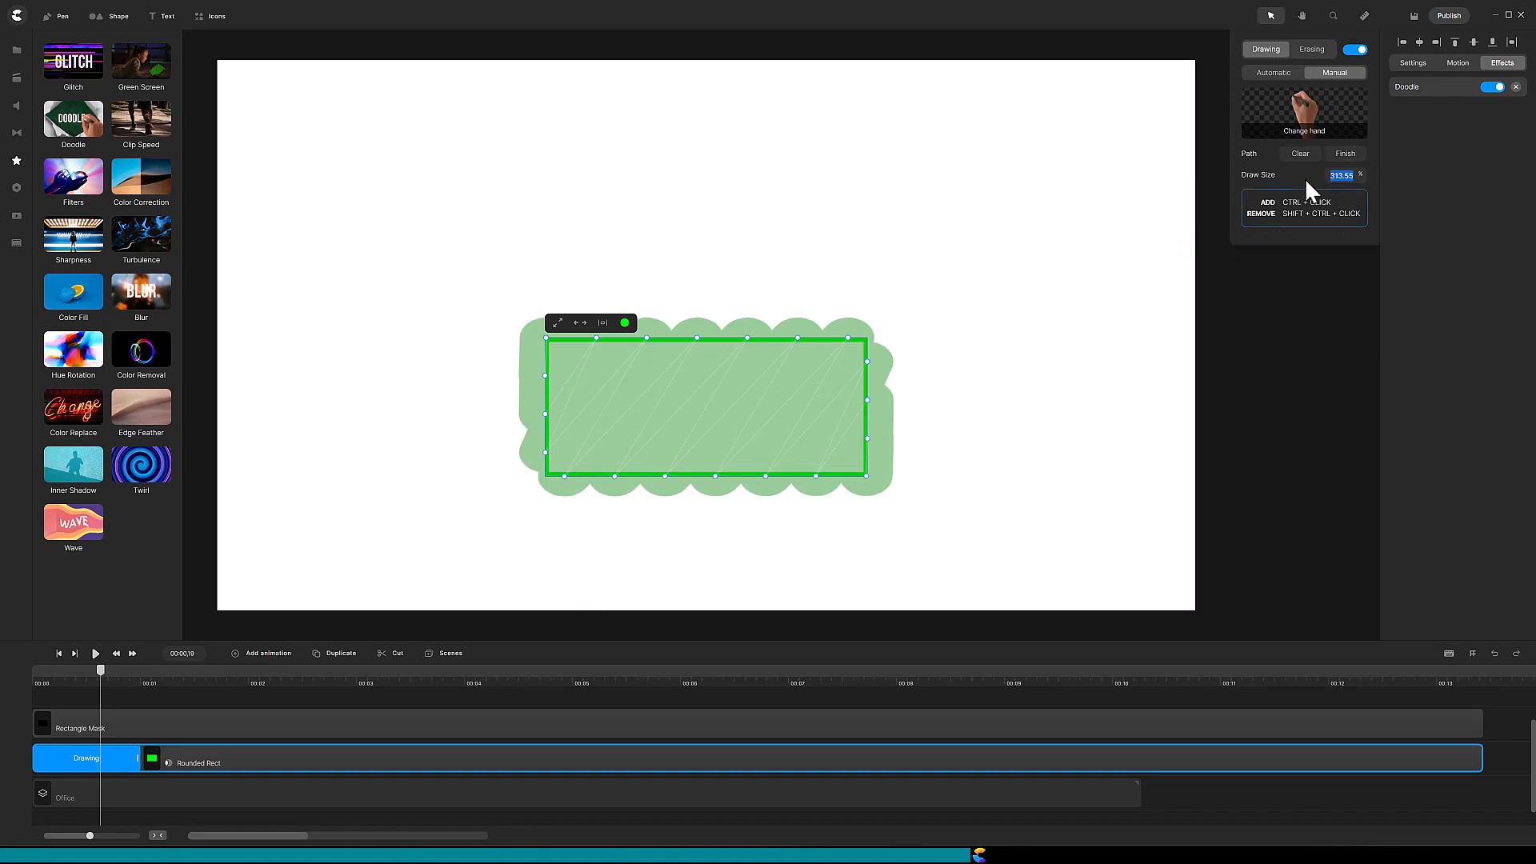
text(15)
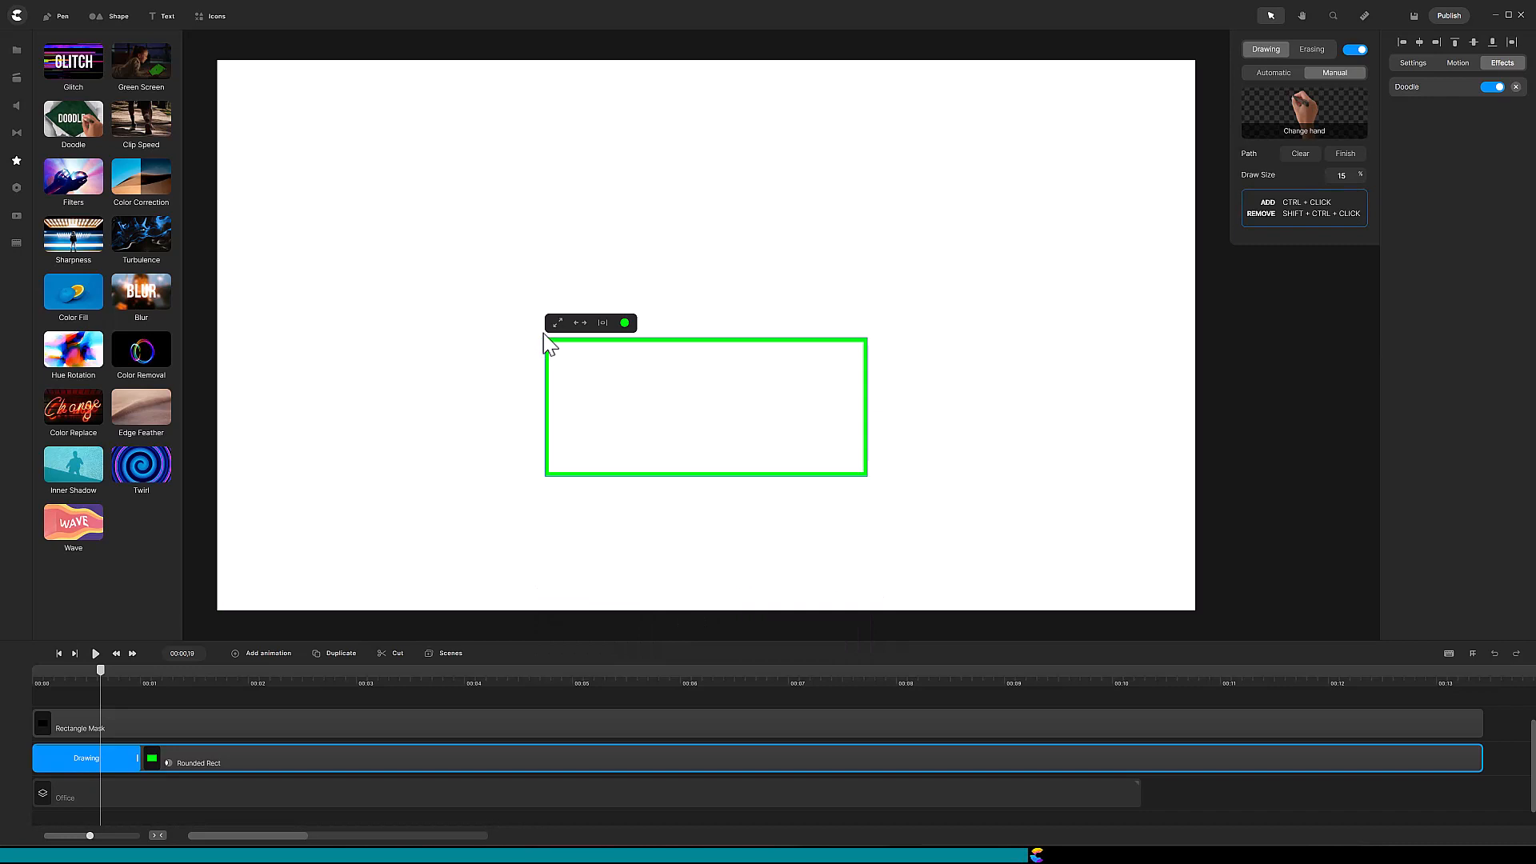
Step: Ctrl-click the rectangle's corners to add points to the manual doodle path
key(Ctrl)
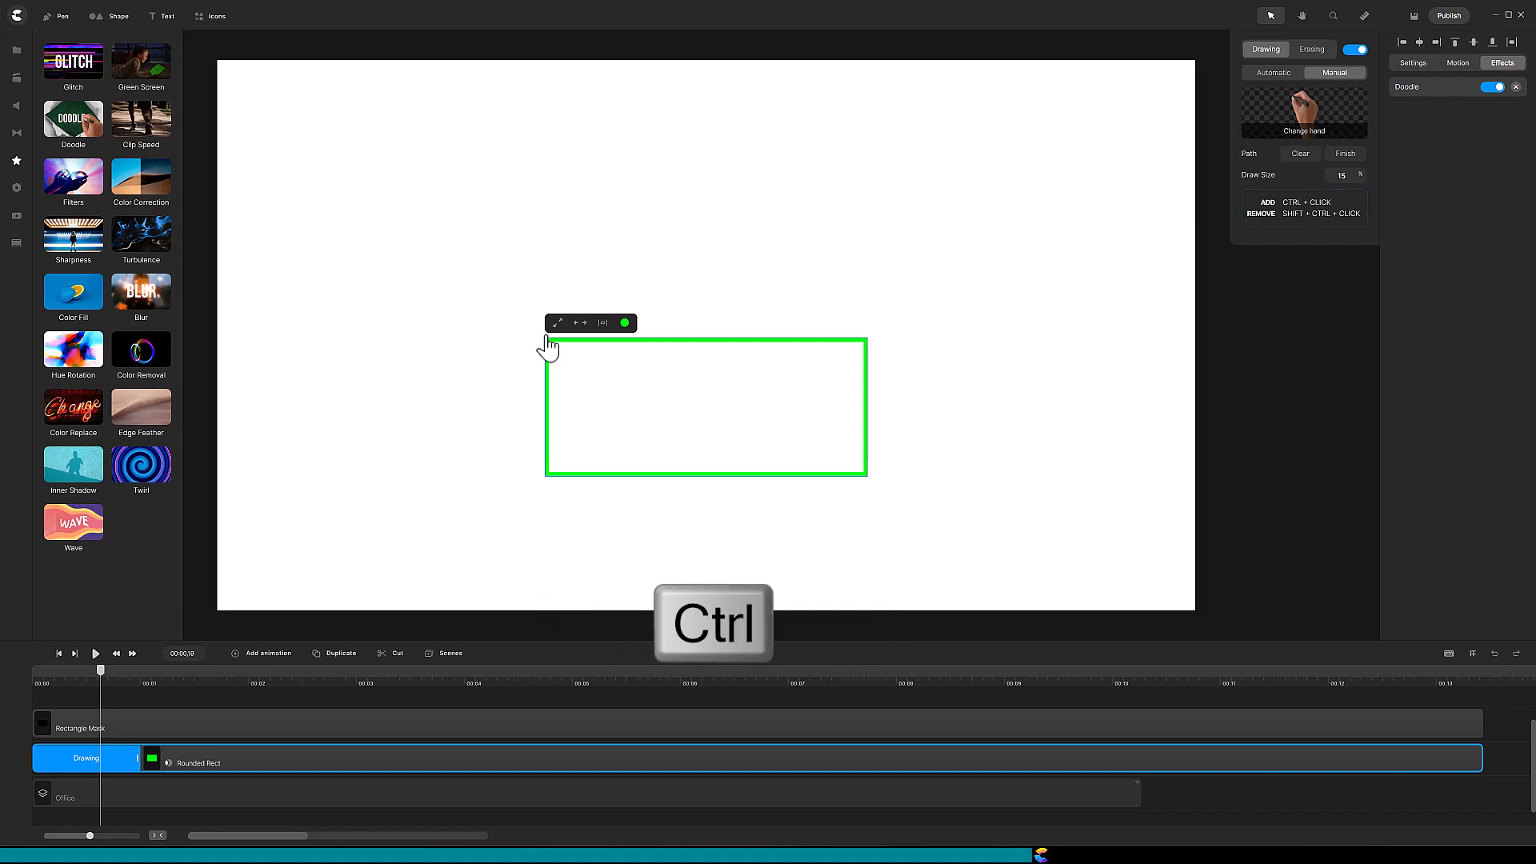
mouse_move(549, 490)
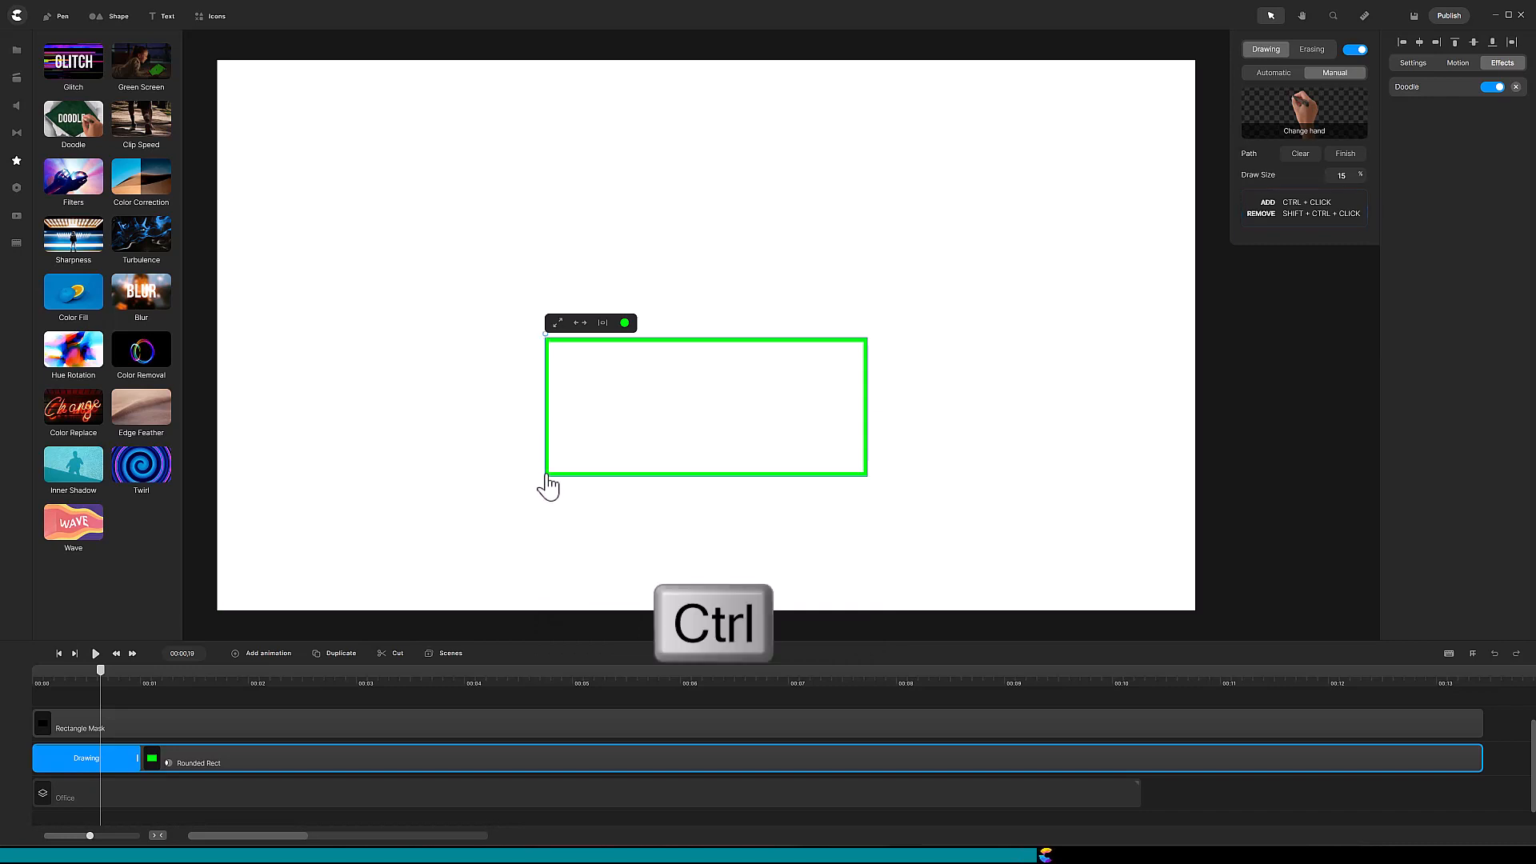
mouse_move(597, 485)
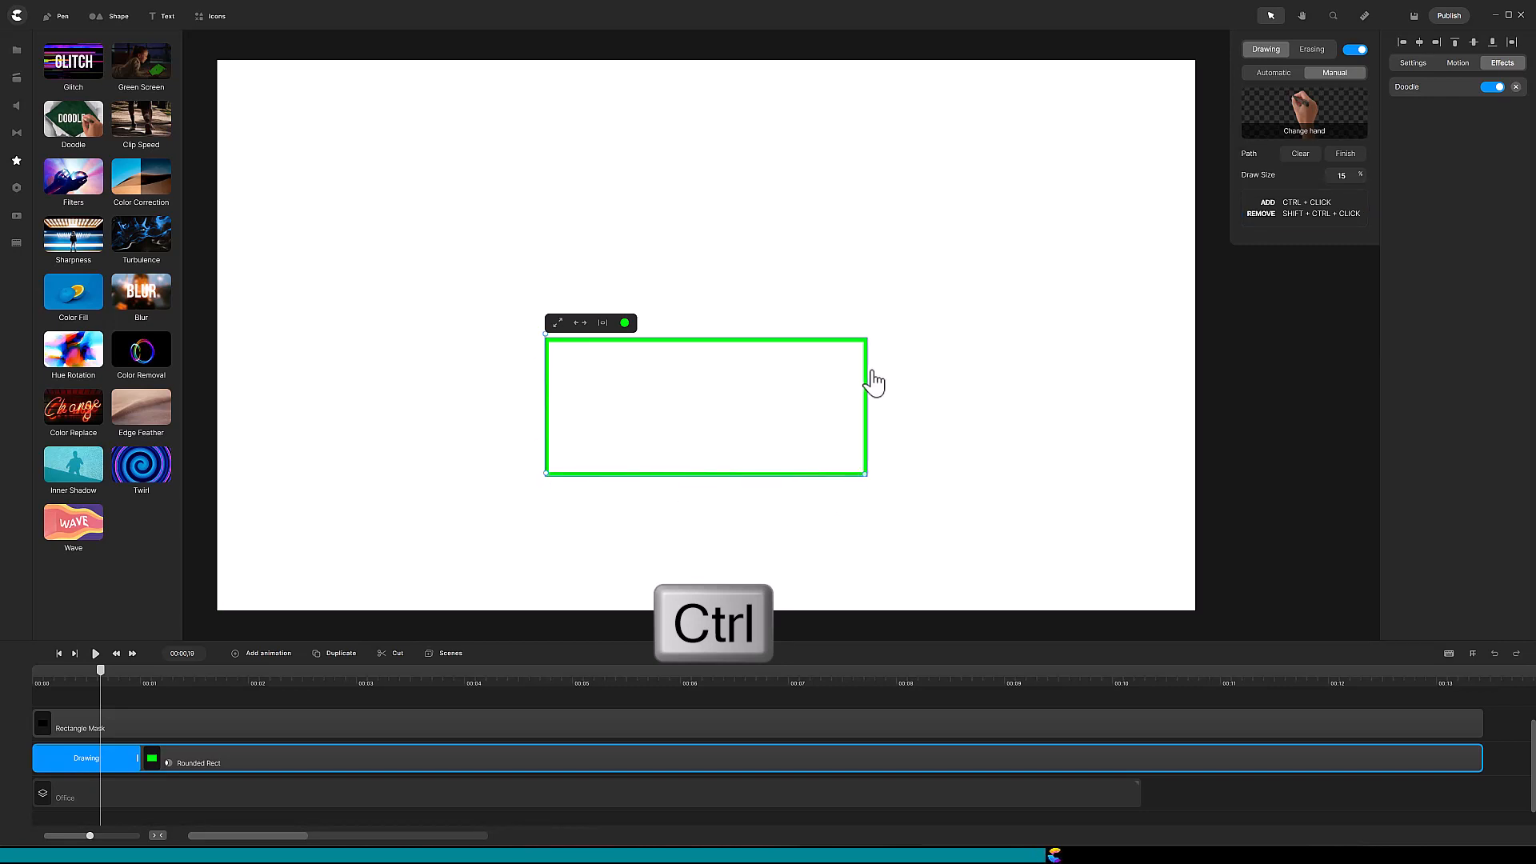
mouse_move(865, 348)
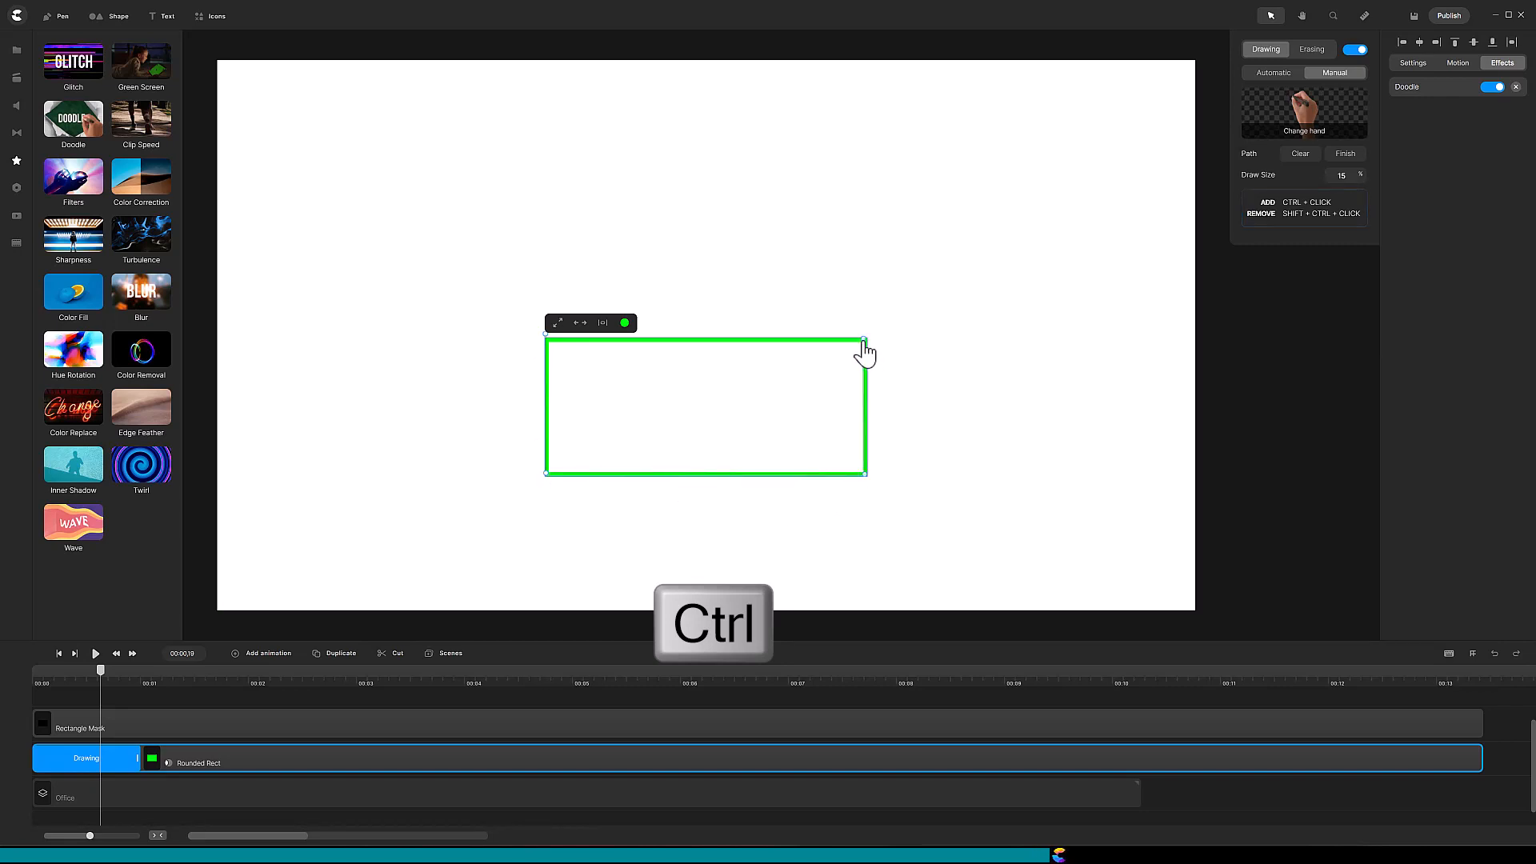
mouse_move(538, 353)
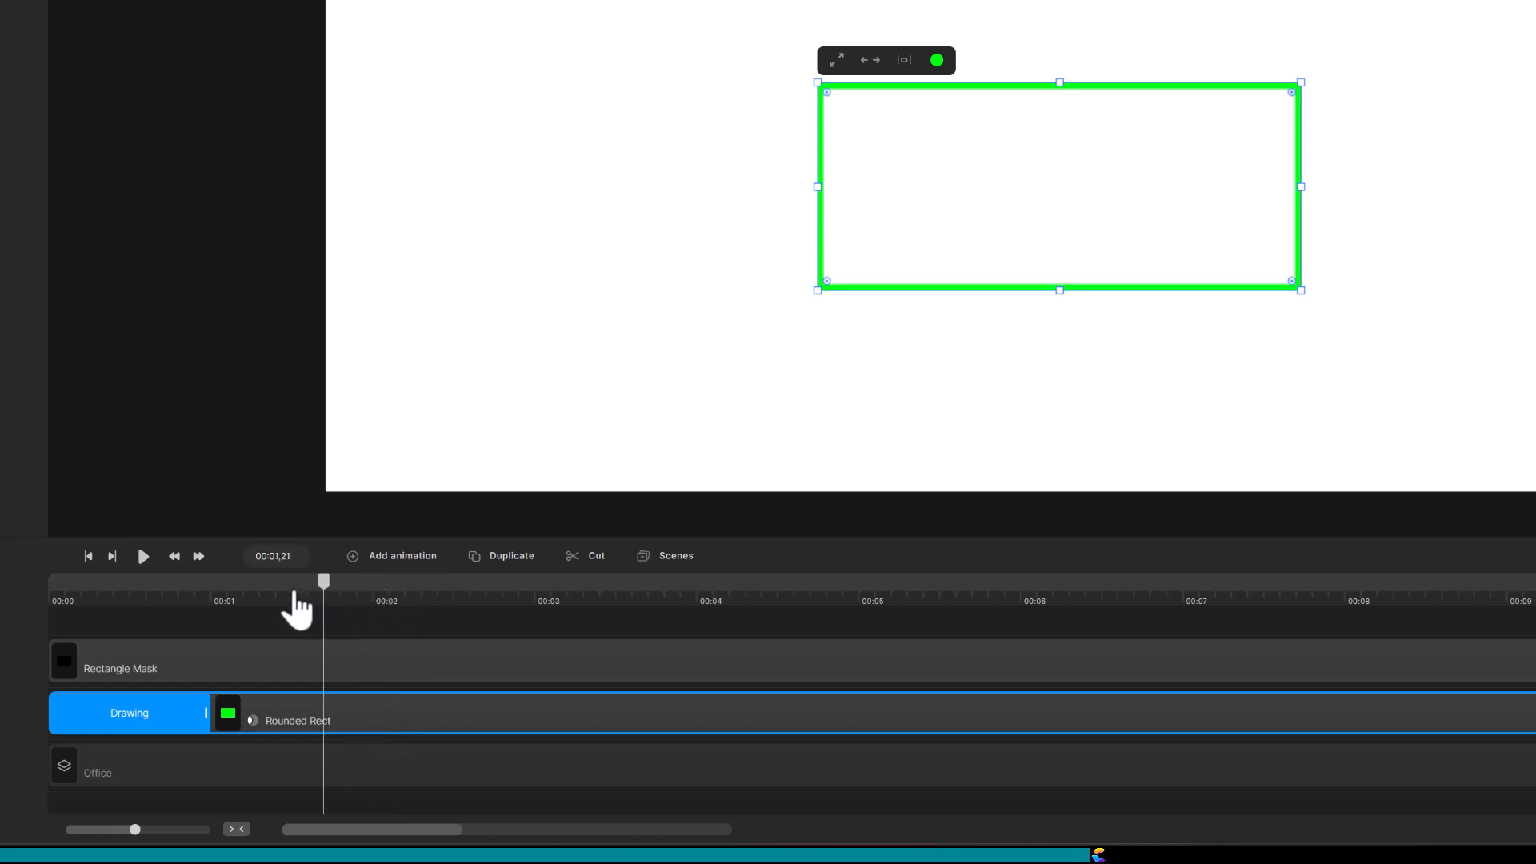
Step: Scrub to preview the box partly drawn and select the Rectangle Mask layer's settings
drag(325, 579, 182, 579)
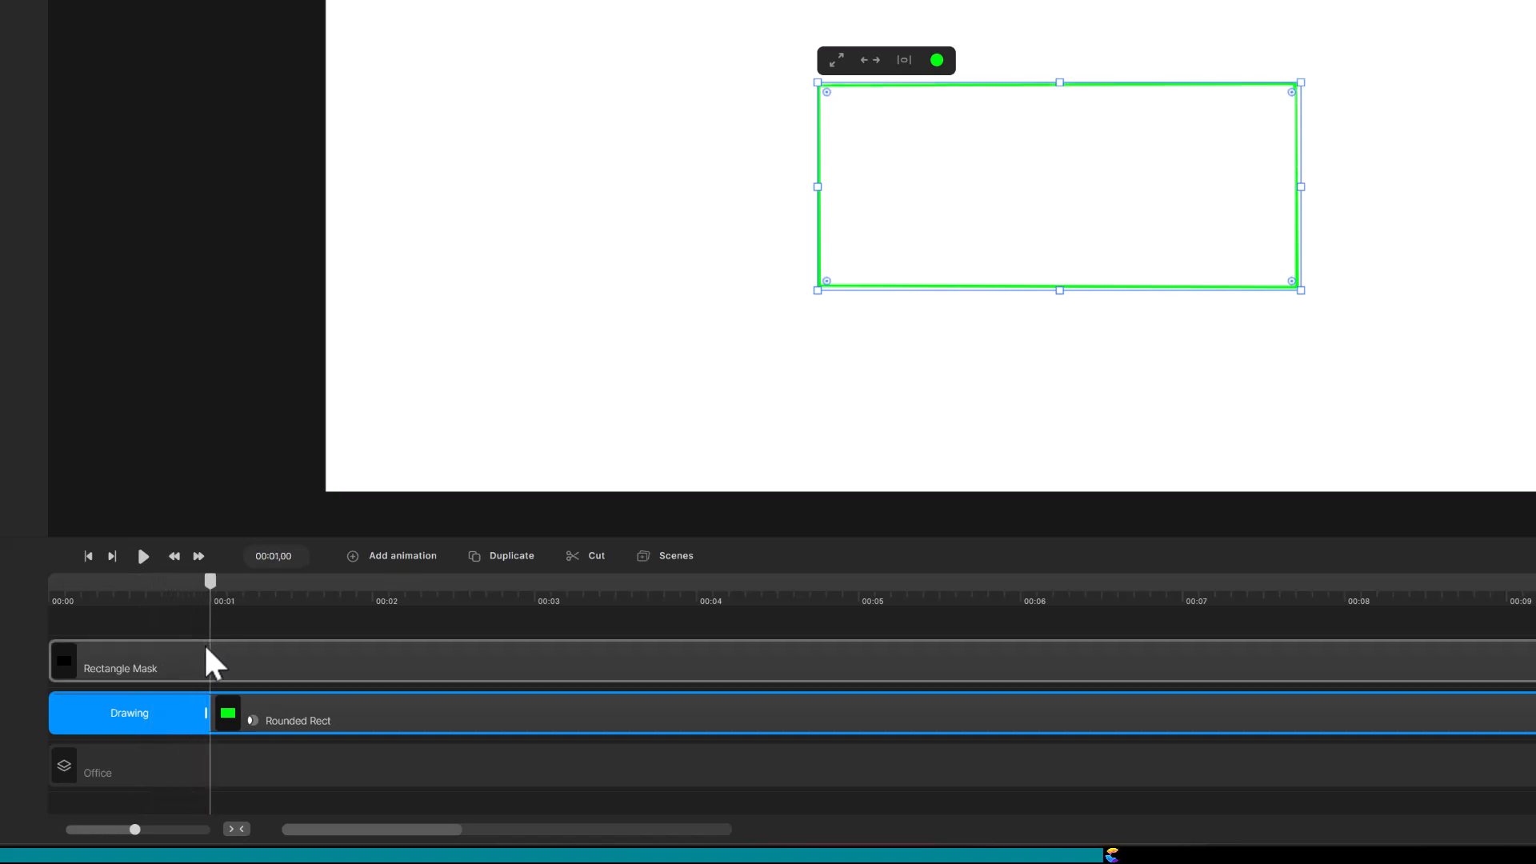
click(121, 669)
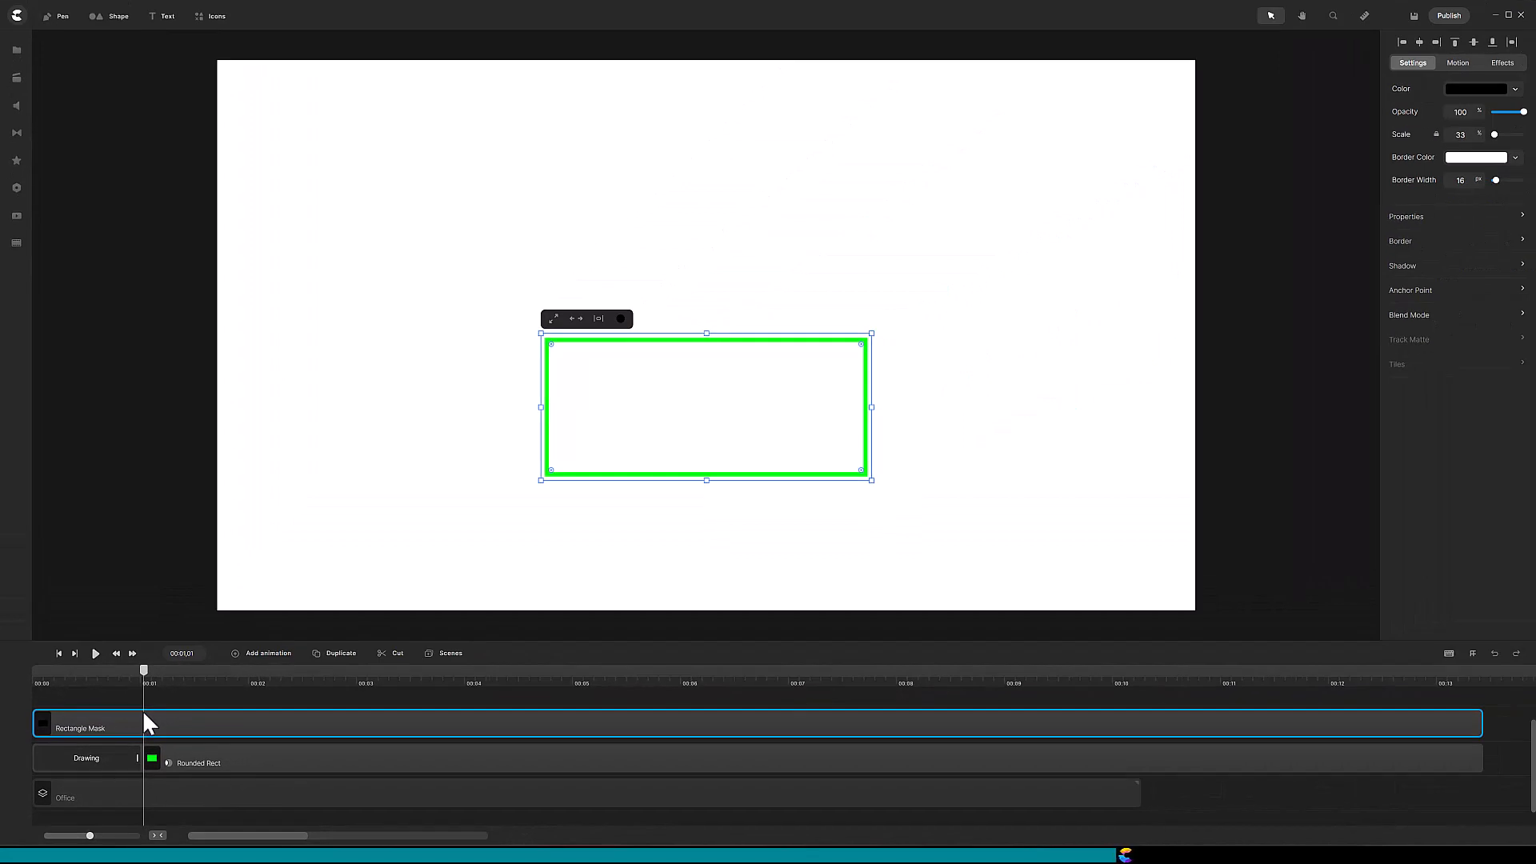
Step: Select the Rounded Rect's Drawing effect, edit its manual path, and preview the box drawing in
click(83, 759)
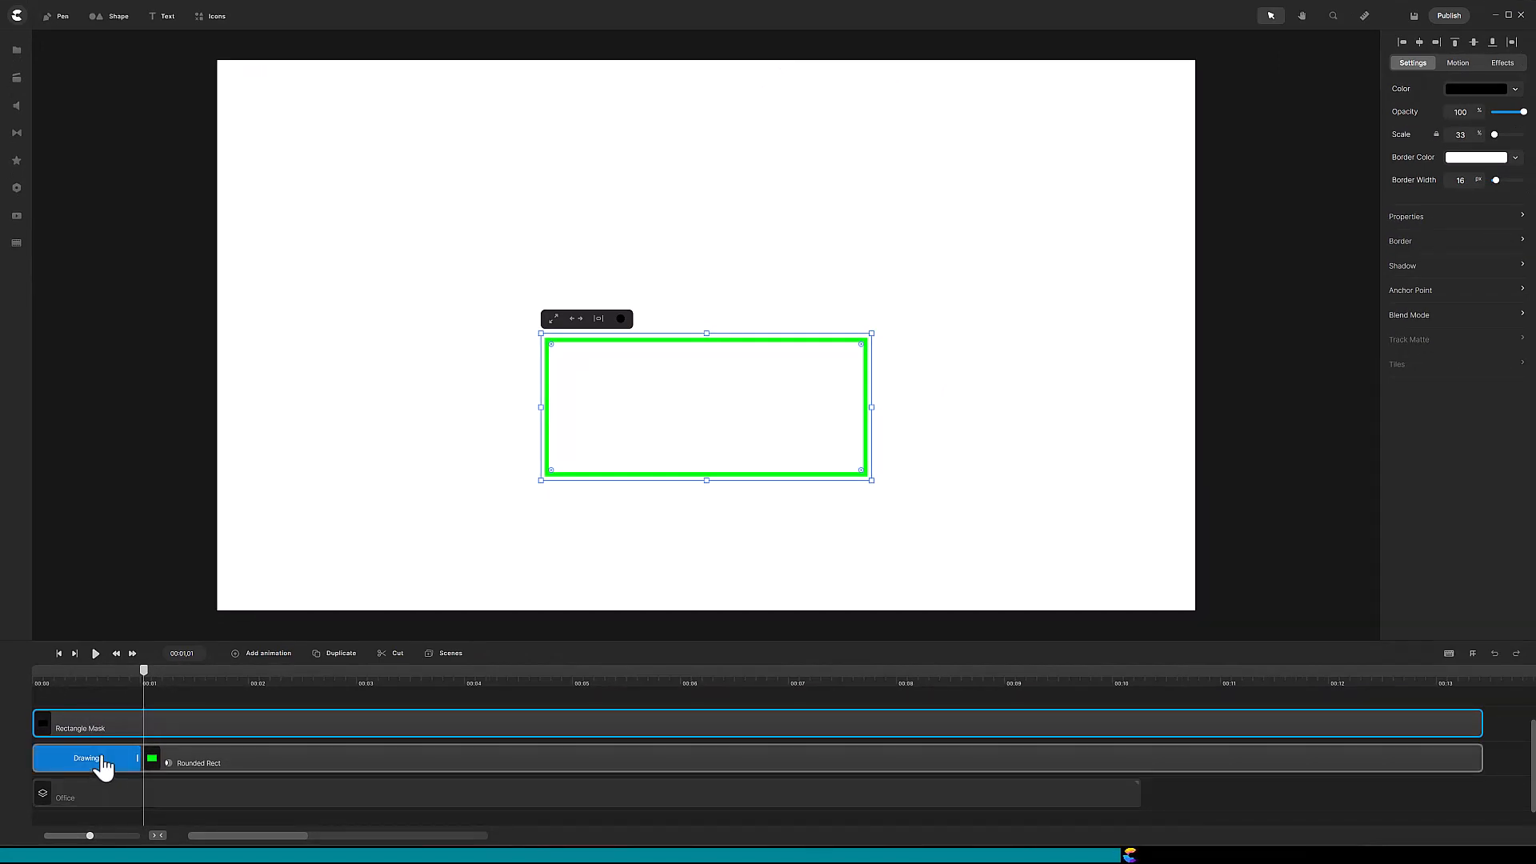
click(1517, 62)
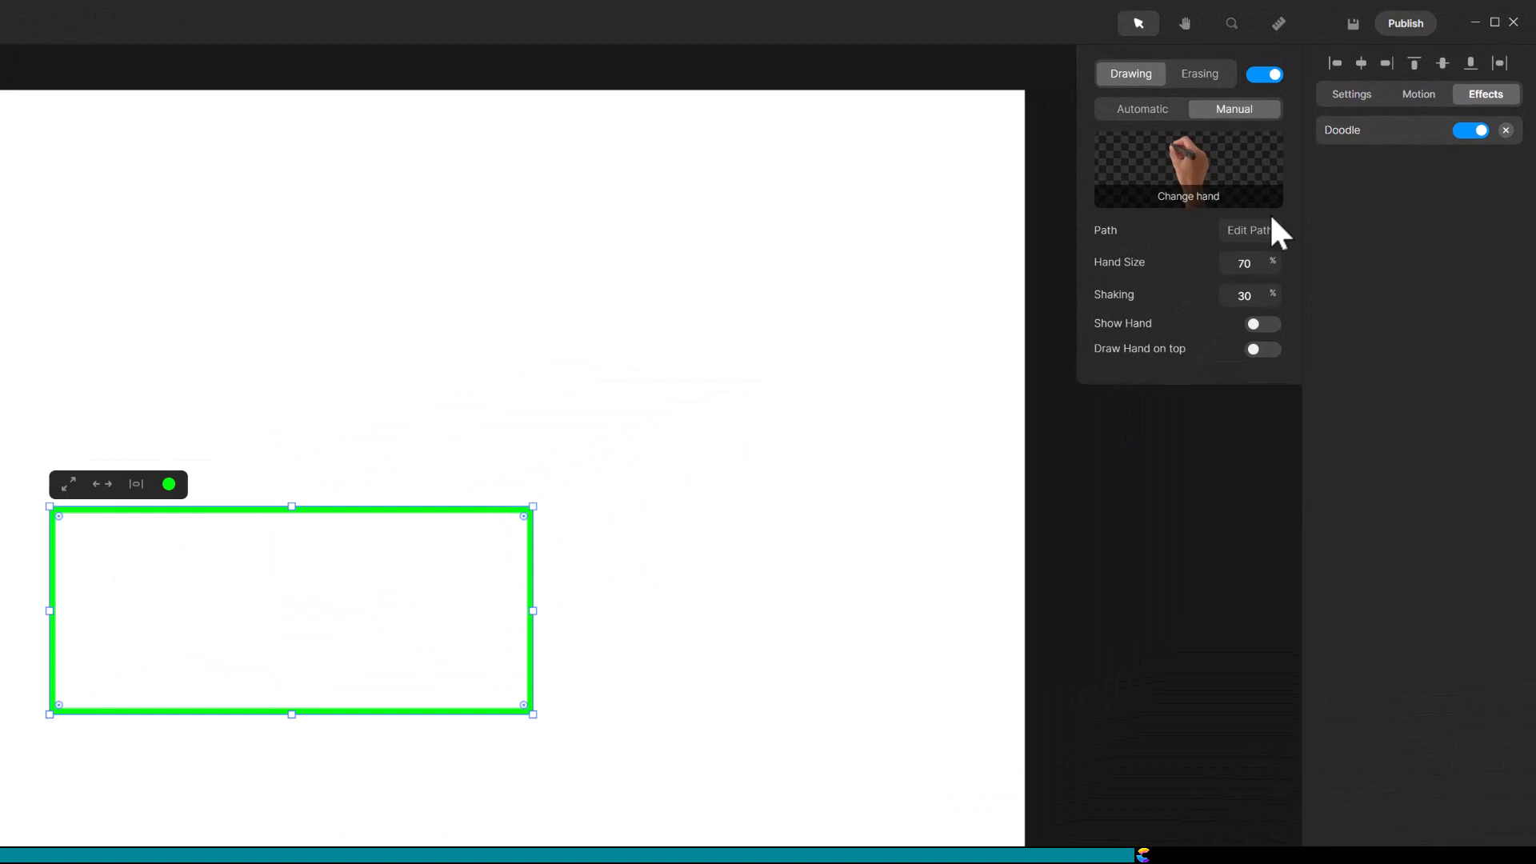
click(1248, 230)
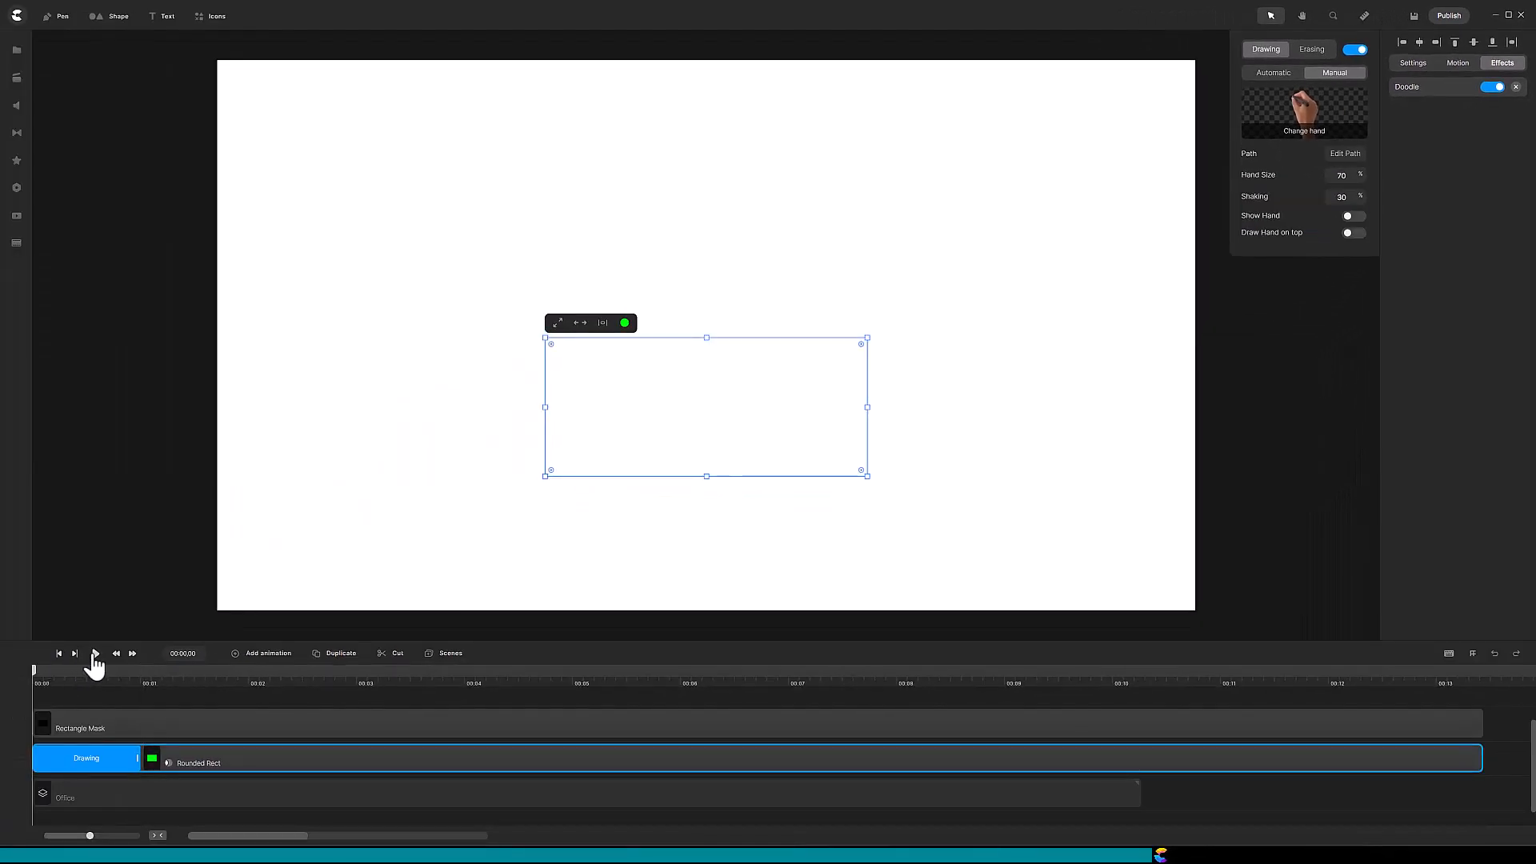
click(93, 653)
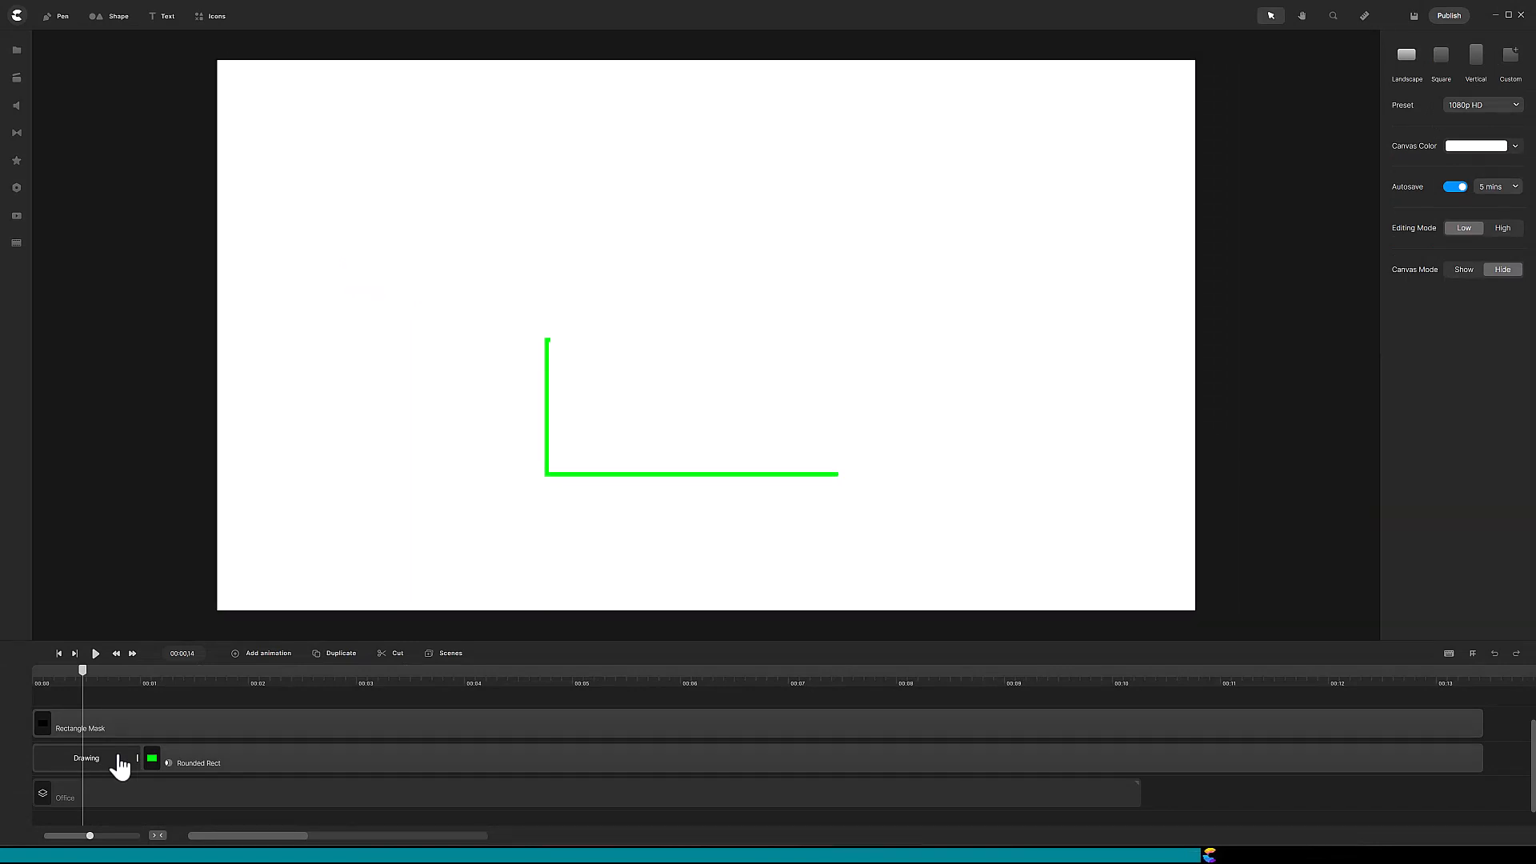
Step: Adjust the Doodle's drawing path, then play and pause to check the edge-by-edge stroke order
click(84, 758)
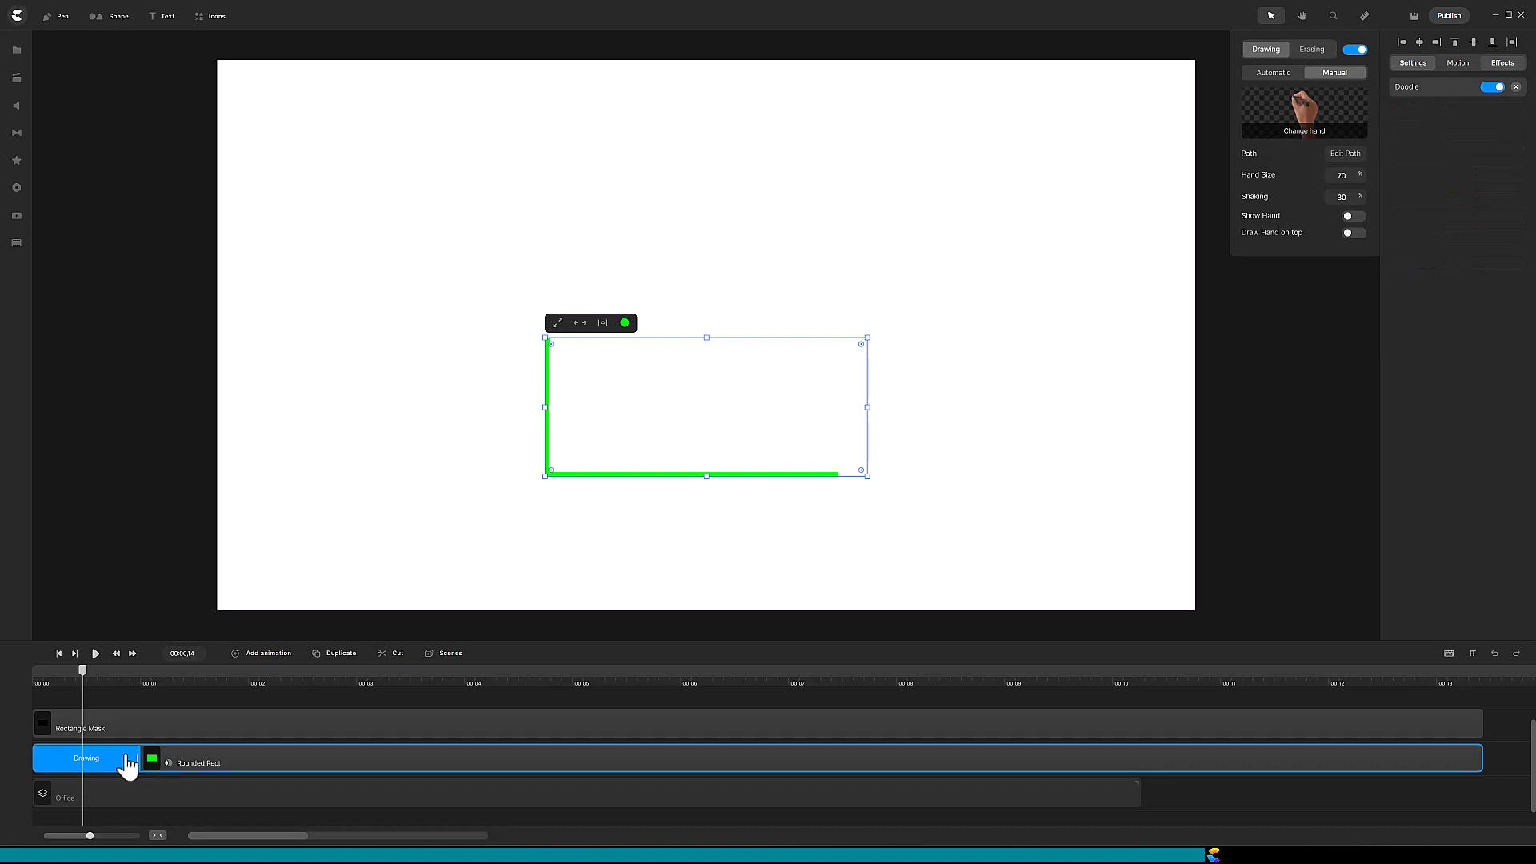
click(1345, 154)
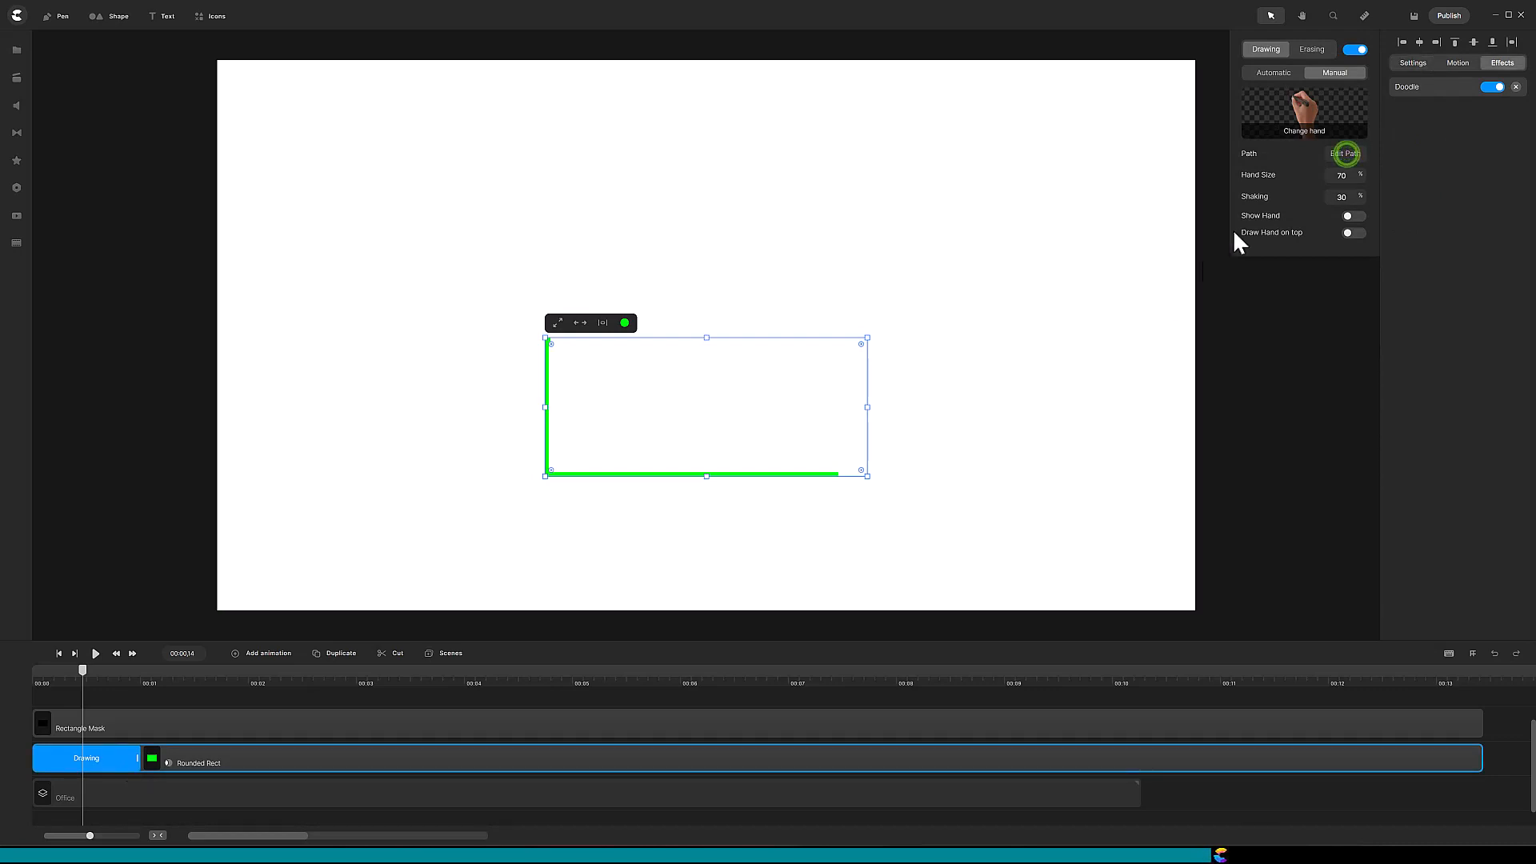
click(1344, 153)
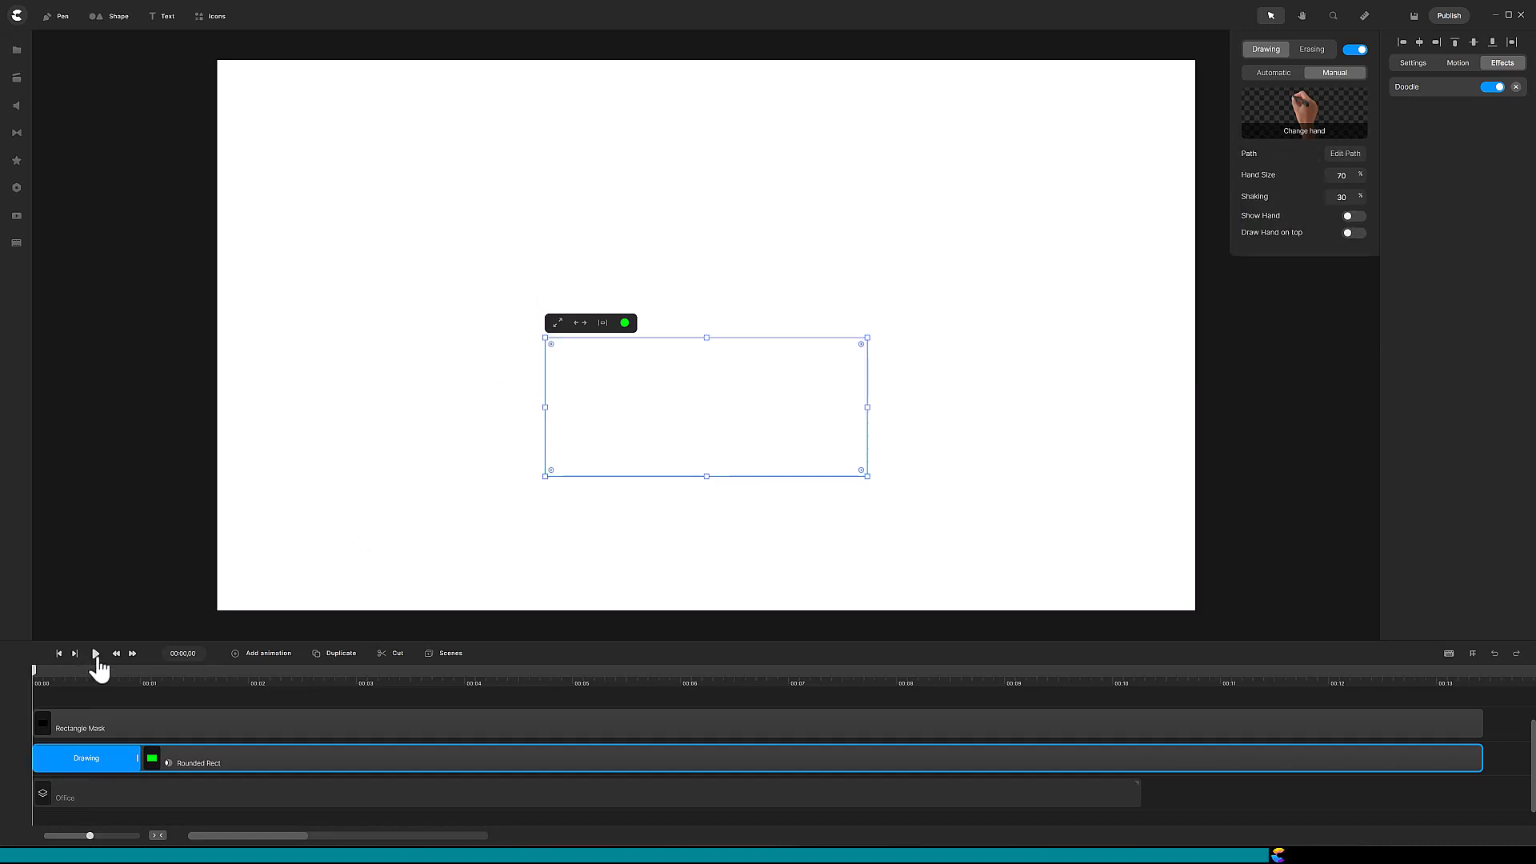
click(96, 652)
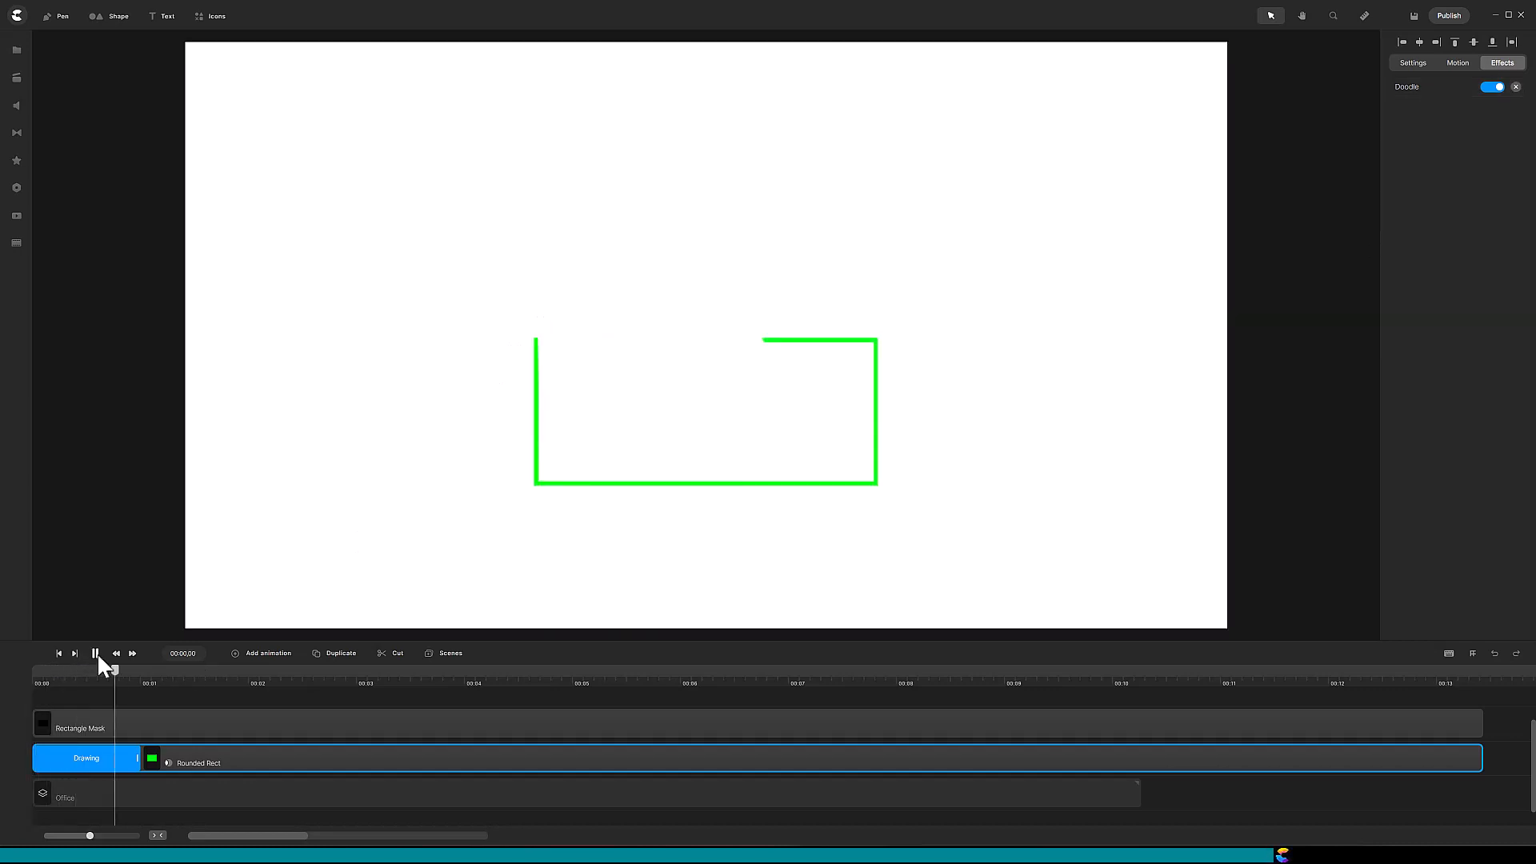
click(96, 653)
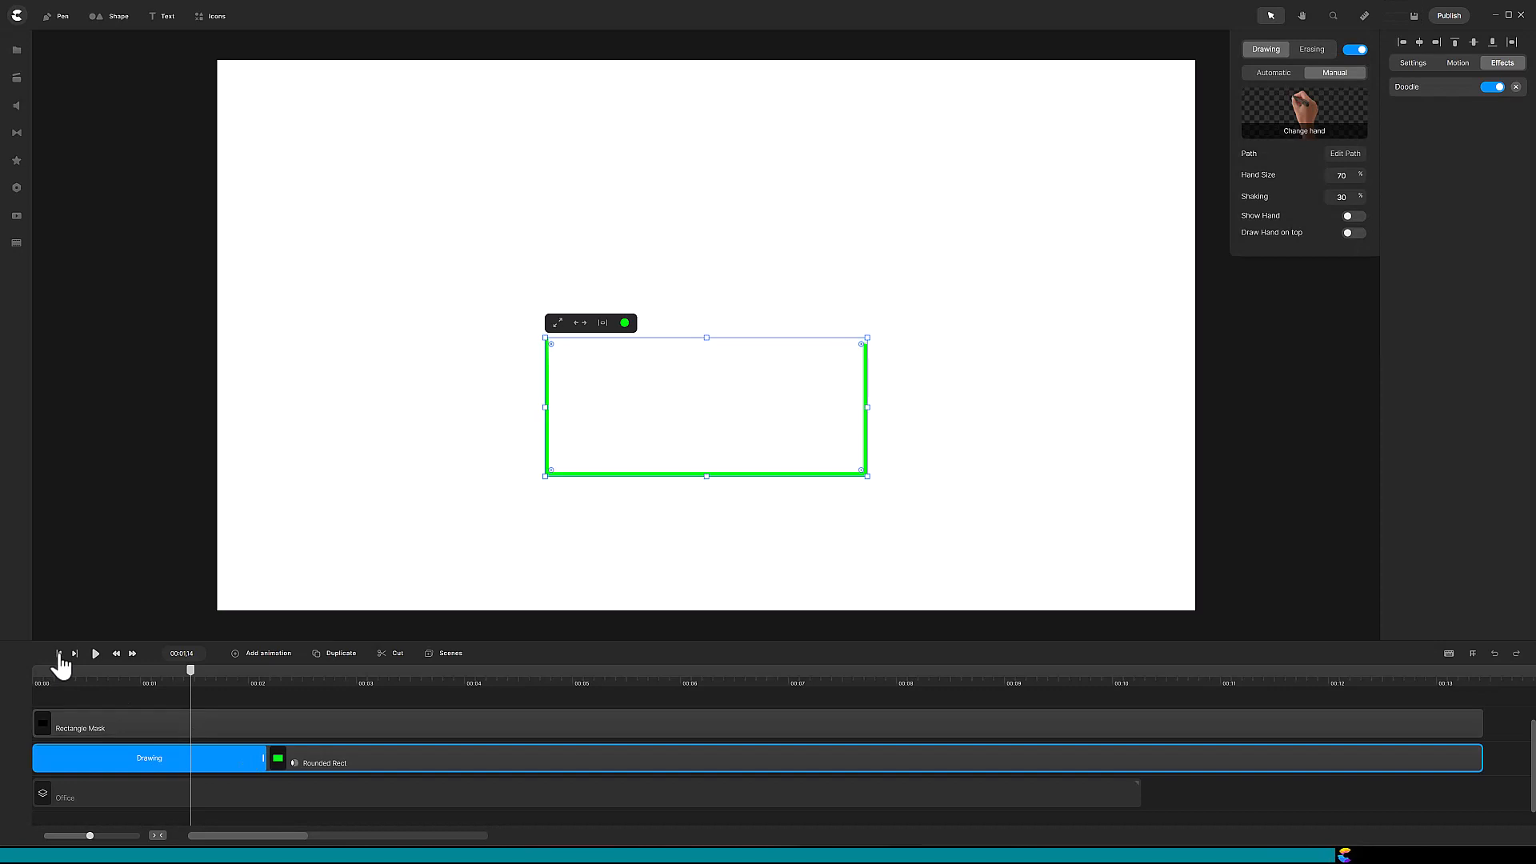
Step: Extend the Drawing block to about 2 seconds and return the playhead to the start
click(96, 653)
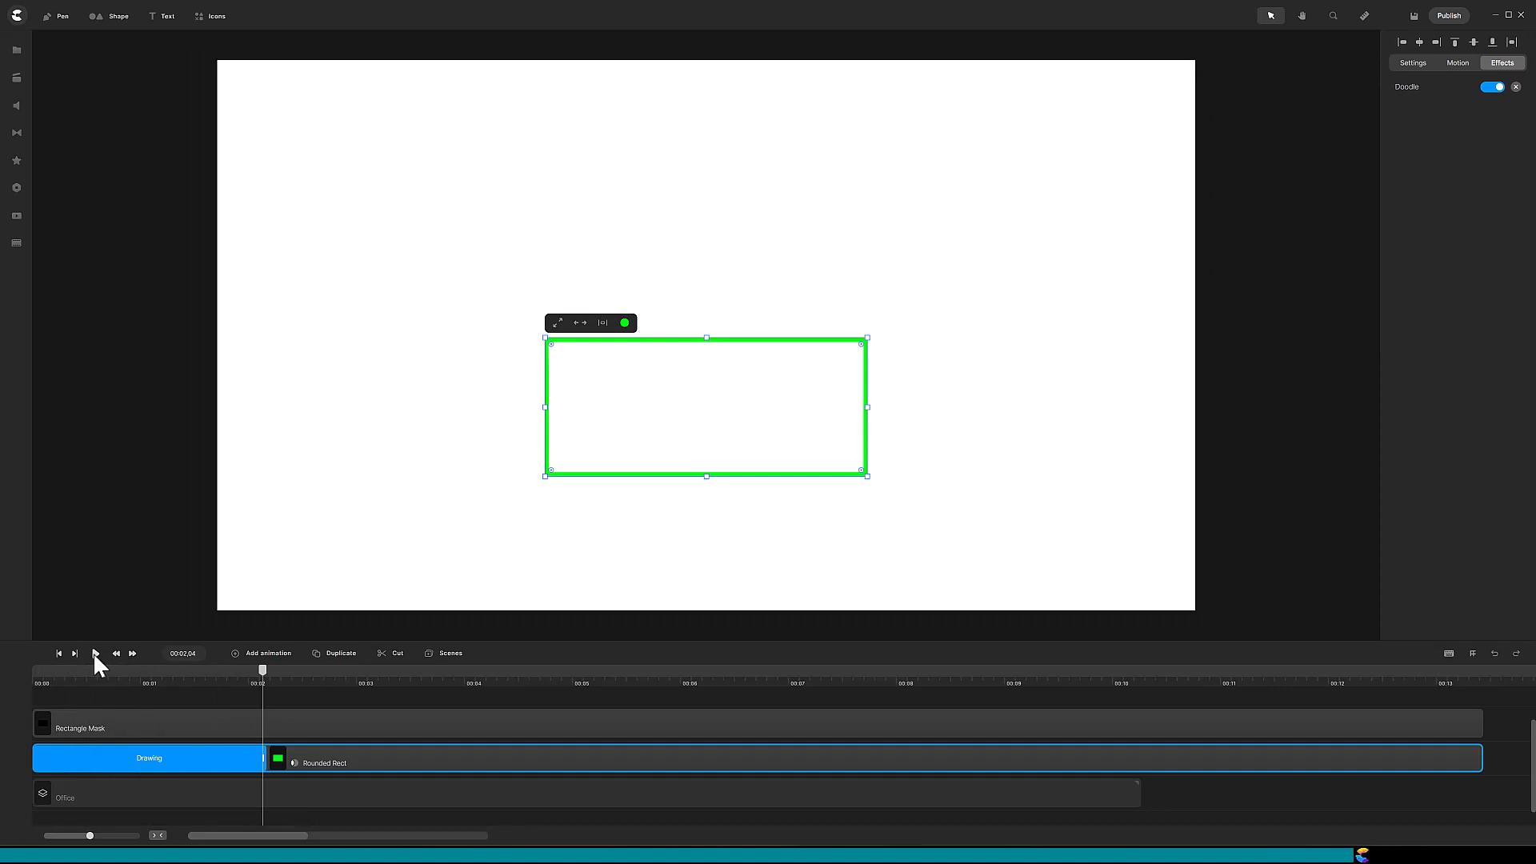
mouse_move(1506, 777)
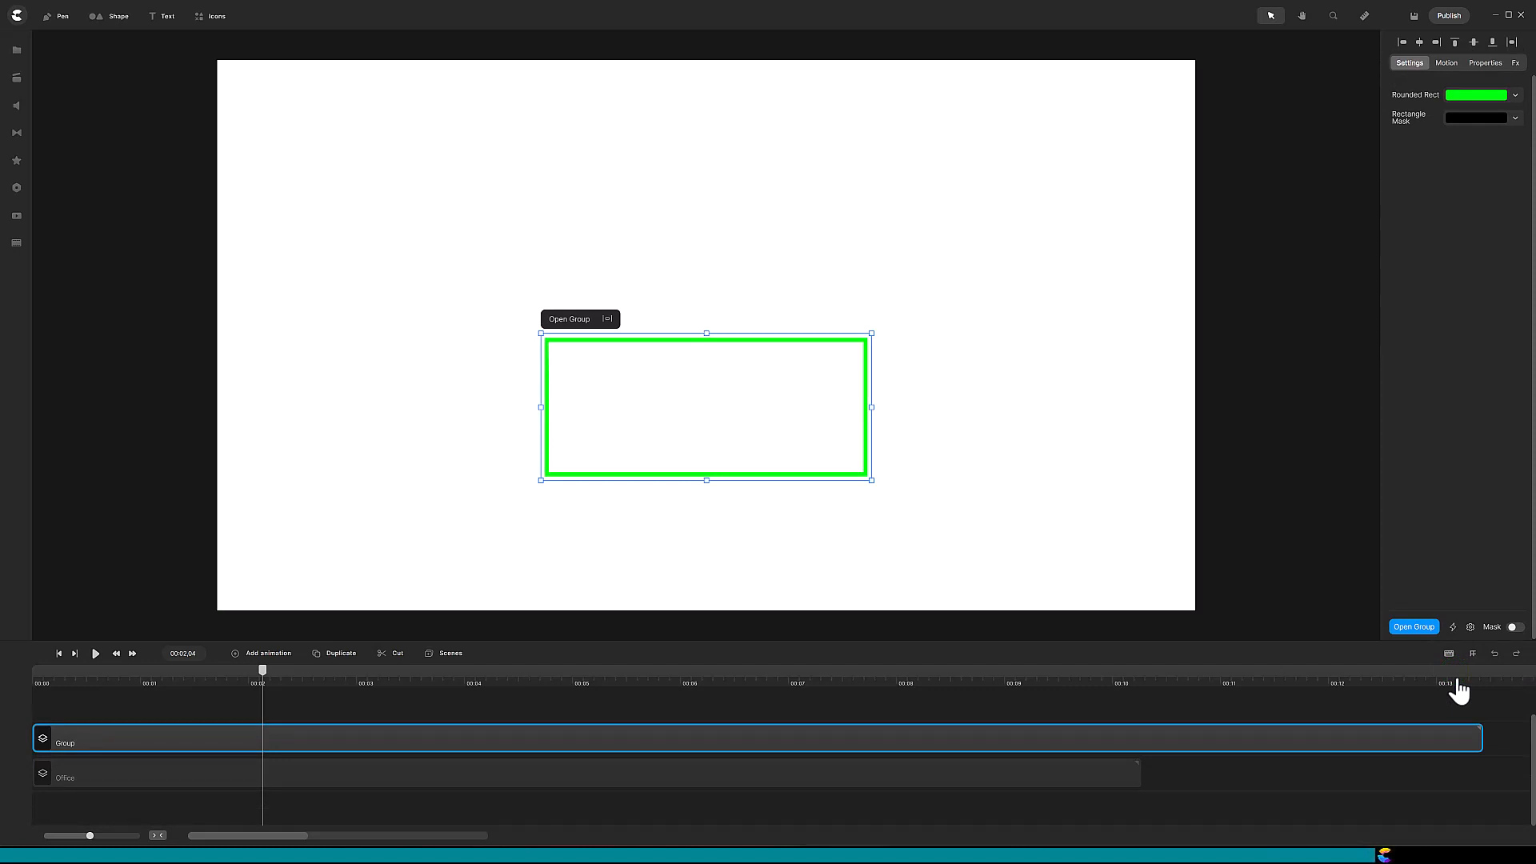
Step: Rename the regrouped box layers 'Box Draw' and save the group to My Scenes
right_click(754, 747)
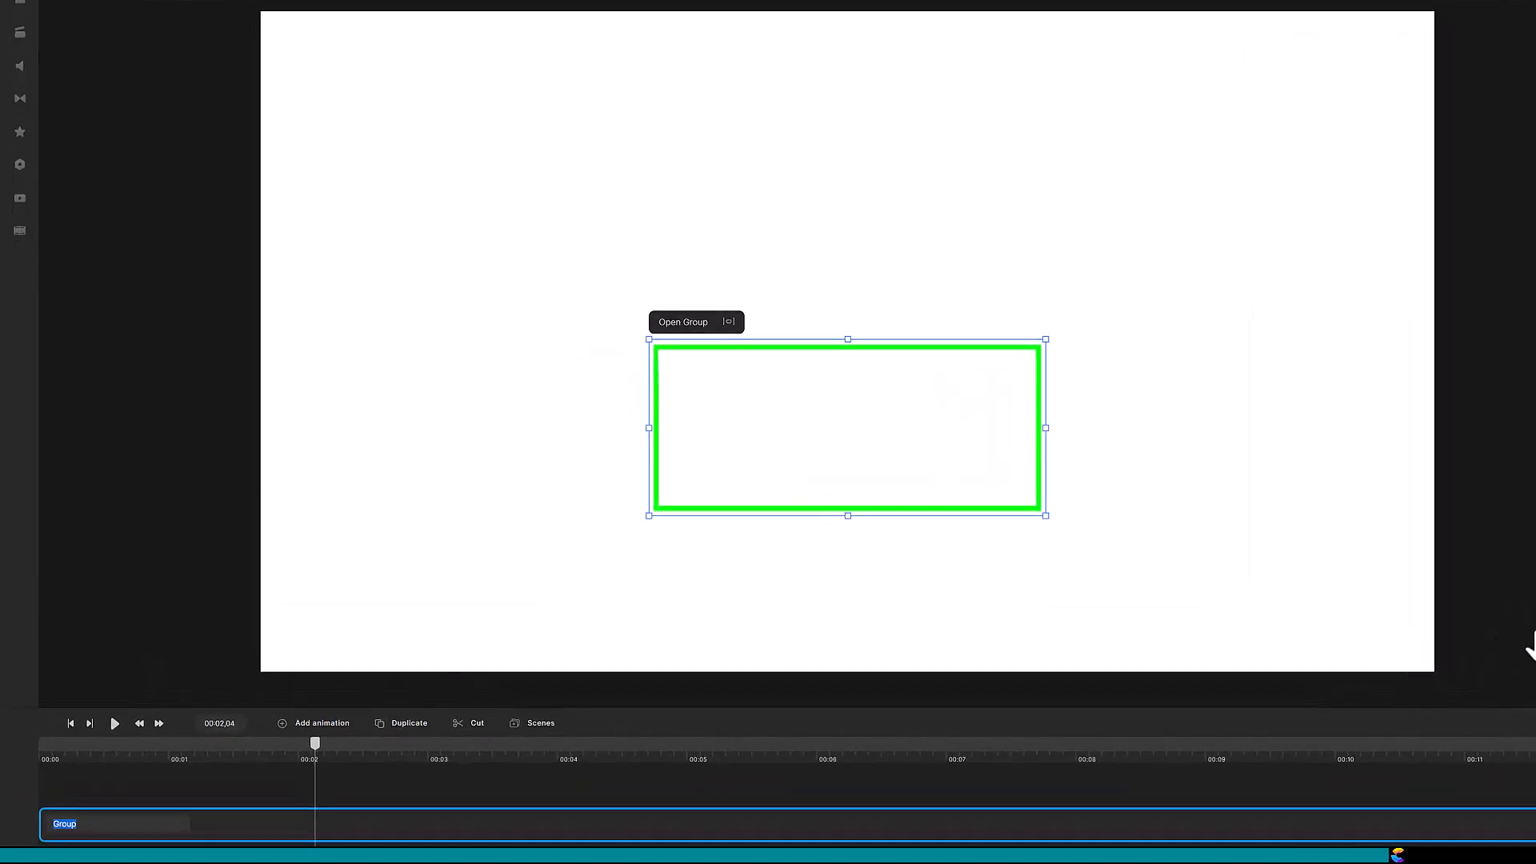
text(Box Draw)
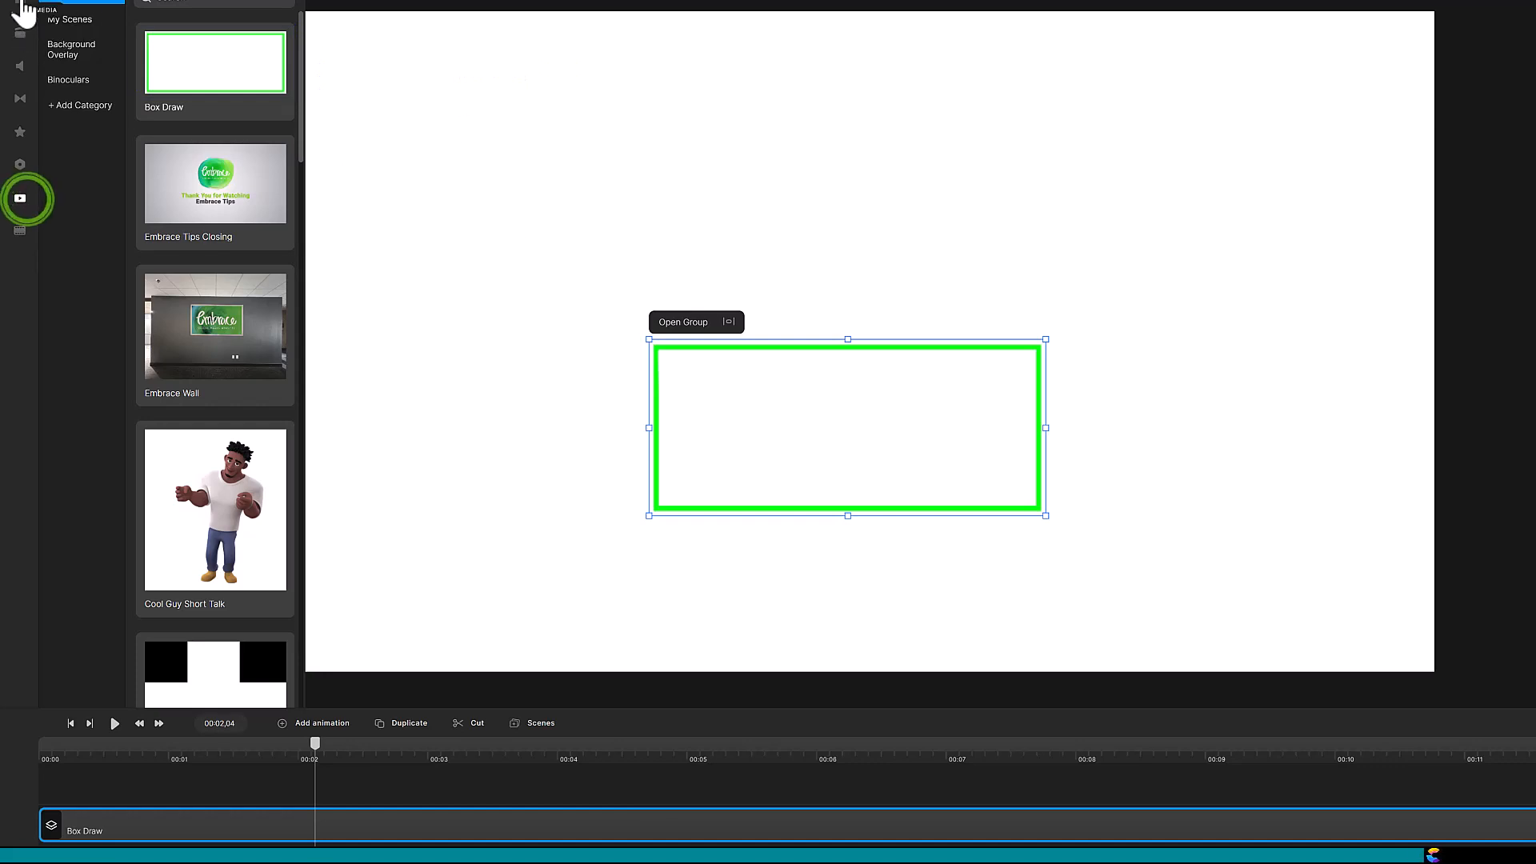
Step: Start a new project and add a text element reading "Randy's Tips"
click(24, 7)
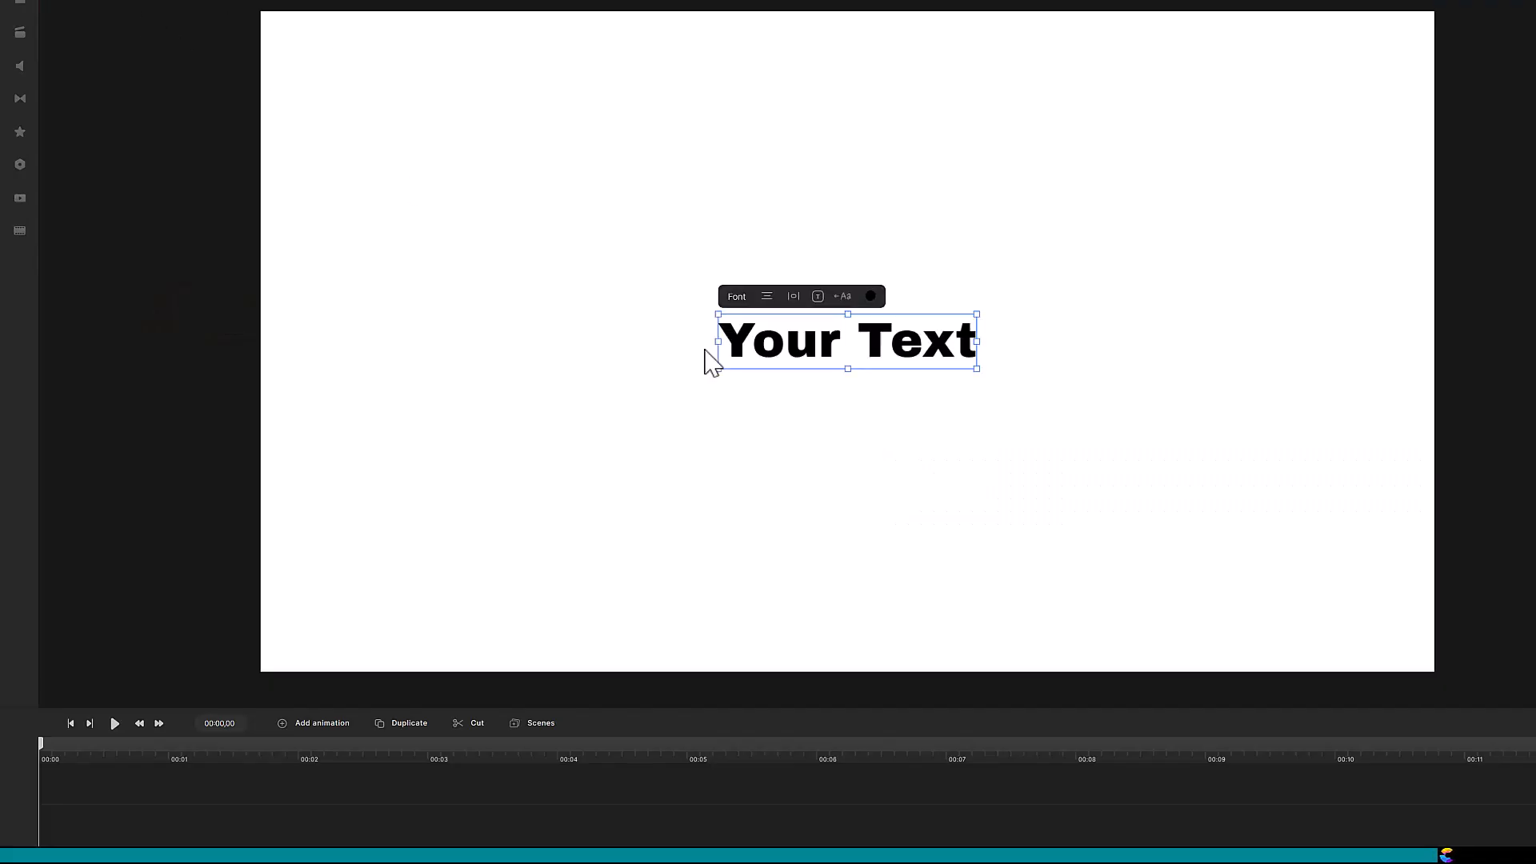
text(RandyText)
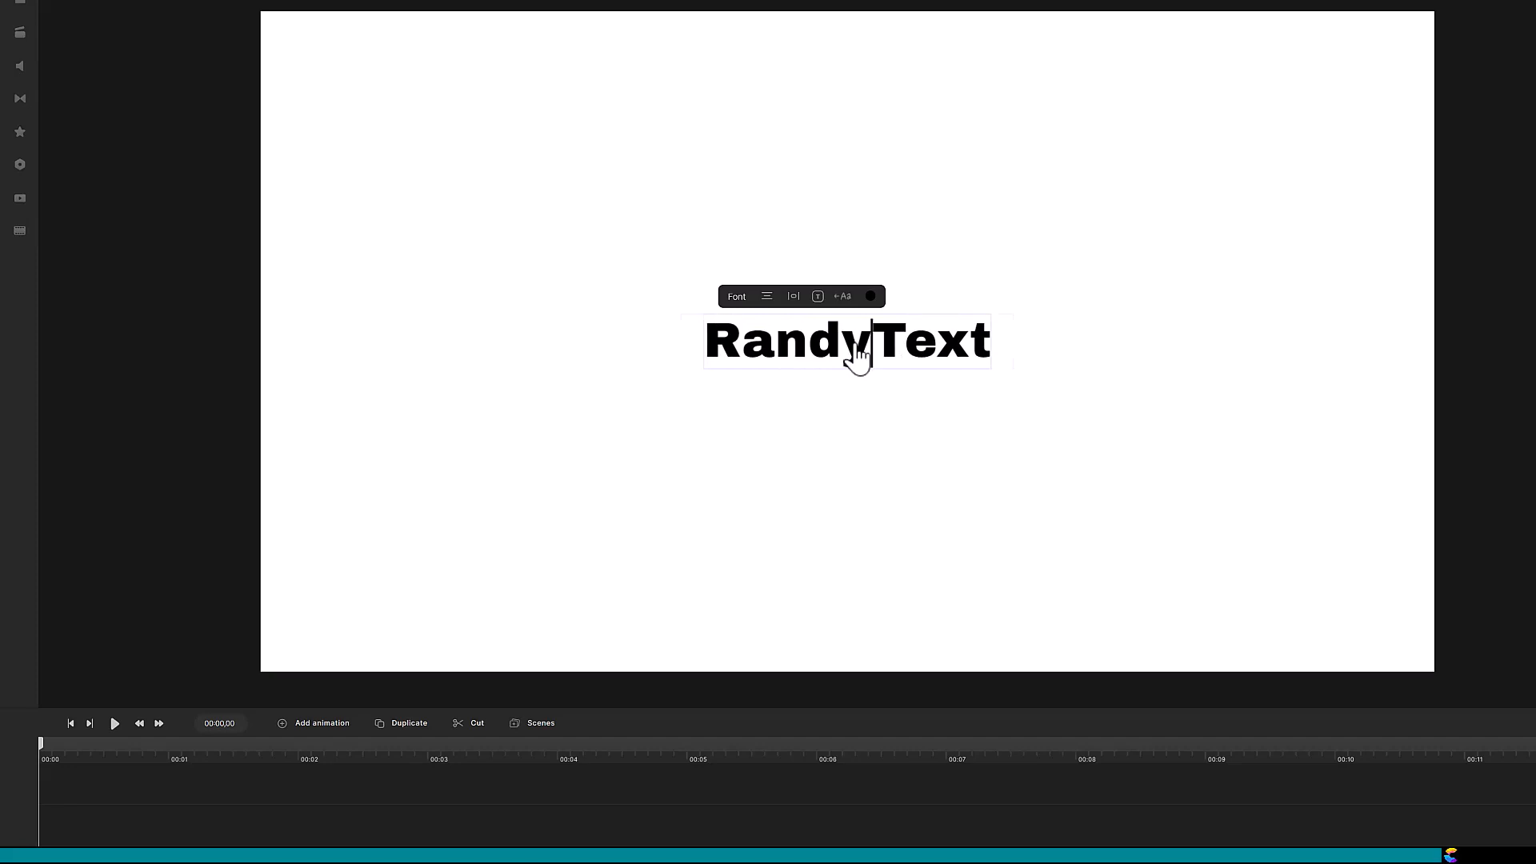
text(Randy's Tips)
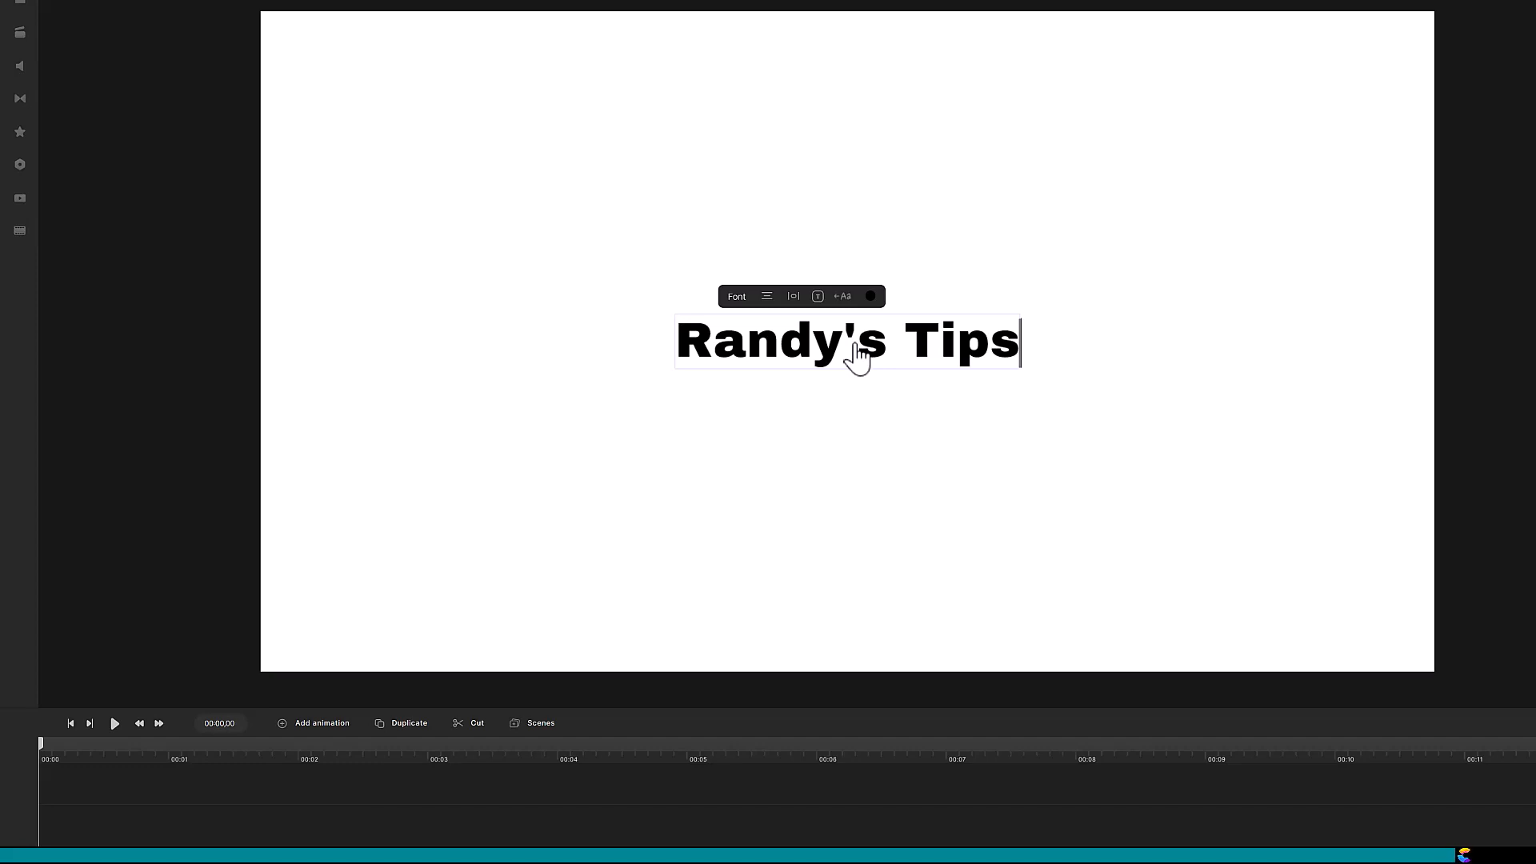
mouse_move(22, 214)
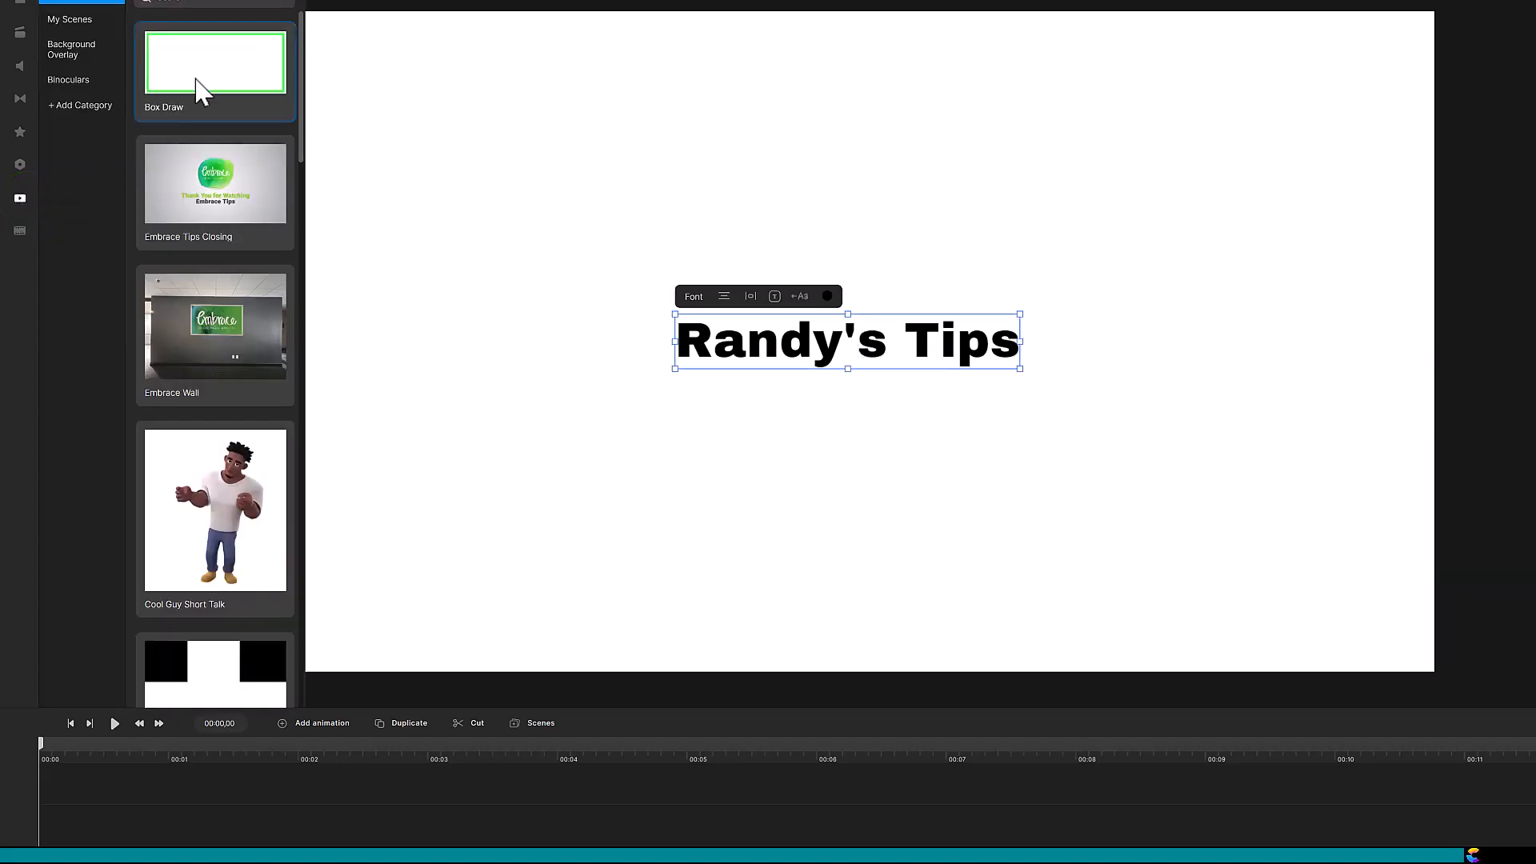
Step: Place the saved Box Draw scene from My Scenes into the project and select its box group
click(539, 175)
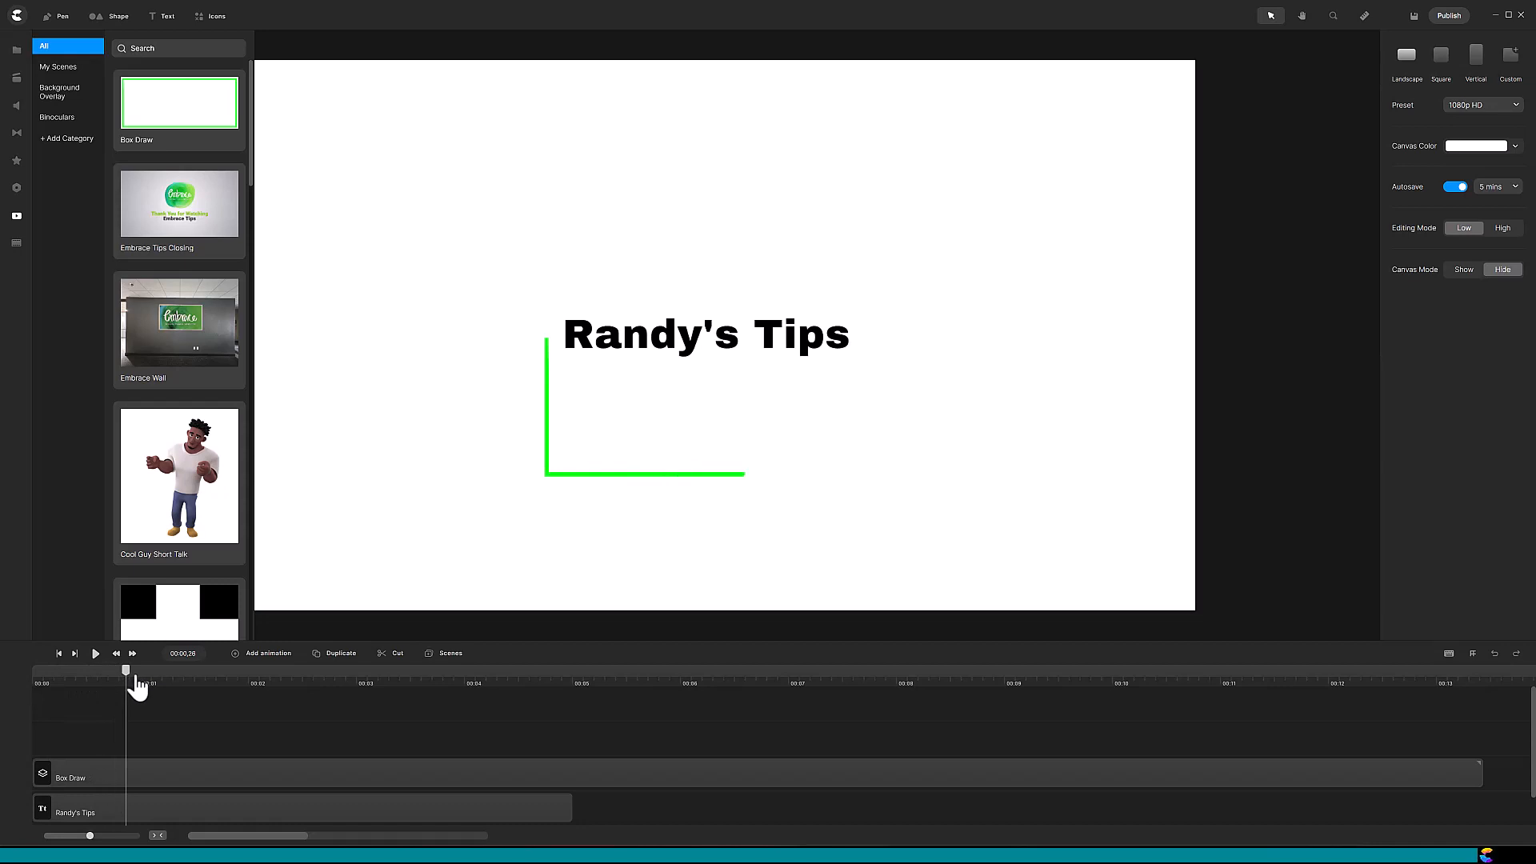
drag(125, 669, 240, 669)
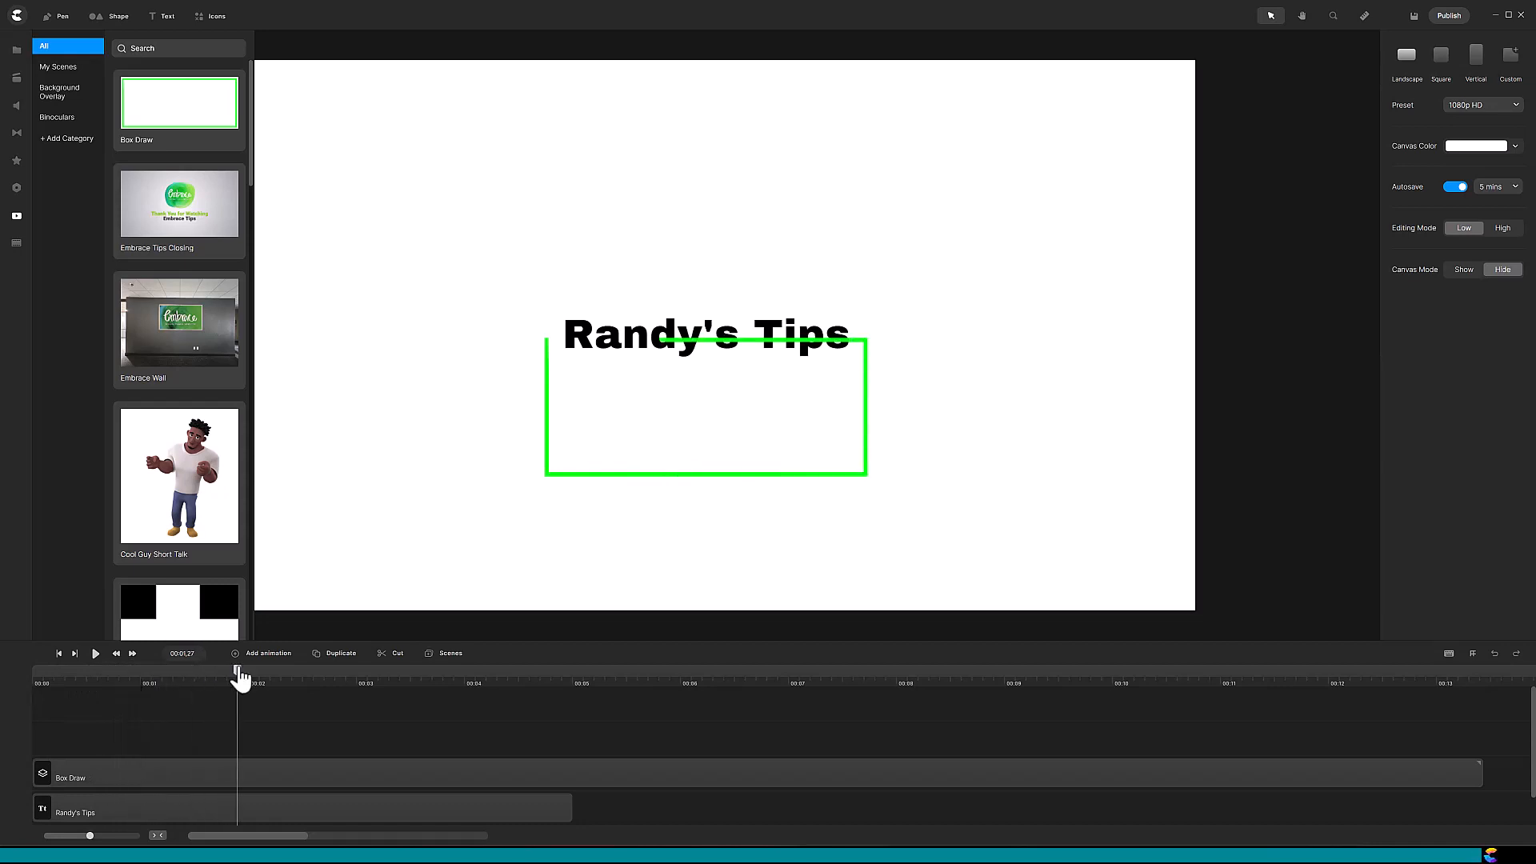
drag(240, 675, 277, 675)
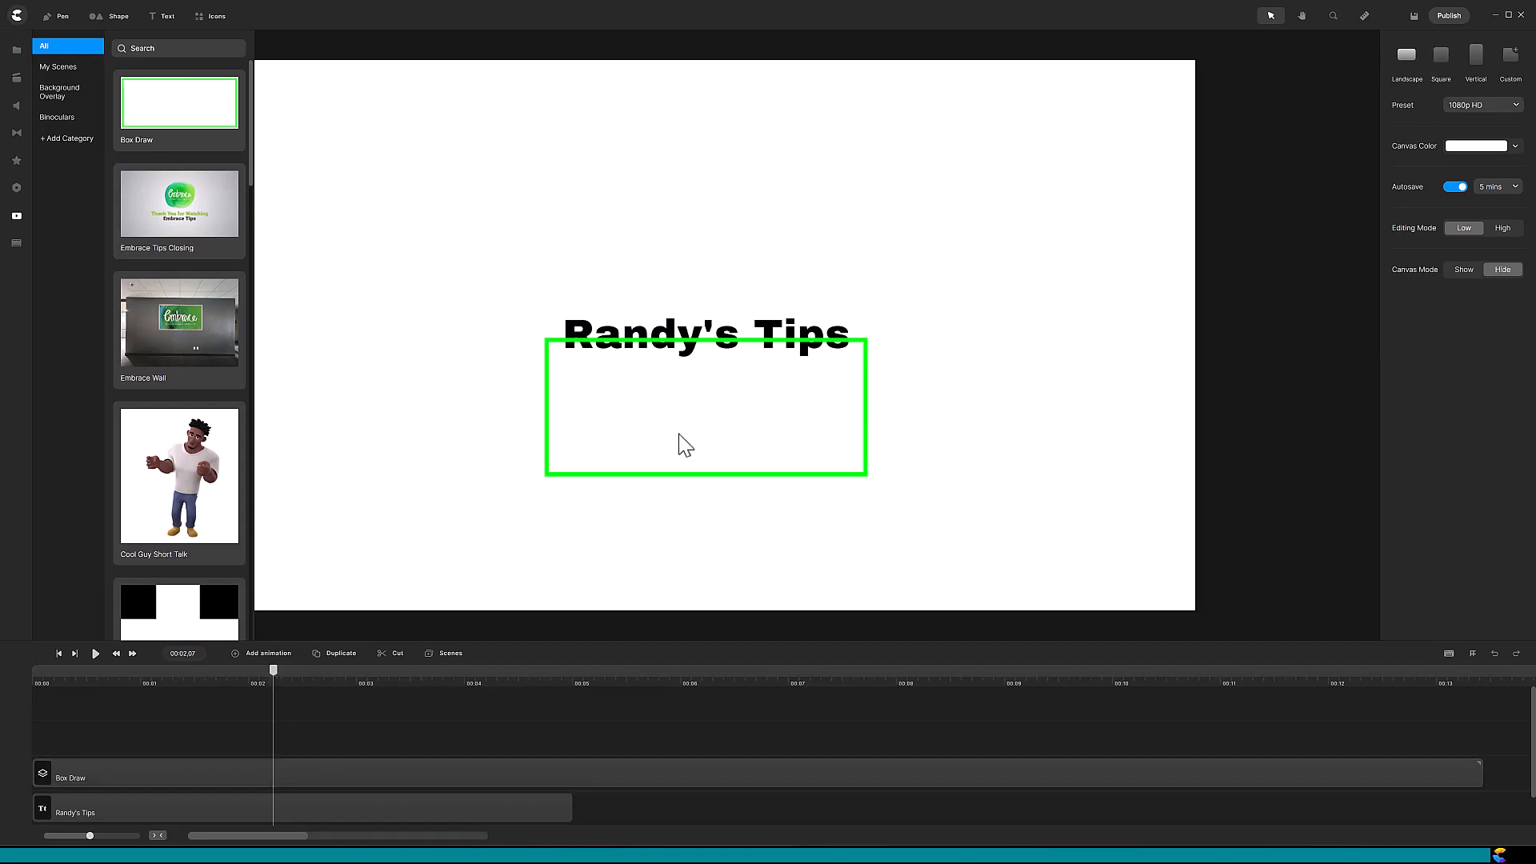
click(70, 778)
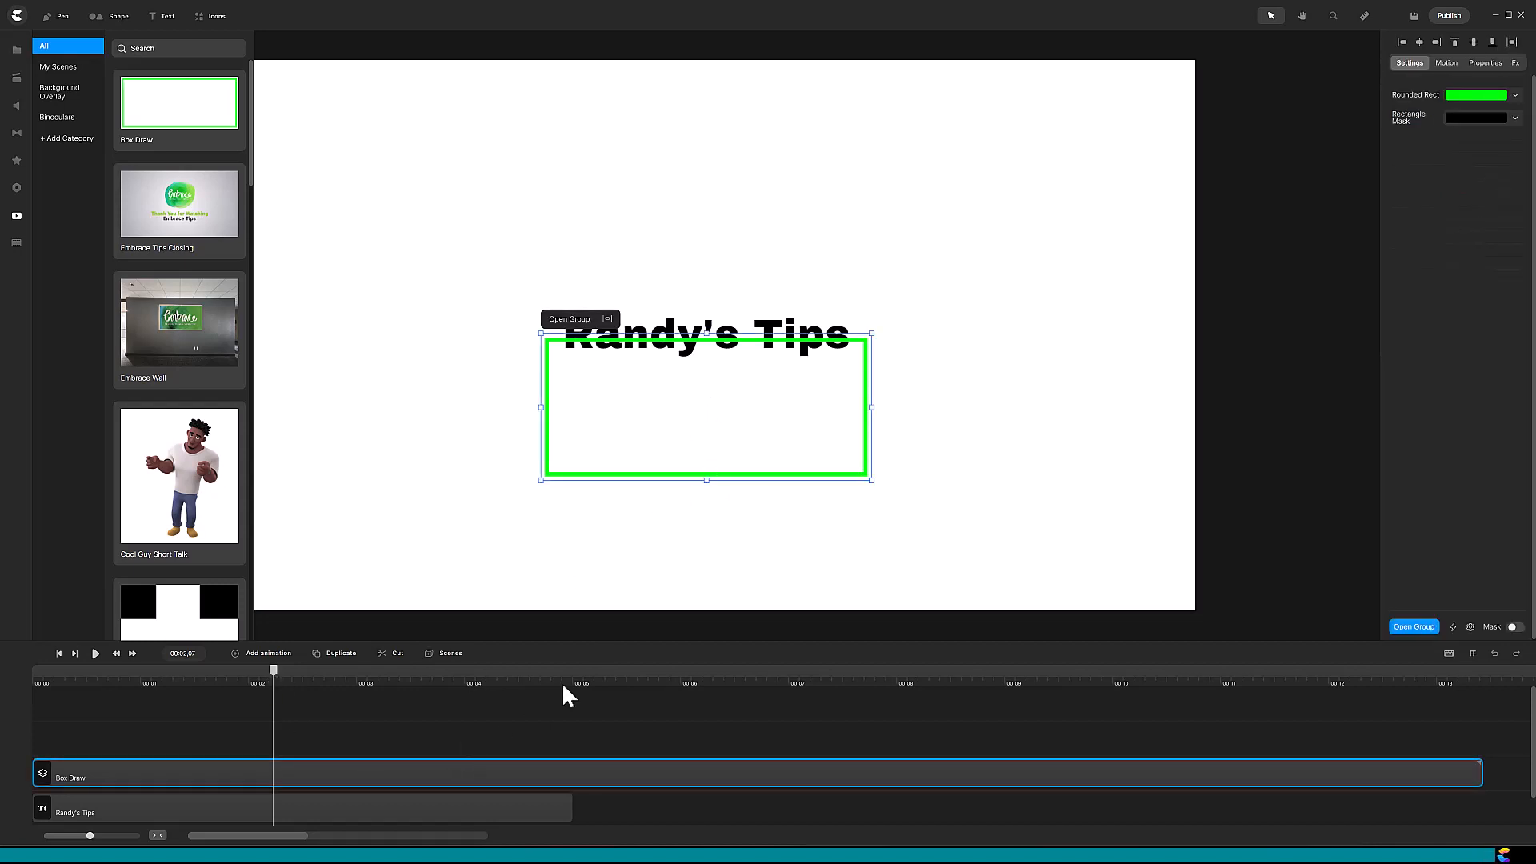